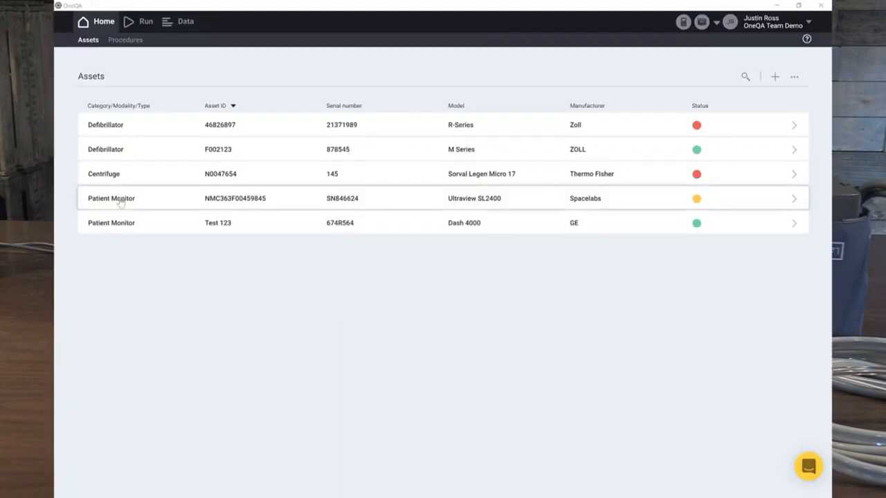
mouse_move(321, 215)
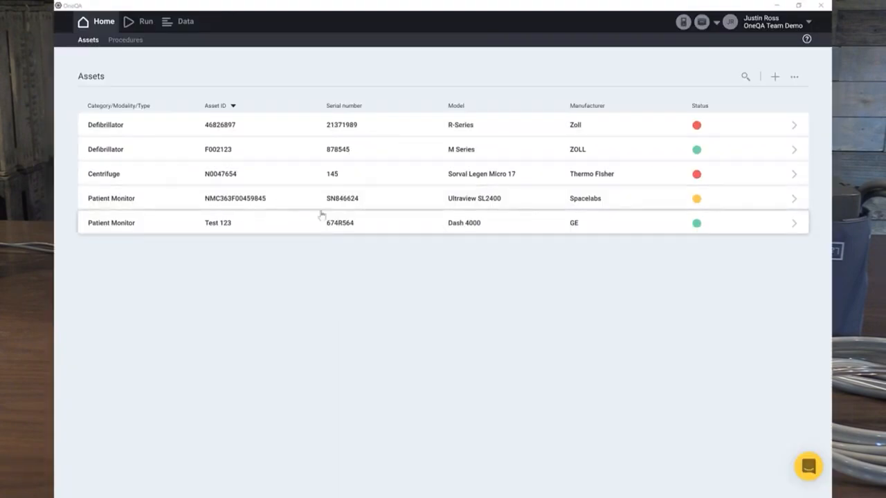
- Open the Test 123 GE Dash 4000 patient monitor asset from the Assets list
click(218, 222)
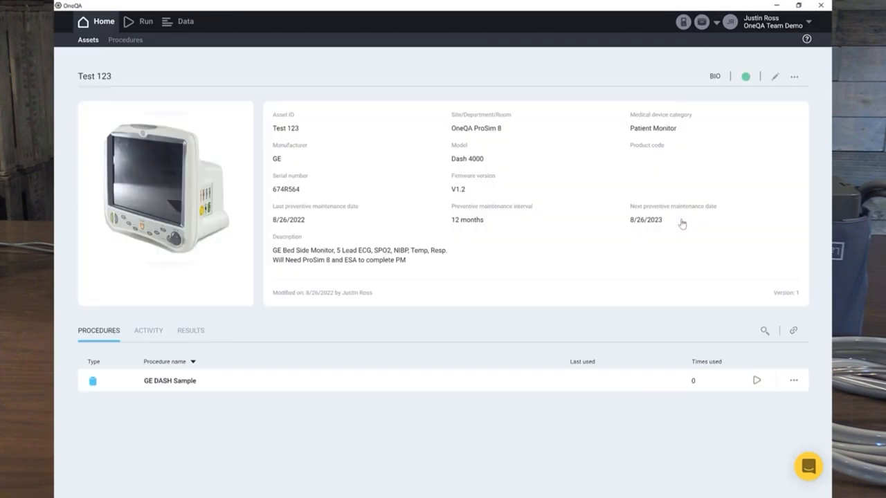
mouse_move(102, 219)
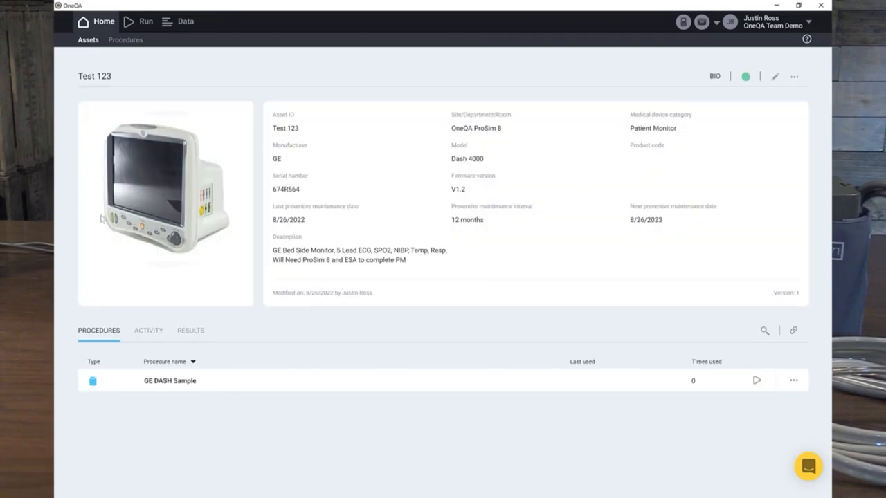
mouse_move(166, 201)
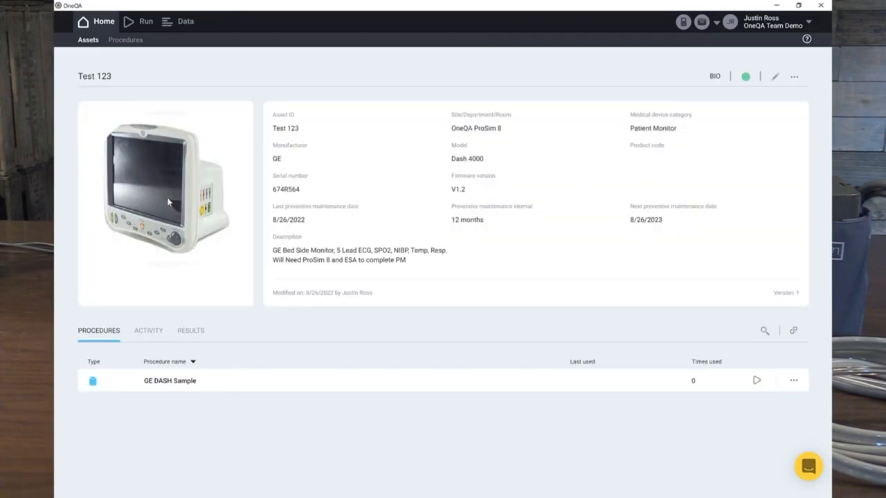
mouse_move(315, 127)
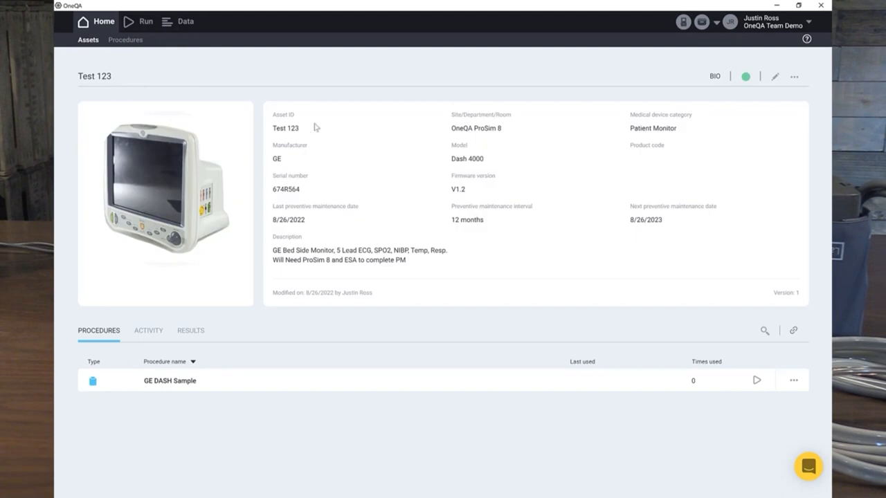
mouse_move(334, 138)
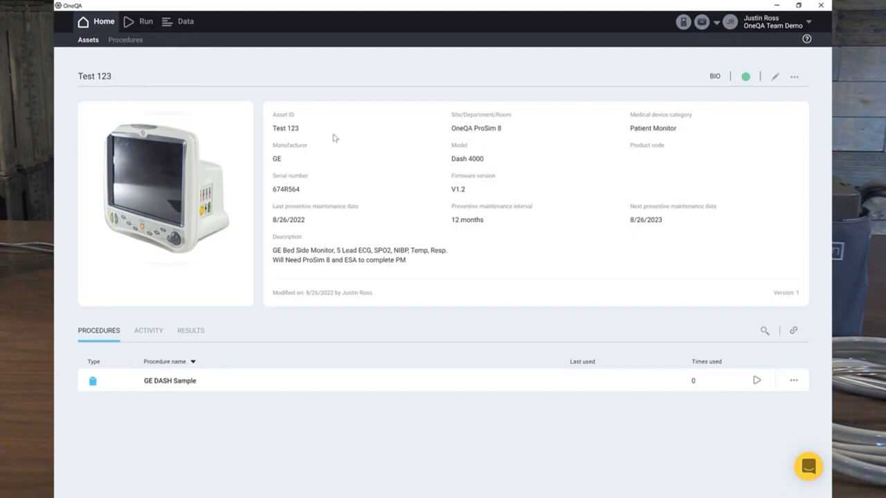
mouse_move(623, 125)
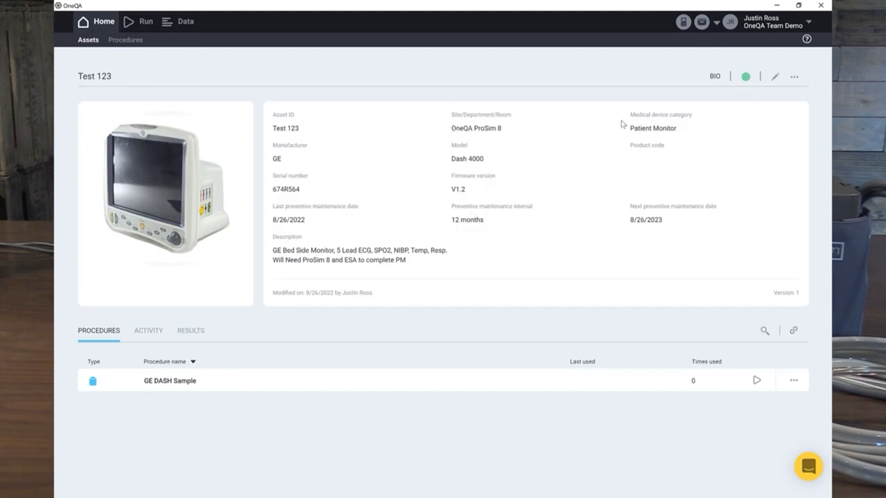
mouse_move(385, 159)
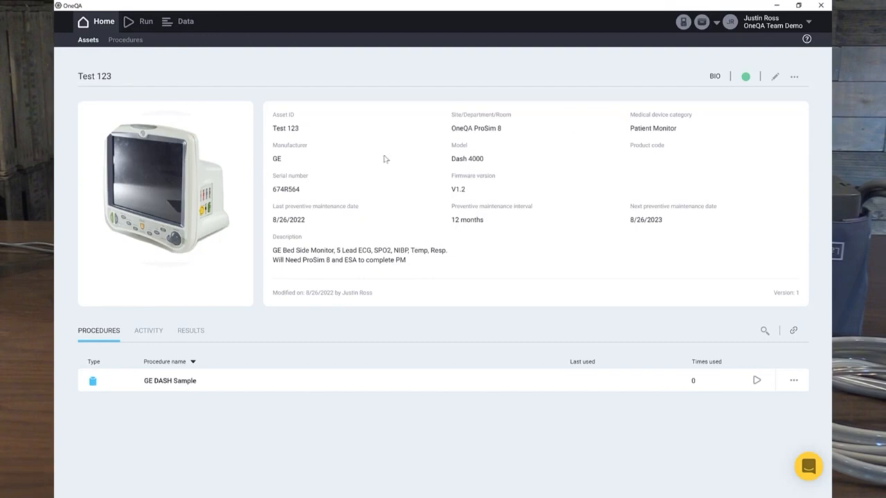
mouse_move(320, 227)
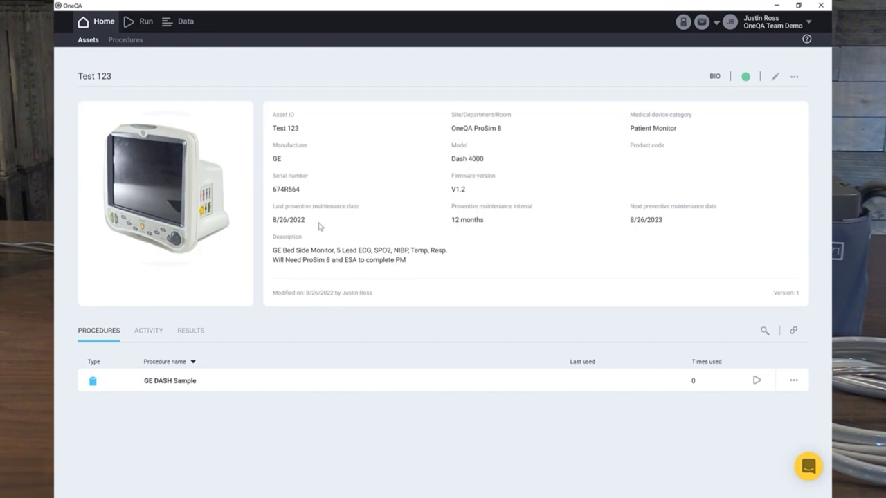
mouse_move(300, 250)
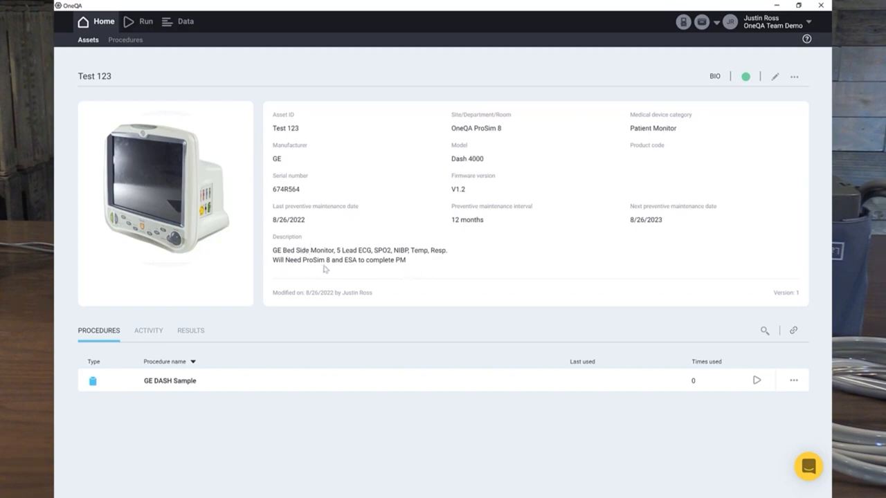
mouse_move(337, 264)
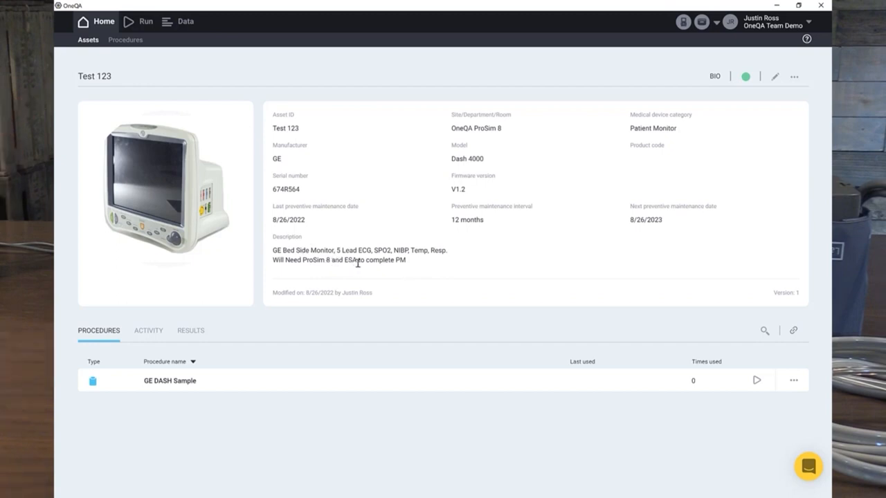
mouse_move(756, 381)
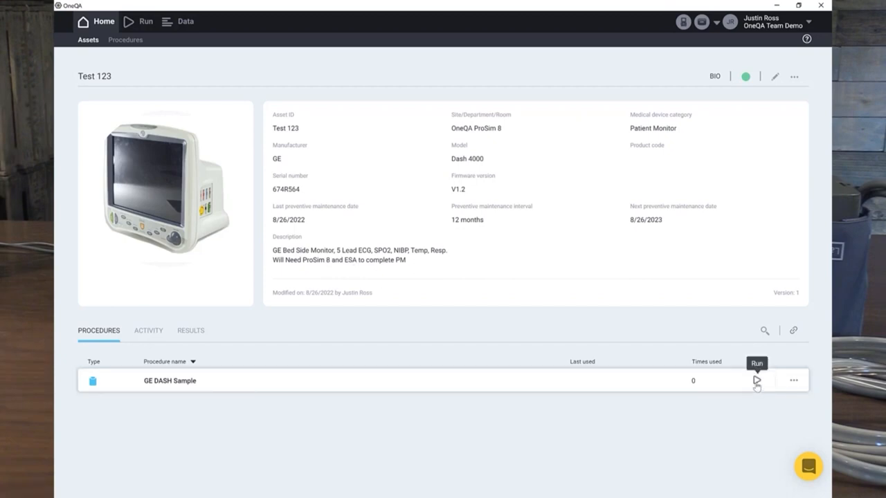
- Run GE DASH Sample on asset Test 123 with work order ID 'Test 456'
click(756, 380)
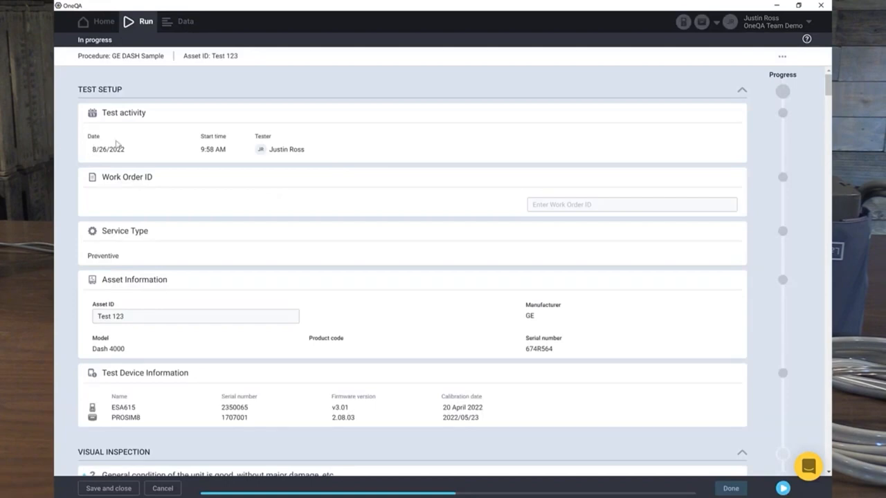
mouse_move(279, 148)
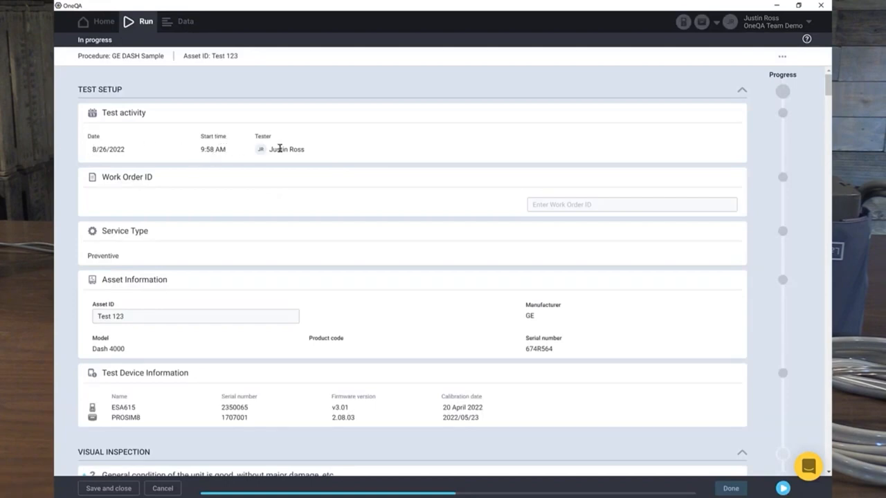
mouse_move(314, 148)
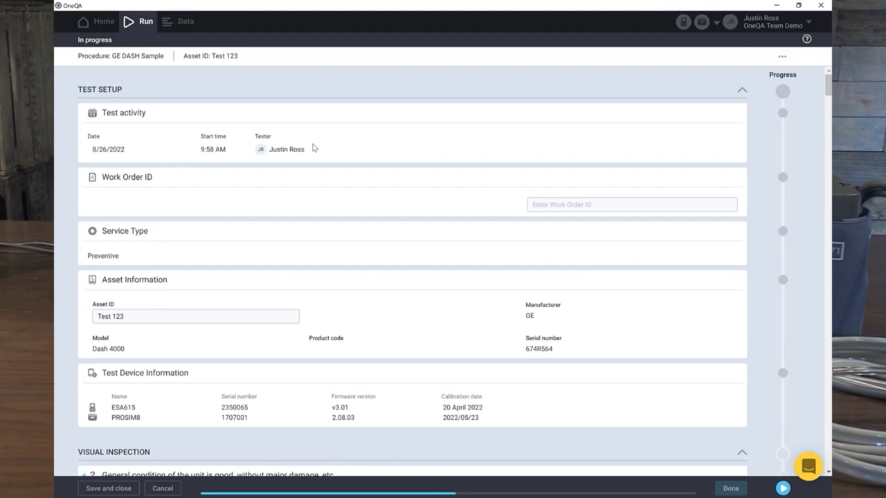
click(631, 204)
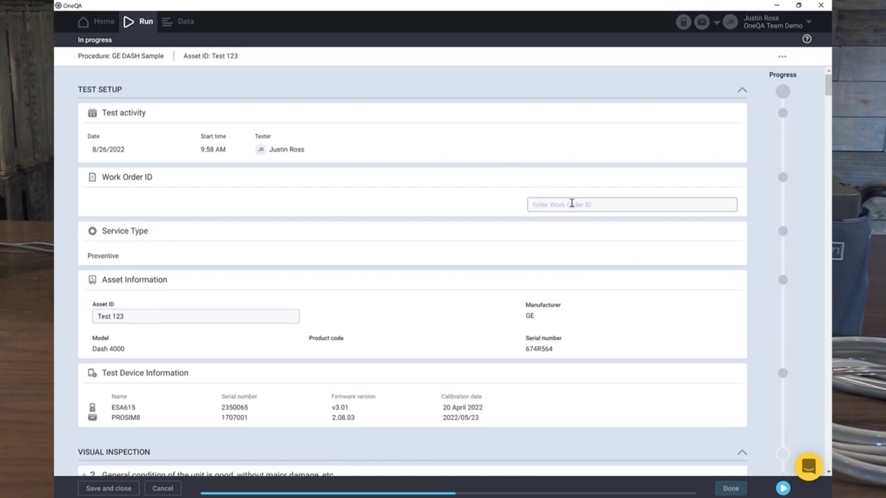
click(630, 203)
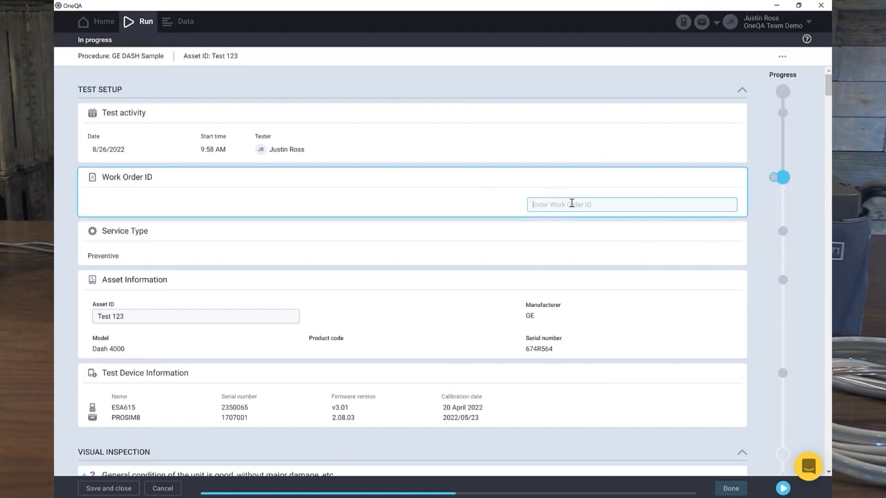
text(Te)
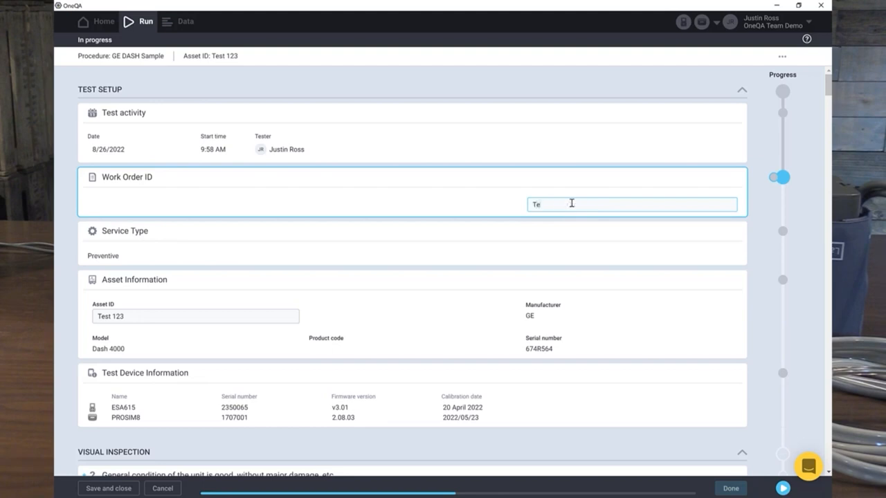
text(st)
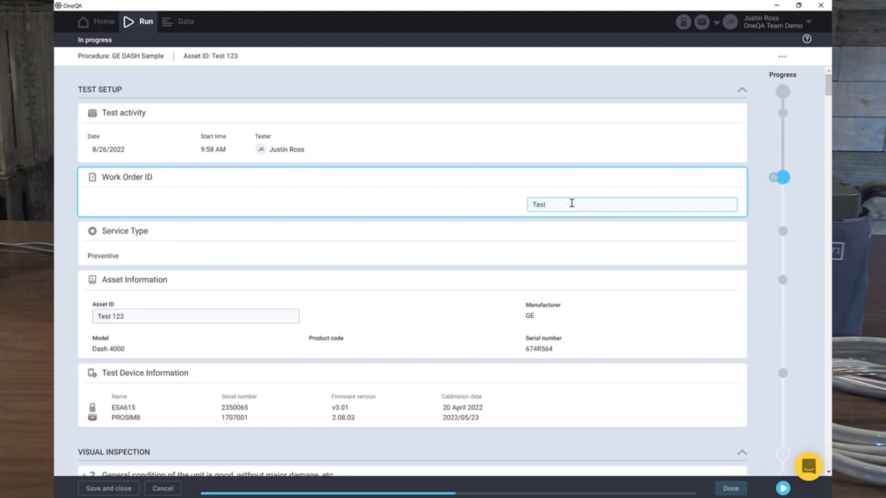
text(456)
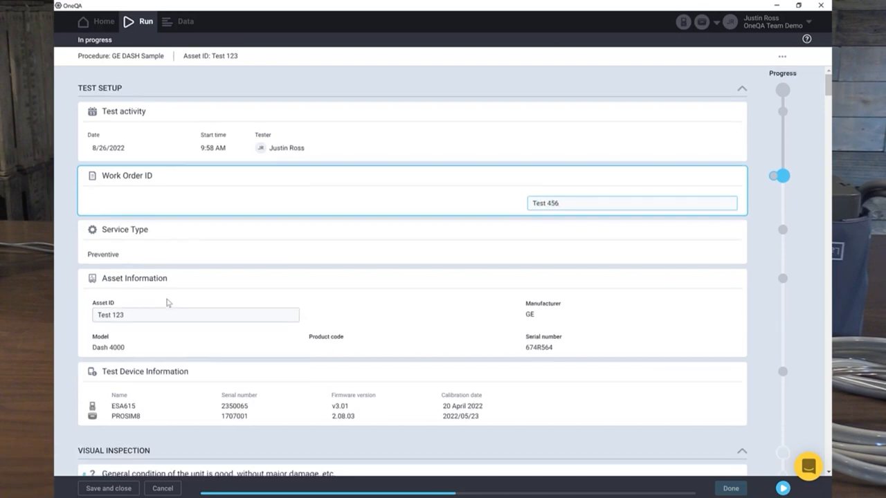
scroll(down, 3)
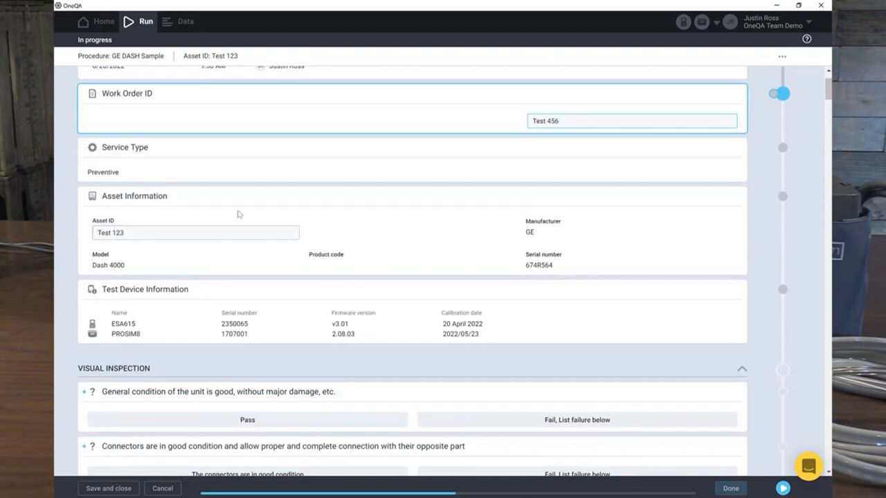
scroll(up, 3)
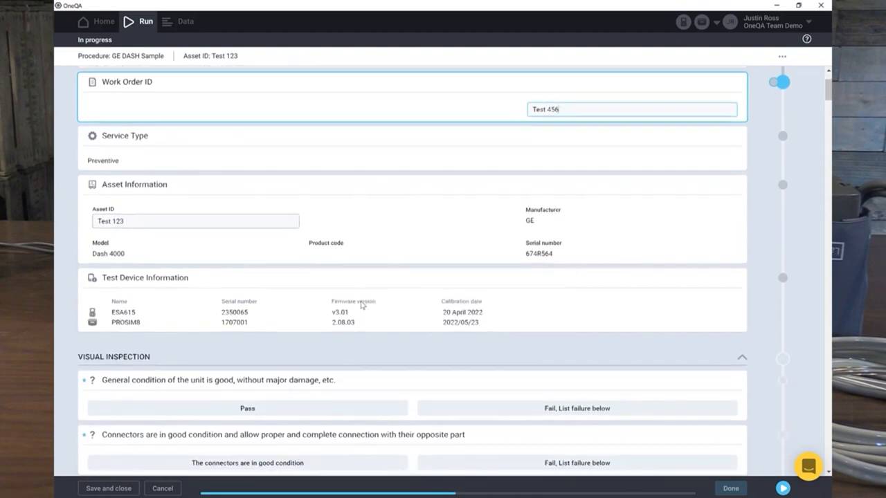
scroll(down, 3)
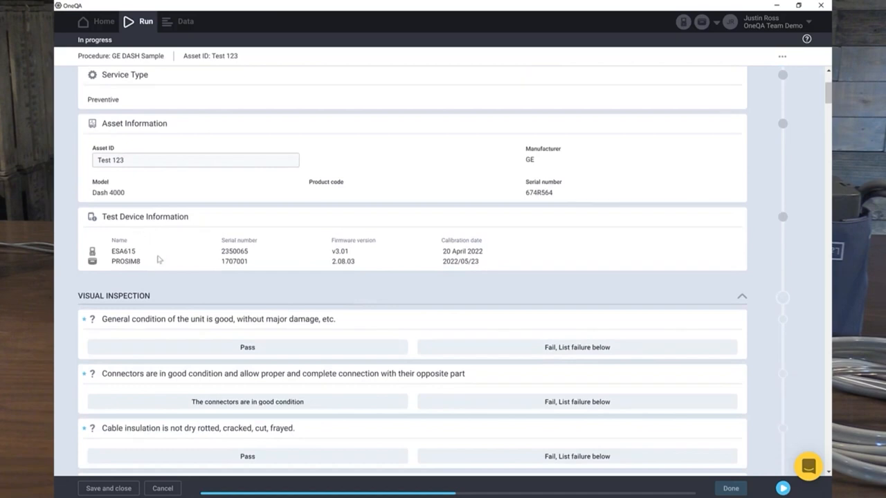
mouse_move(164, 262)
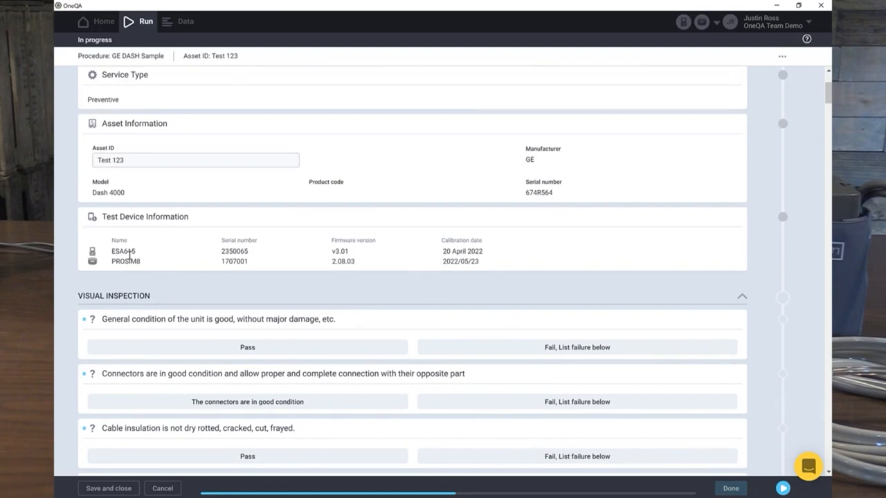
mouse_move(251, 255)
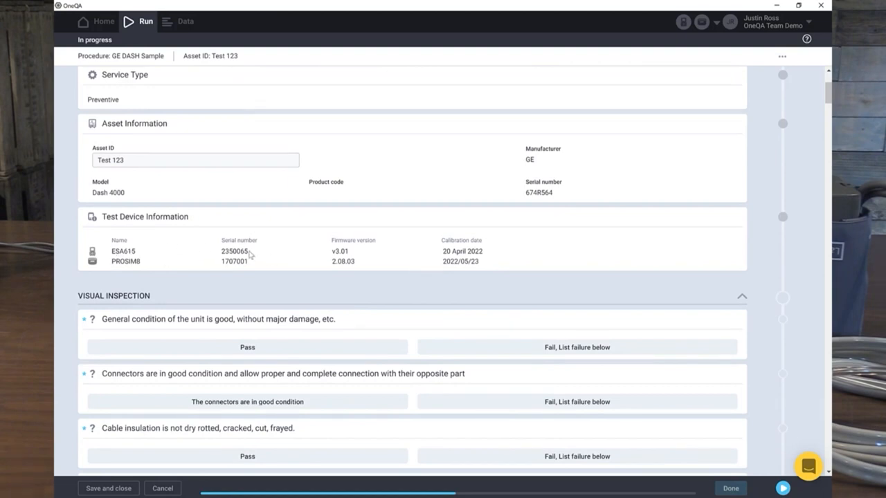
mouse_move(467, 253)
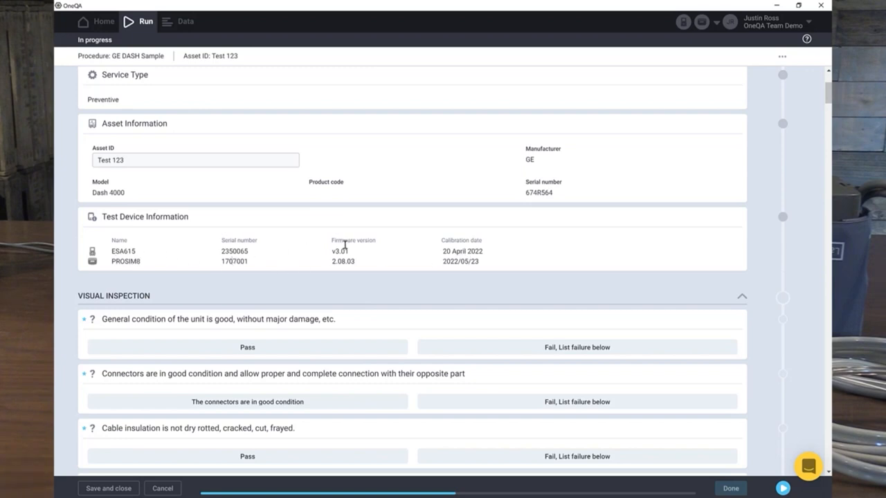
mouse_move(455, 263)
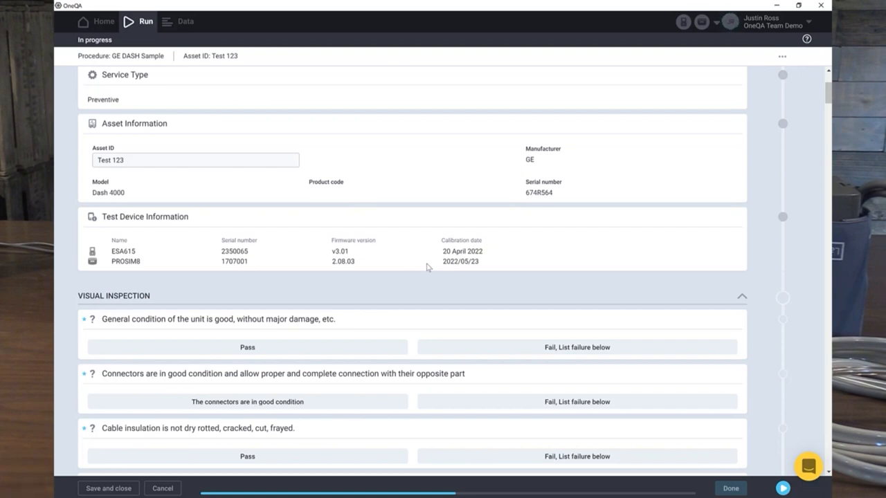
mouse_move(355, 323)
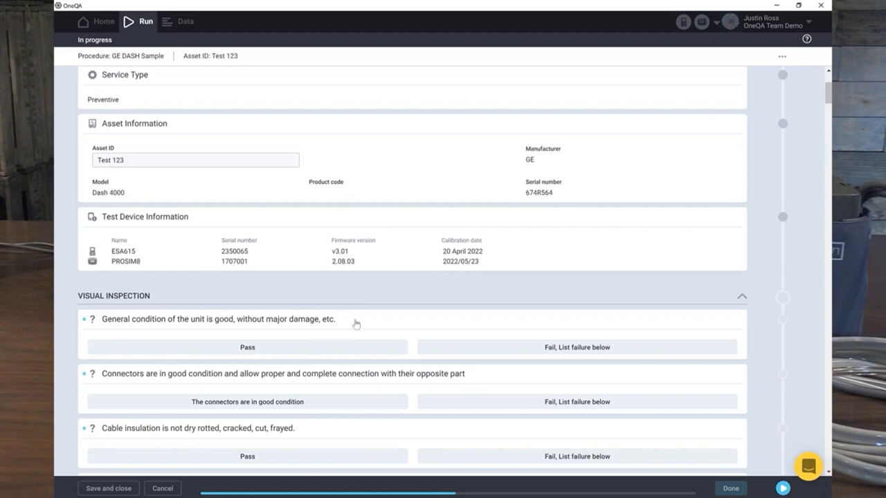
mouse_move(140, 326)
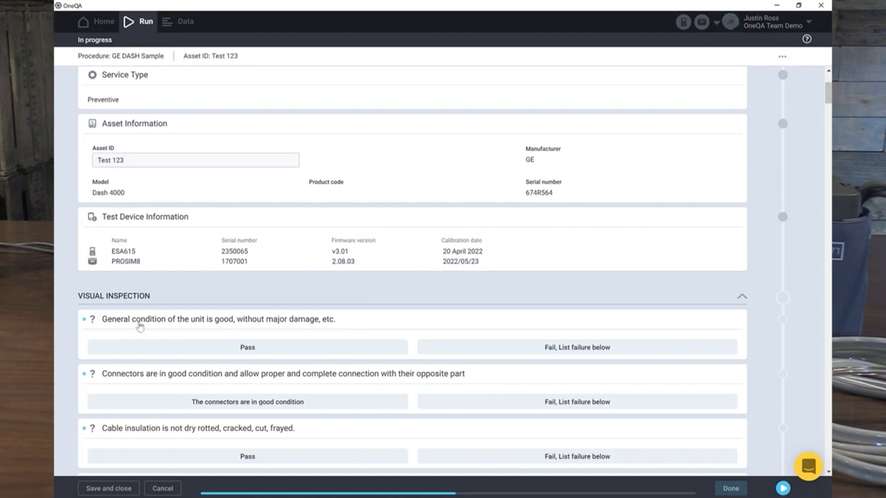
- Mark general condition, connectors, cable insulation, display and safety labels checks as Pass
scroll(down, 3)
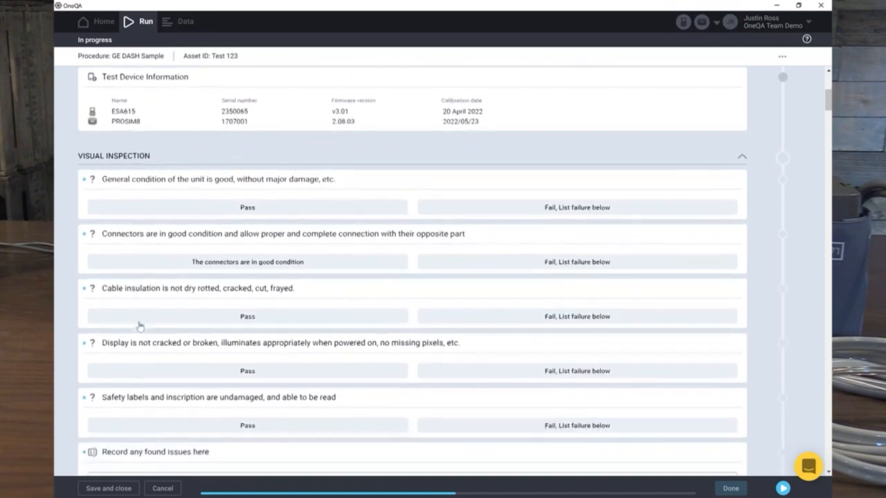
scroll(down, 3)
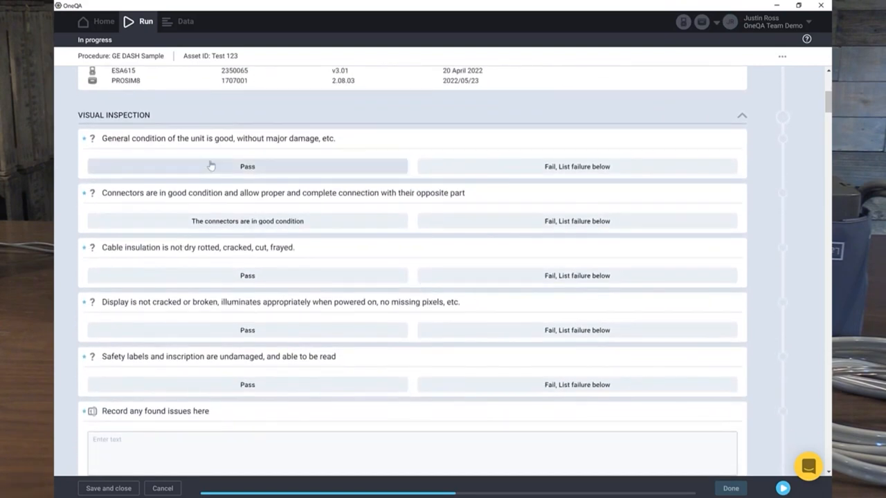
click(247, 166)
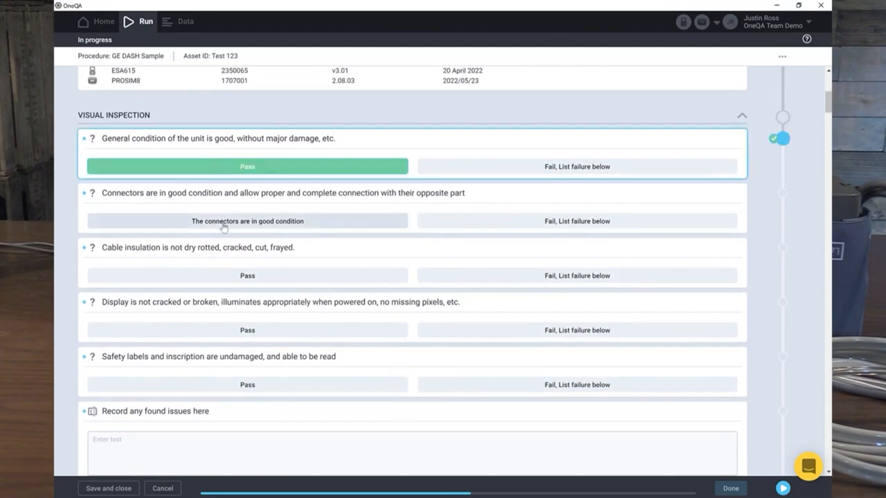
click(247, 221)
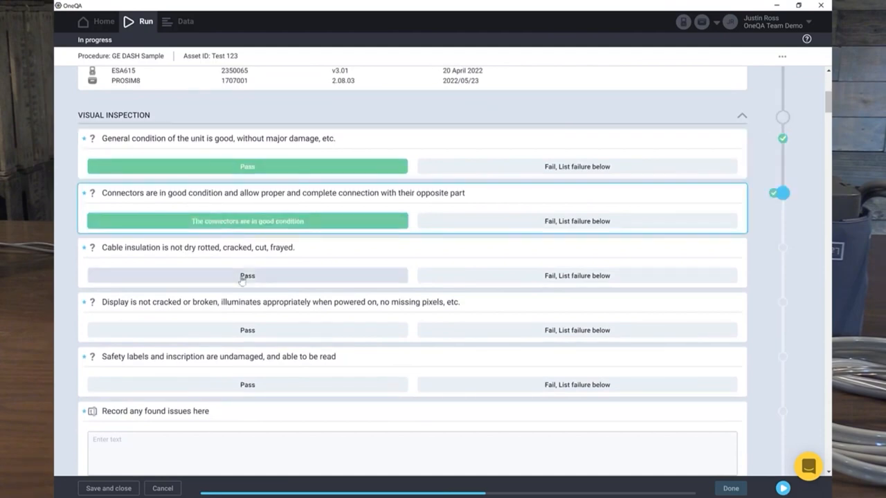
click(247, 276)
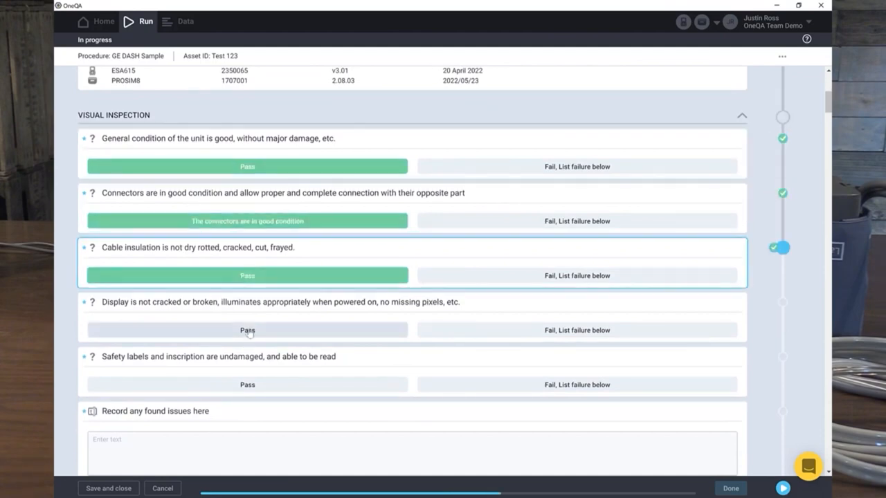
click(247, 330)
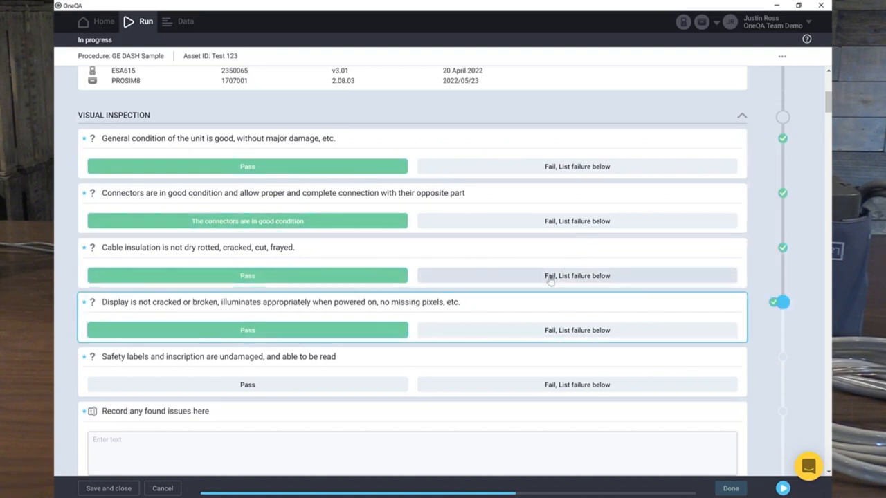
mouse_move(578, 282)
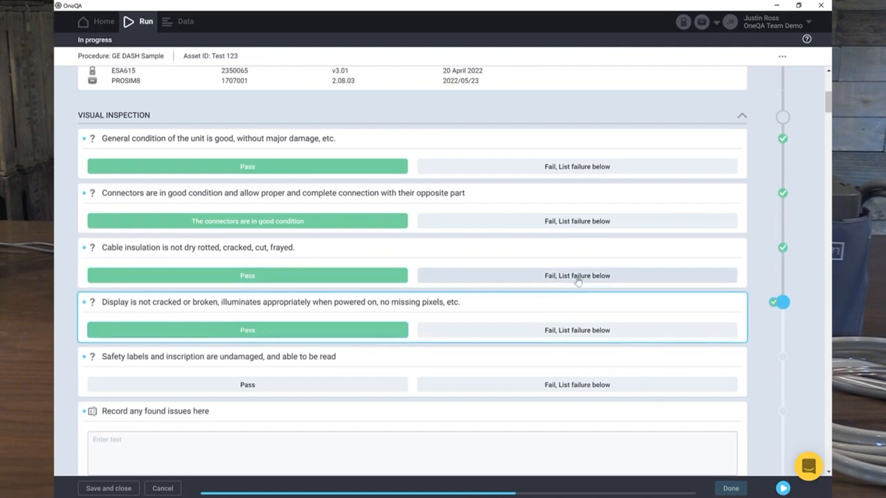
mouse_move(354, 372)
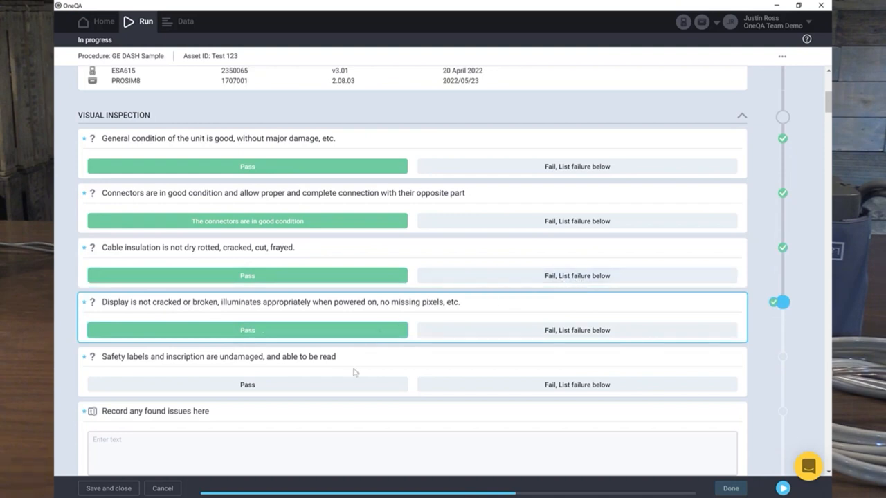
click(247, 384)
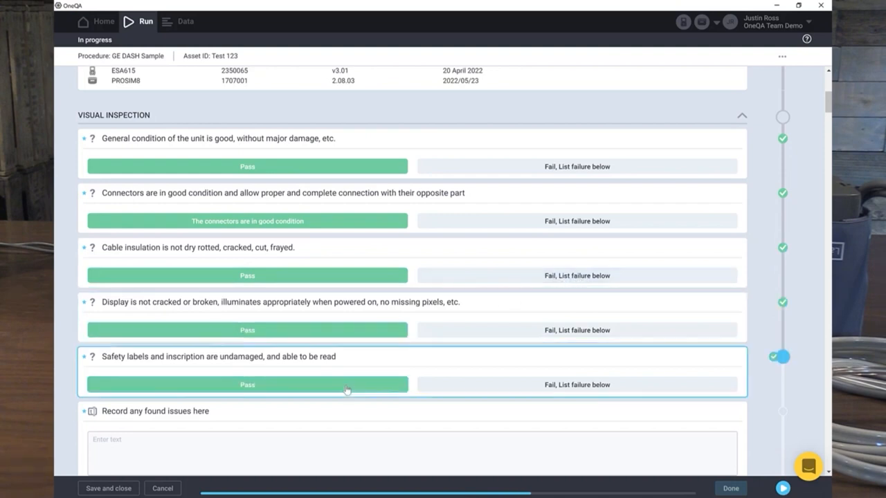
click(577, 385)
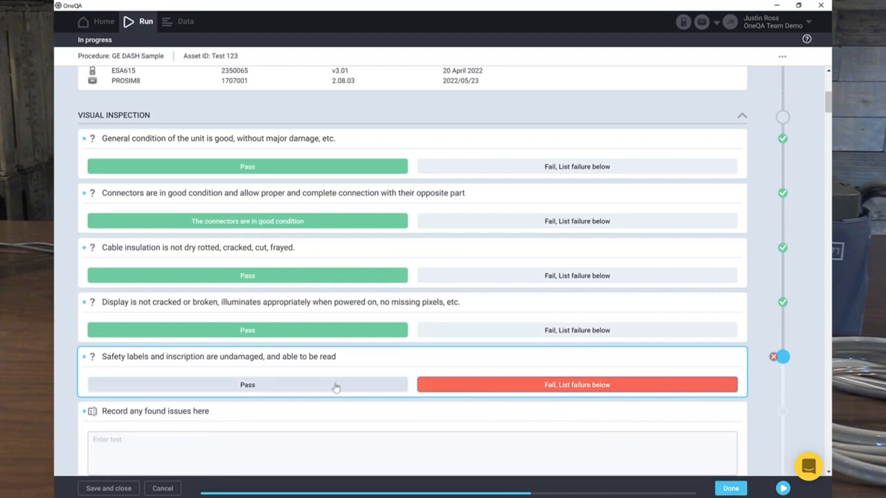
click(247, 384)
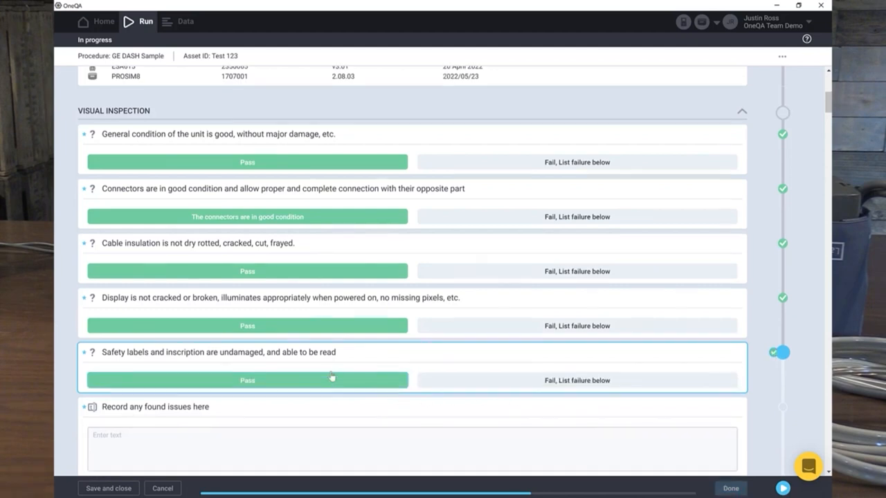
- Enter 'No issues found' in the Record any found issues field
scroll(down, 3)
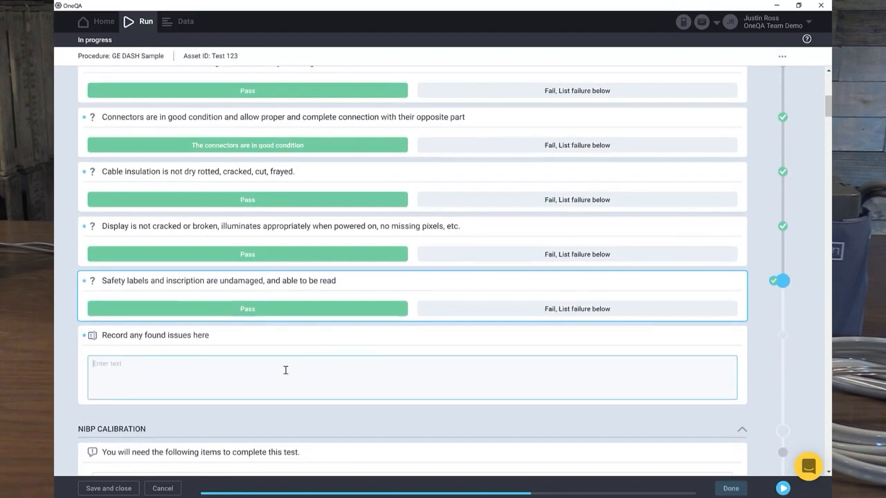
text(No is)
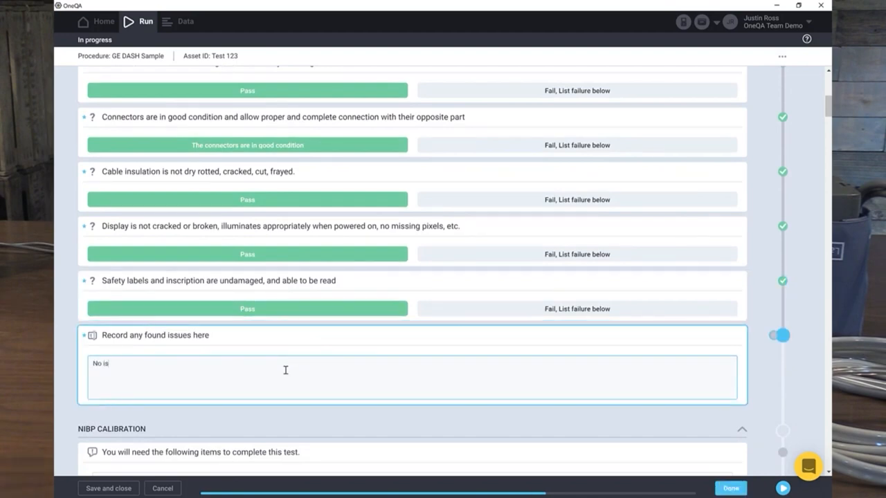
text(sues found)
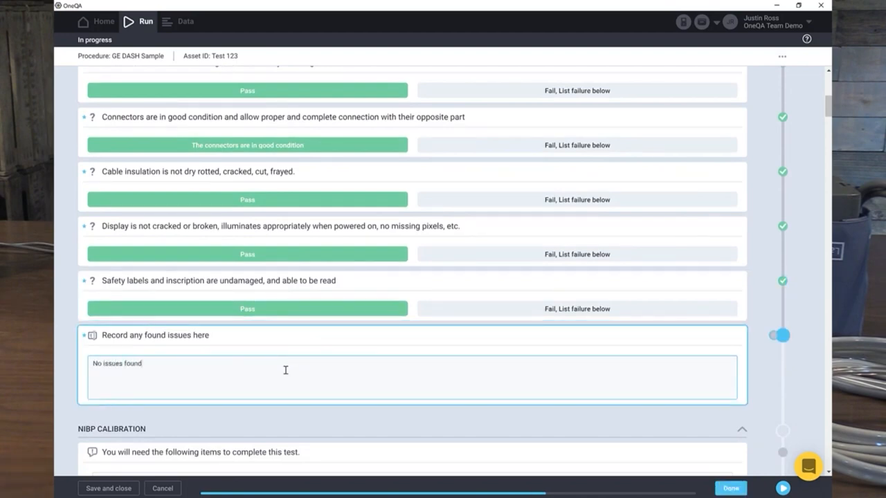
scroll(down, 3)
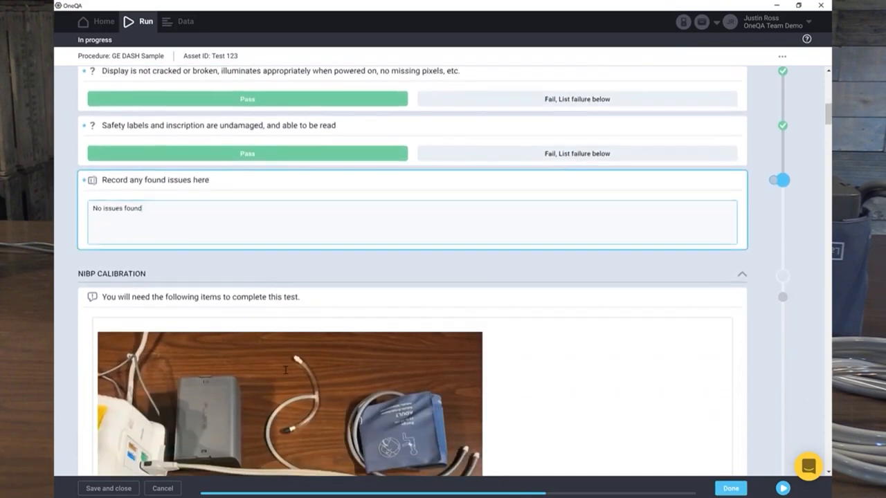
scroll(down, 3)
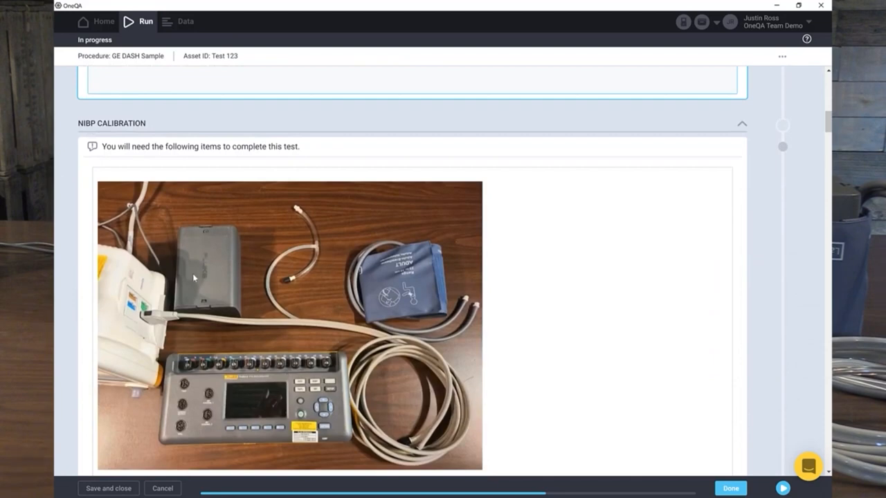
mouse_move(297, 268)
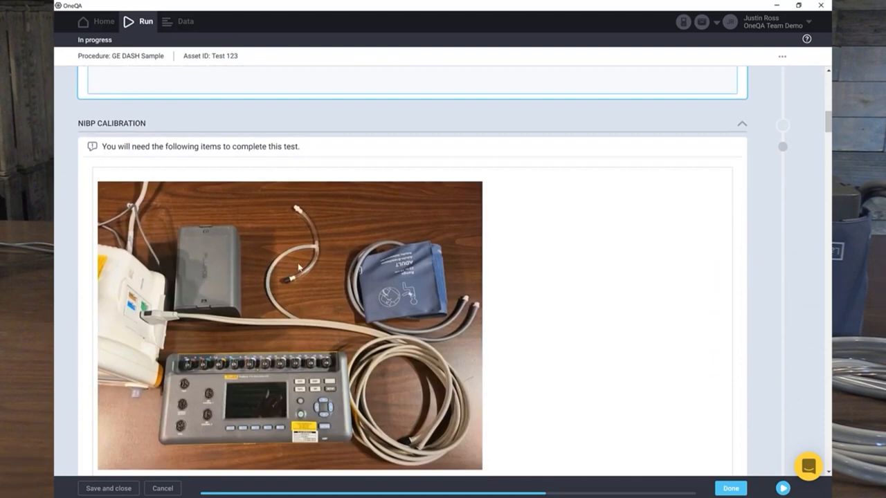
mouse_move(291, 229)
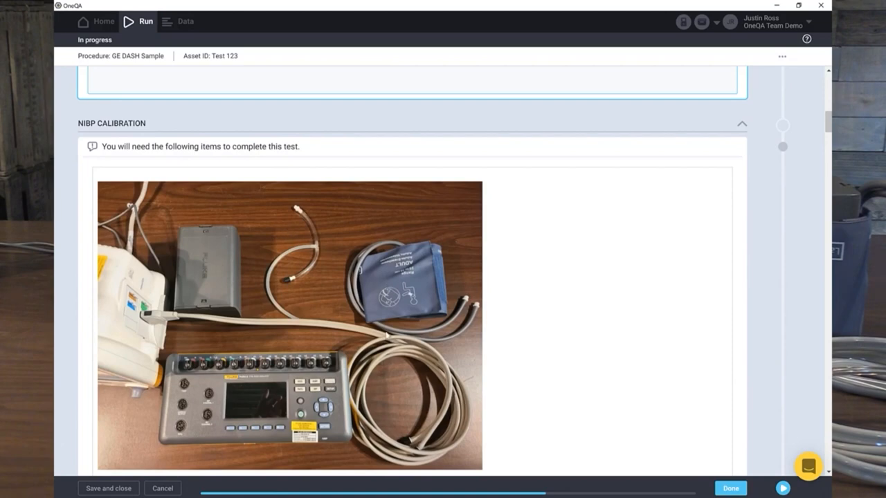
mouse_move(276, 400)
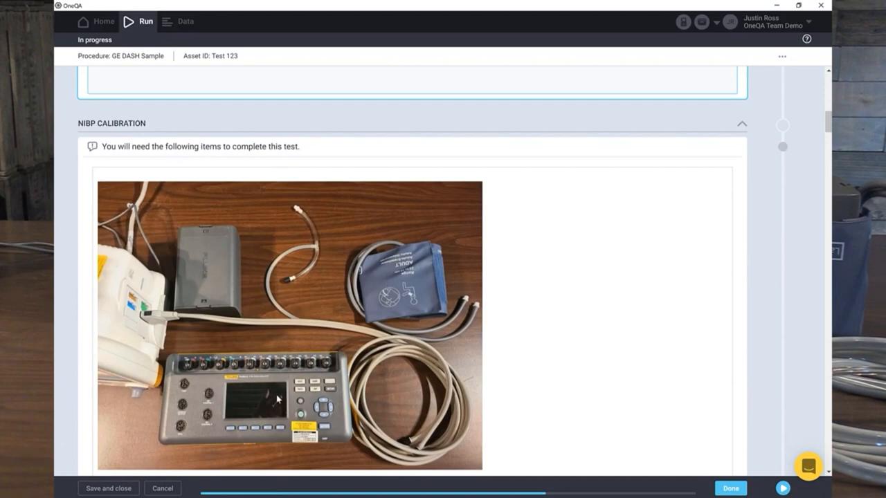
scroll(down, 3)
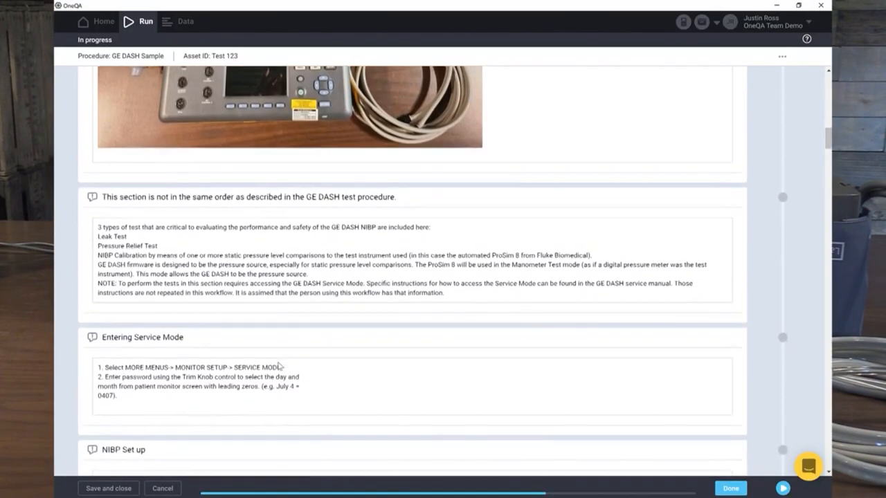
scroll(down, 3)
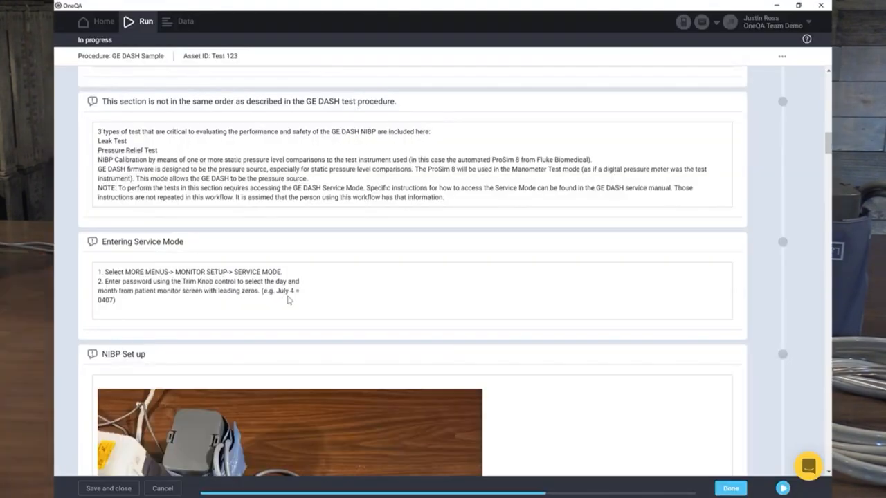
scroll(down, 3)
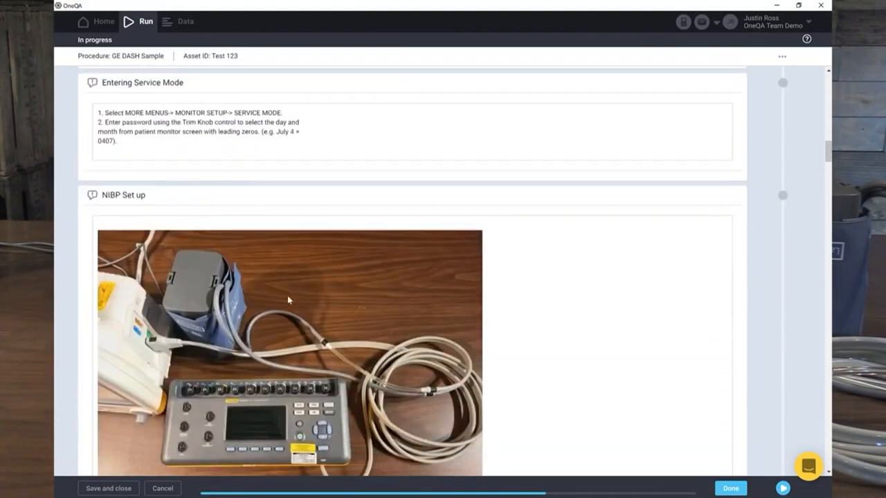
scroll(down, 3)
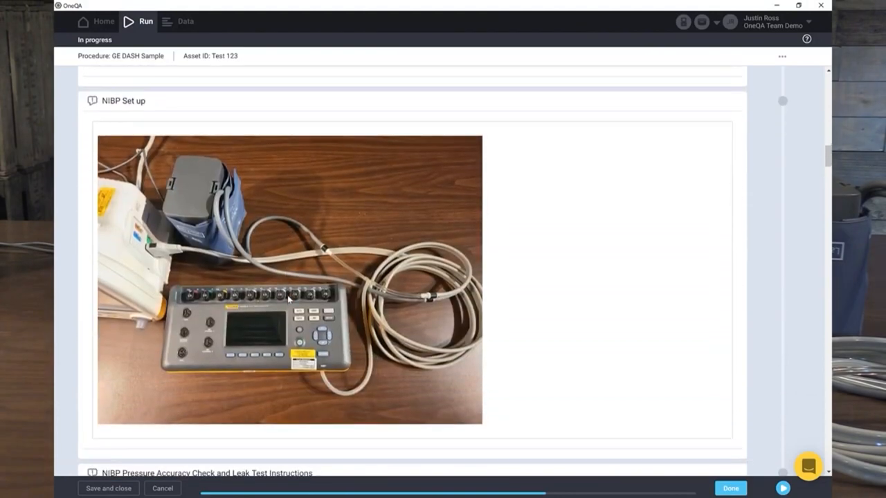
mouse_move(258, 335)
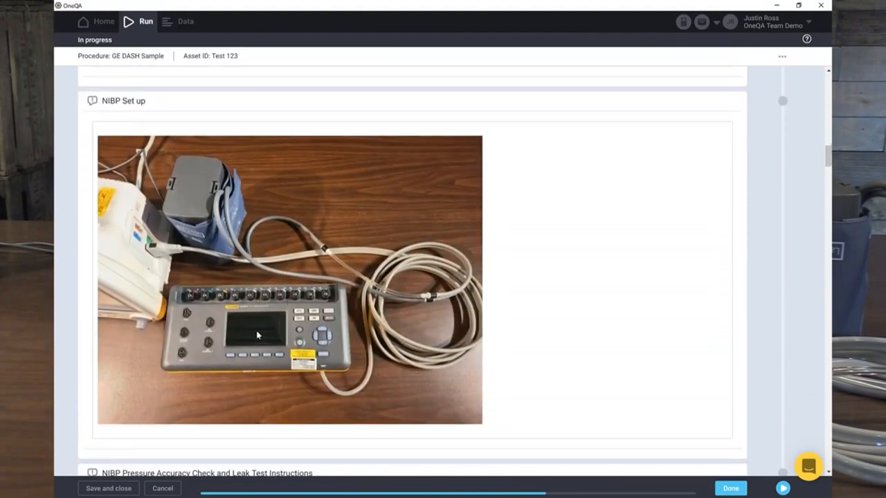
mouse_move(365, 307)
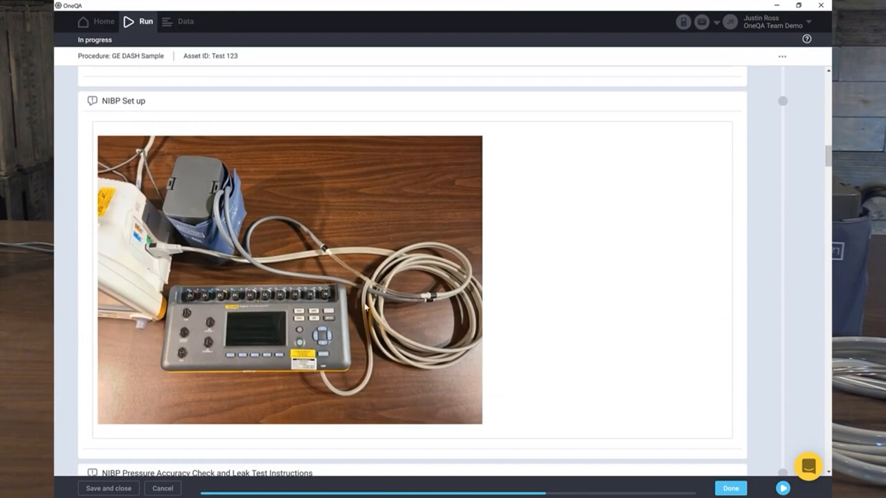
mouse_move(279, 271)
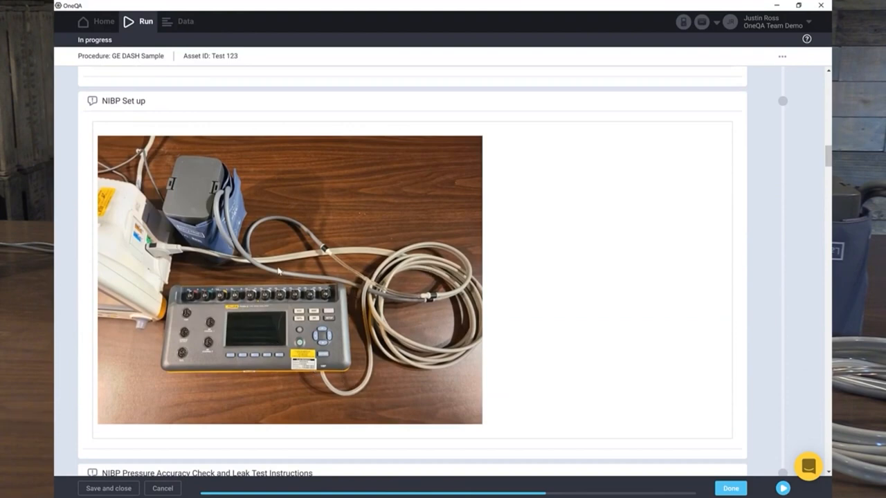
mouse_move(220, 237)
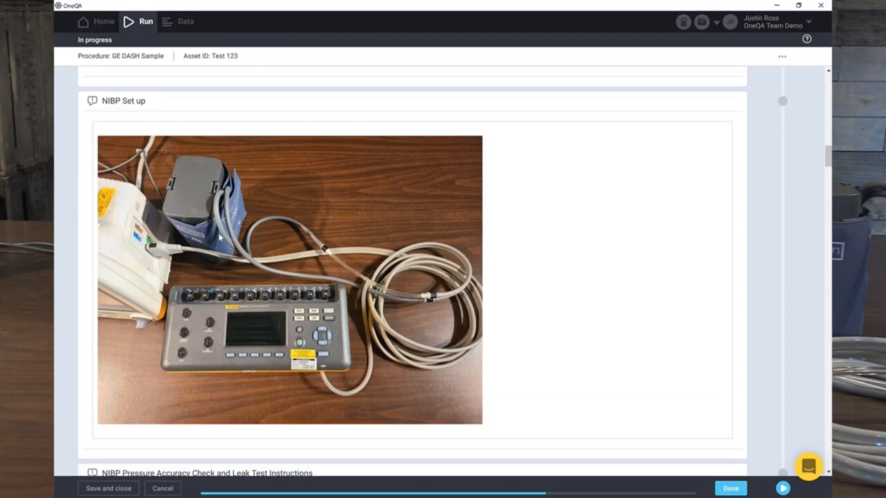
scroll(down, 3)
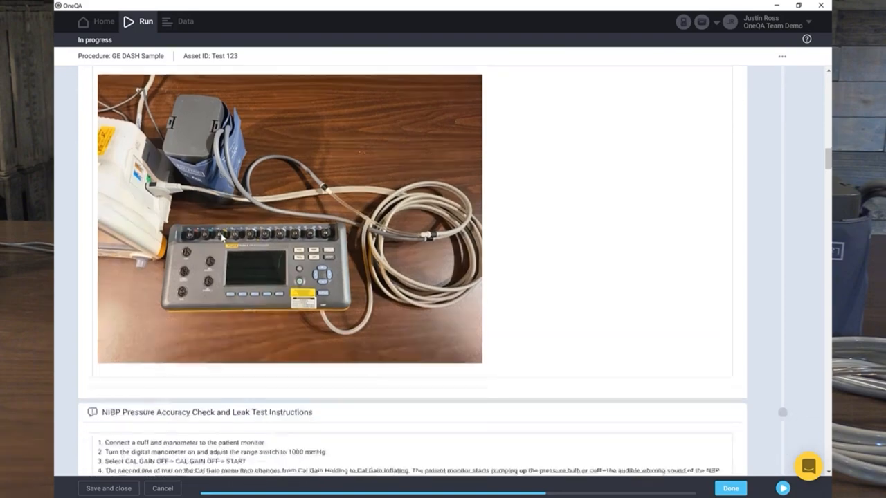
scroll(down, 3)
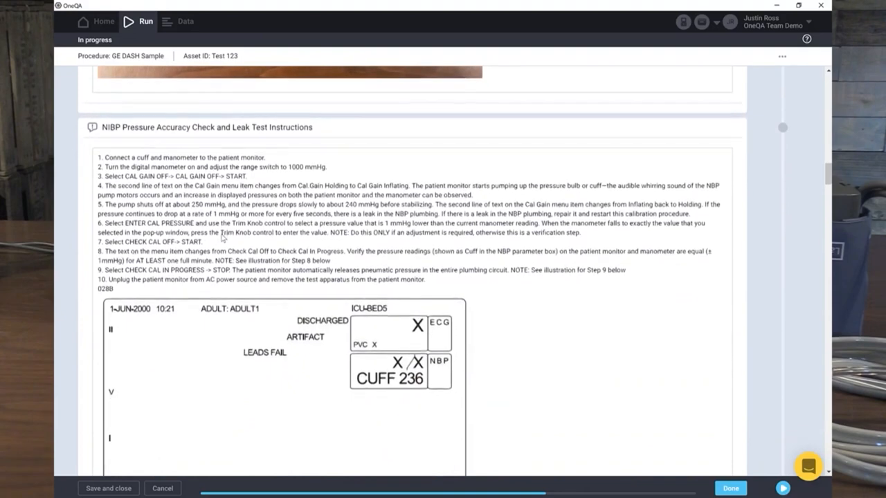
scroll(up, 3)
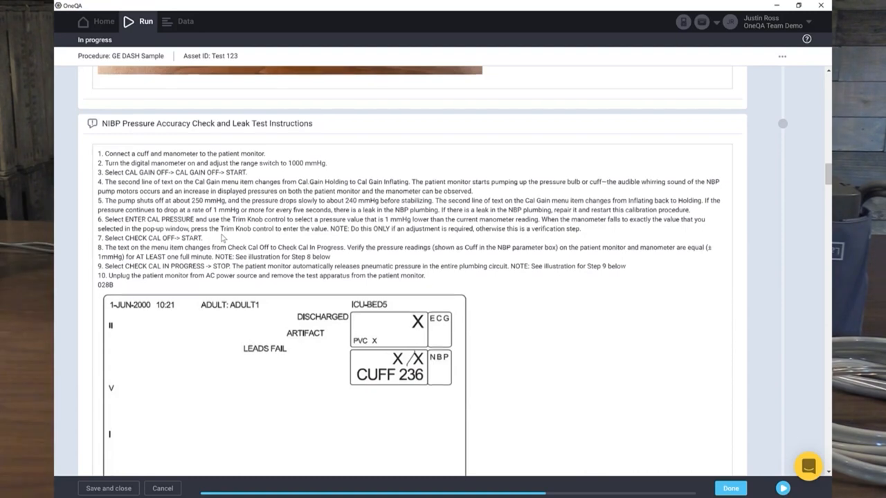
scroll(down, 3)
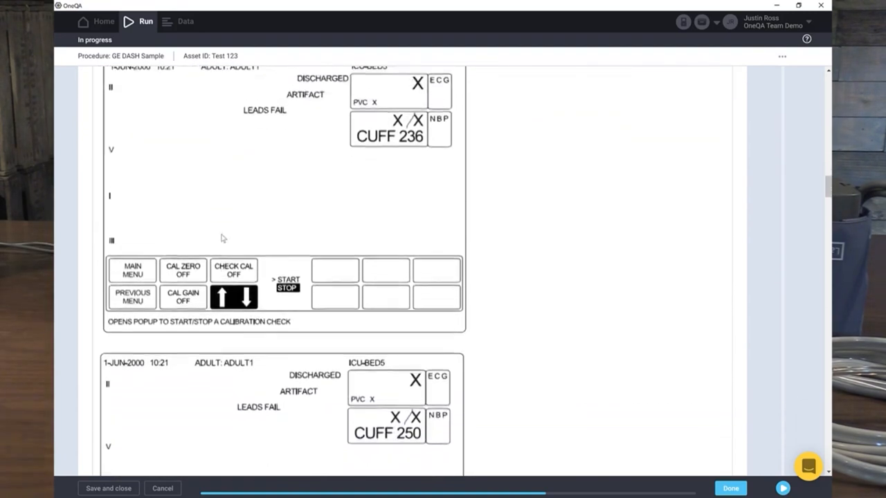
scroll(up, 3)
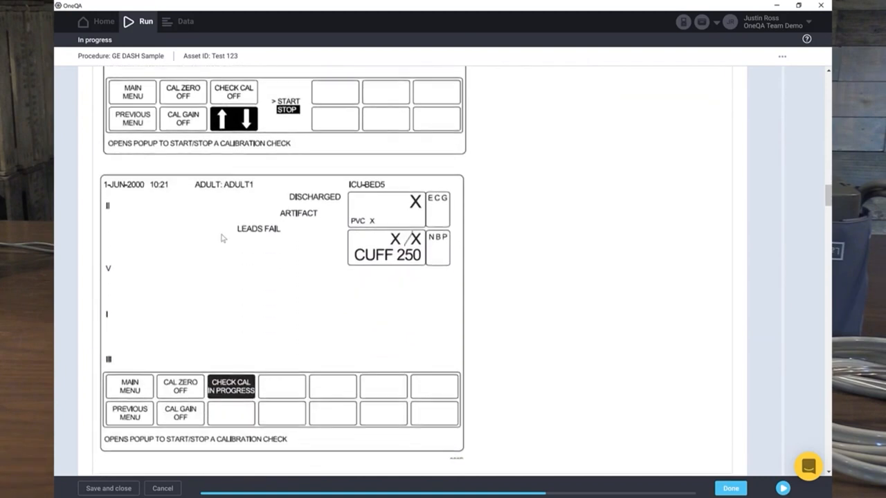
scroll(down, 3)
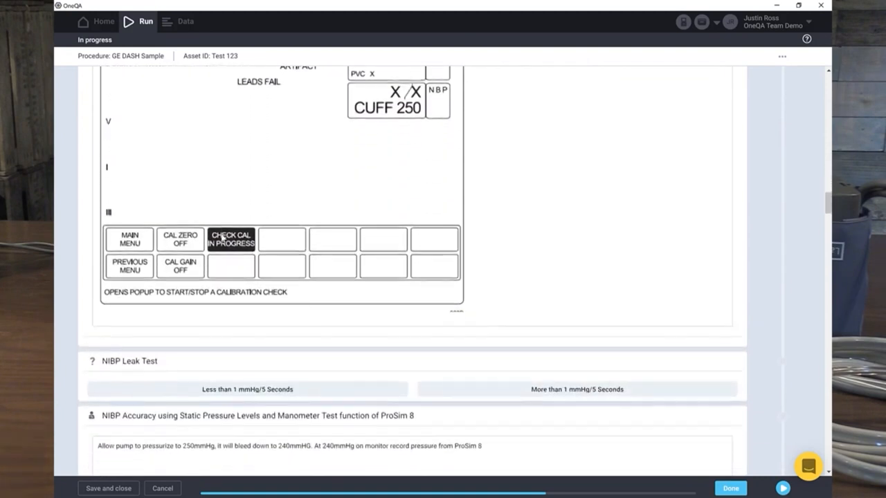
scroll(down, 3)
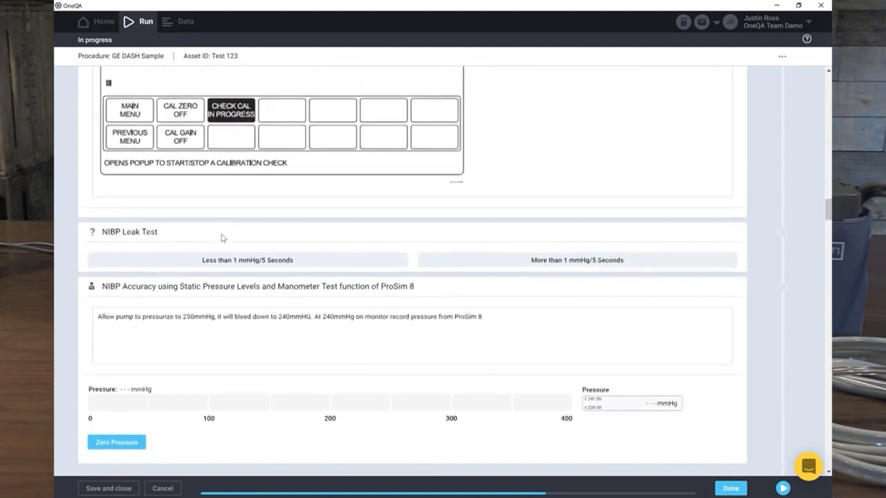
- Record the NIBP leak test as 'Less than 1 mmHg/5 Seconds'
scroll(down, 3)
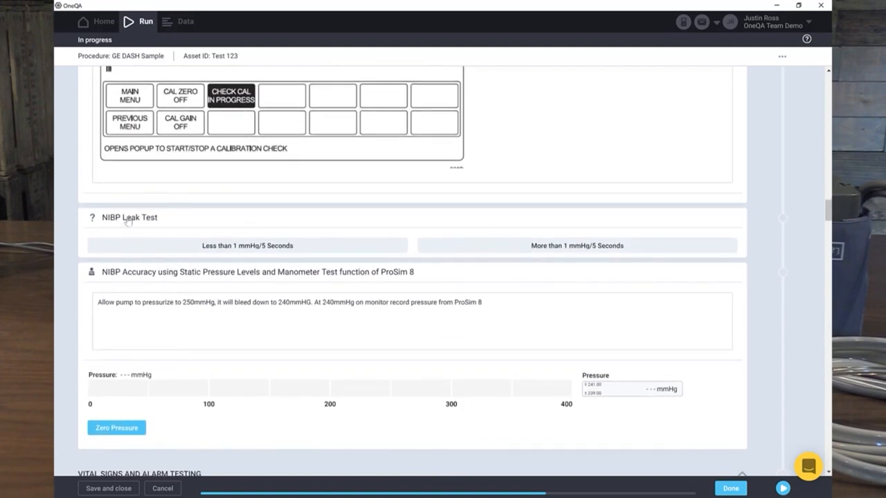
mouse_move(151, 233)
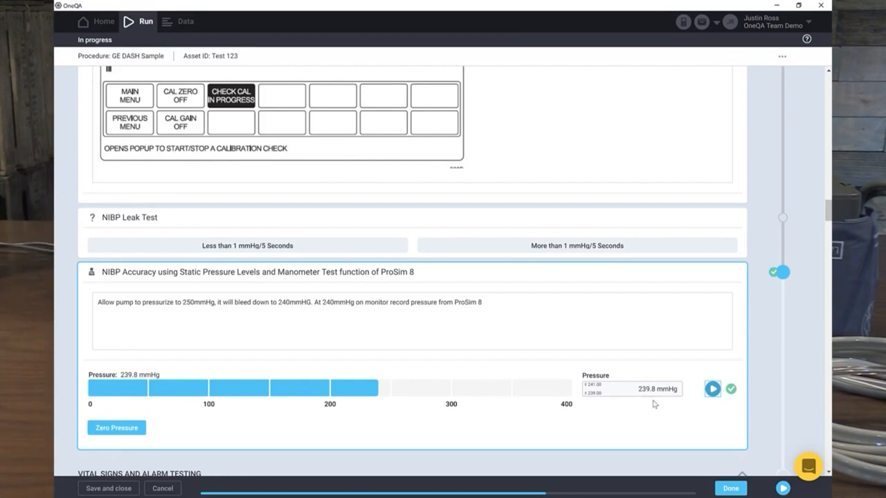
mouse_move(457, 275)
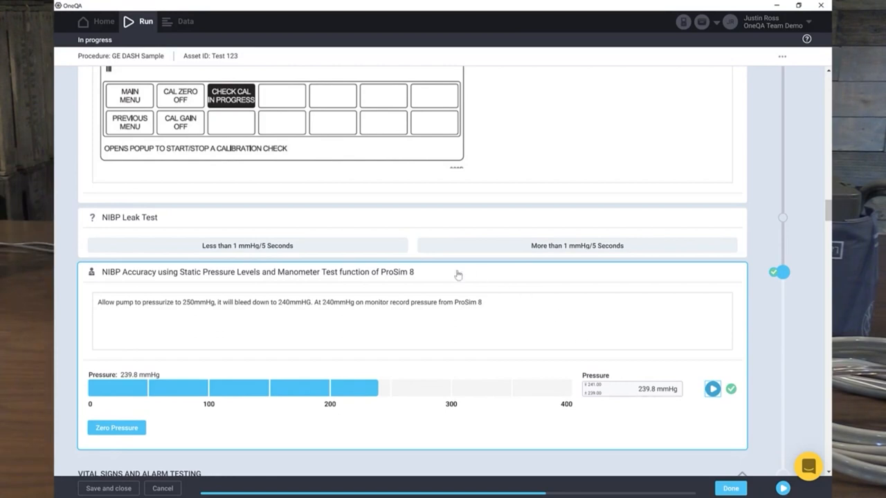
mouse_move(348, 239)
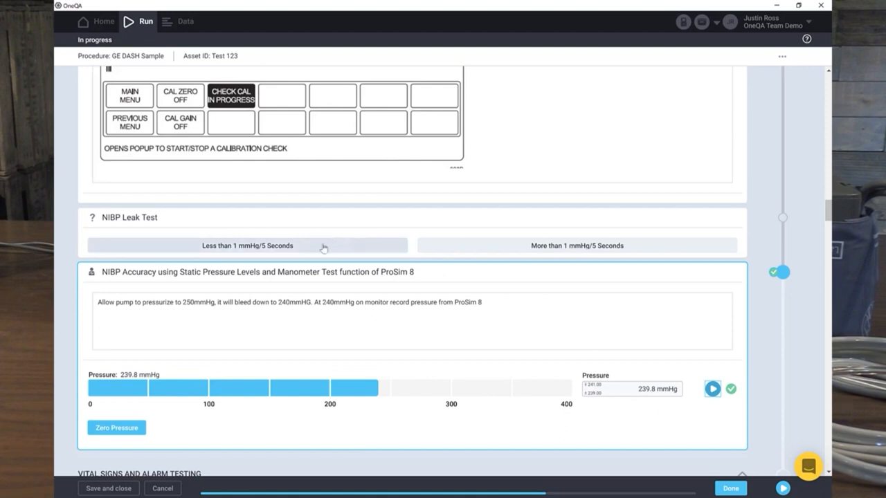
mouse_move(258, 254)
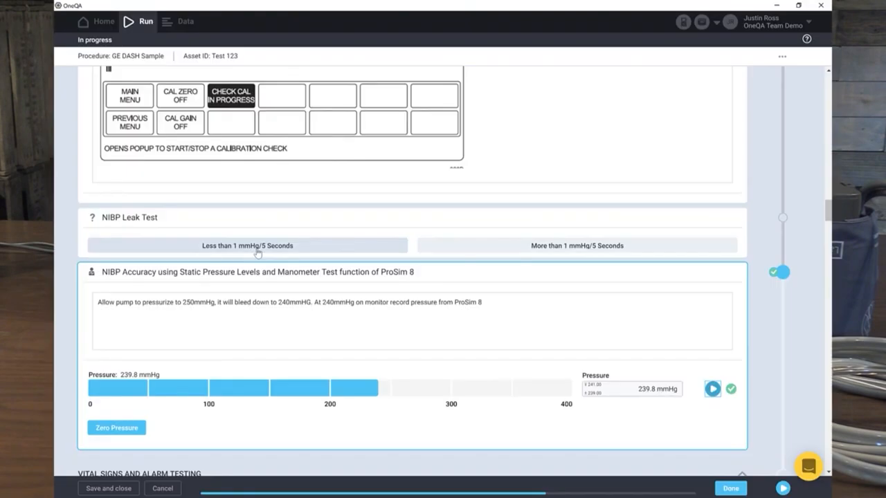
click(247, 245)
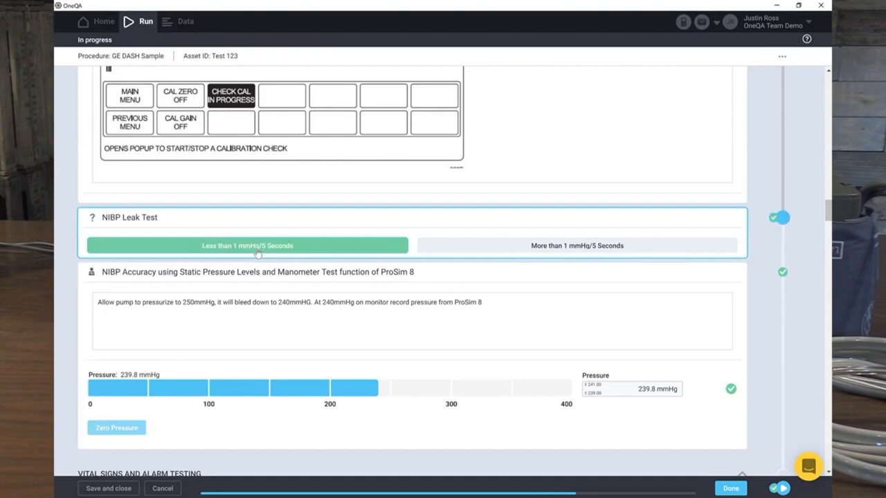
mouse_move(506, 242)
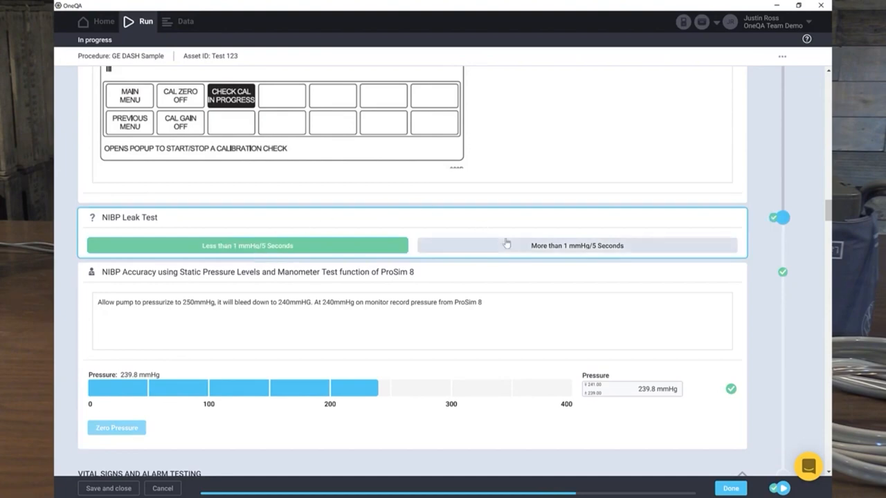
- Scroll through Vital Signs and Alarm Testing to the Vital Signs Test Set Up photo
scroll(up, 3)
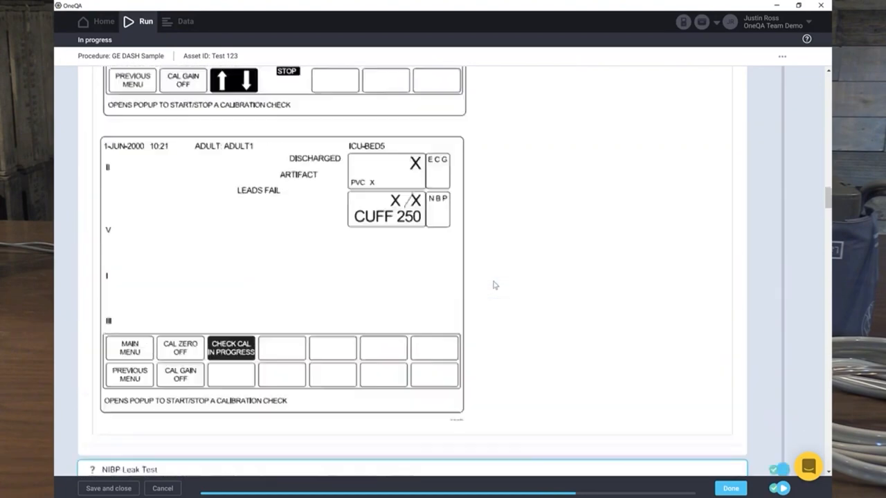
scroll(down, 3)
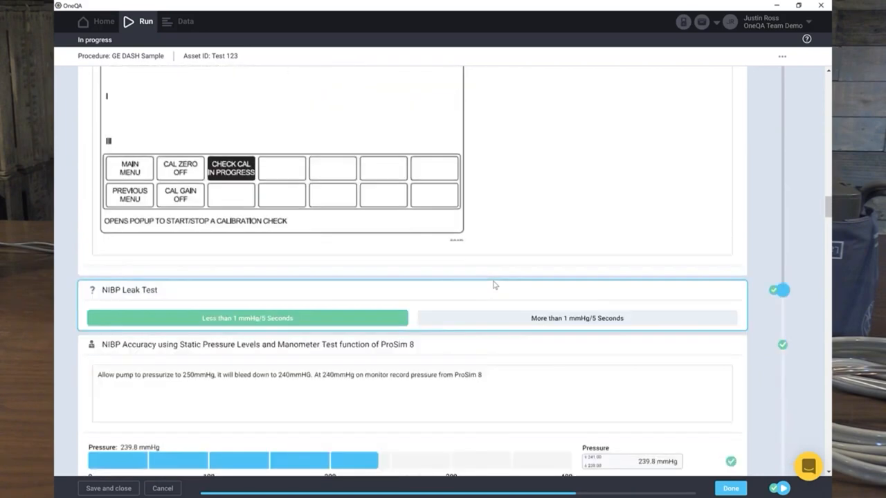
scroll(down, 3)
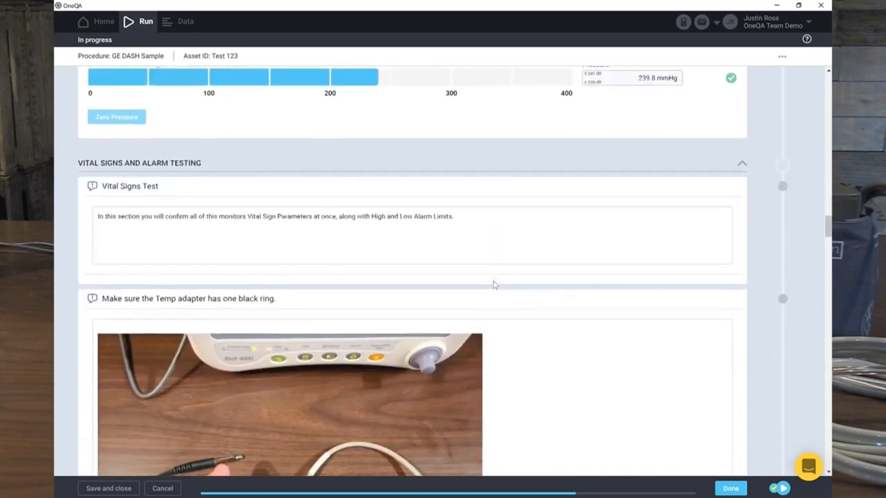
scroll(down, 3)
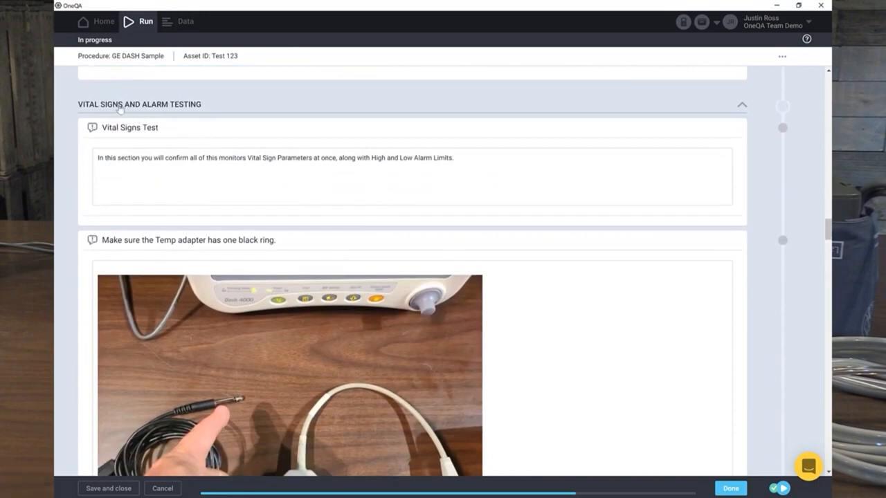
mouse_move(236, 169)
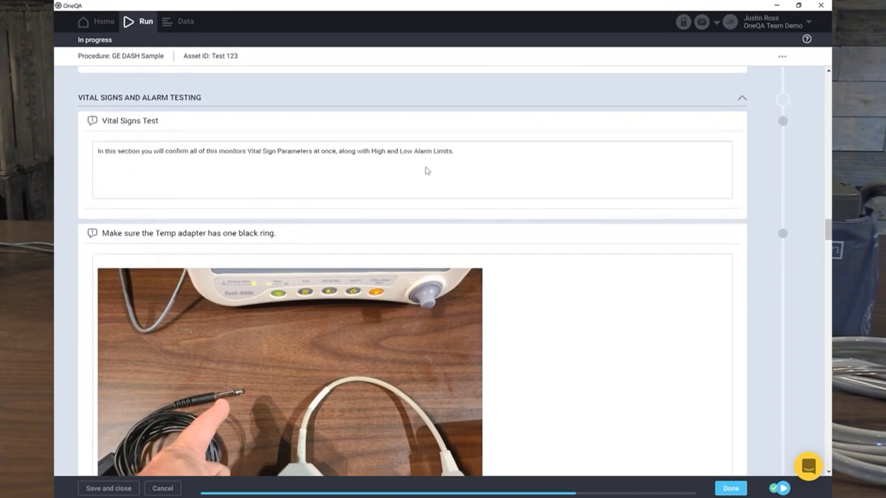
scroll(down, 3)
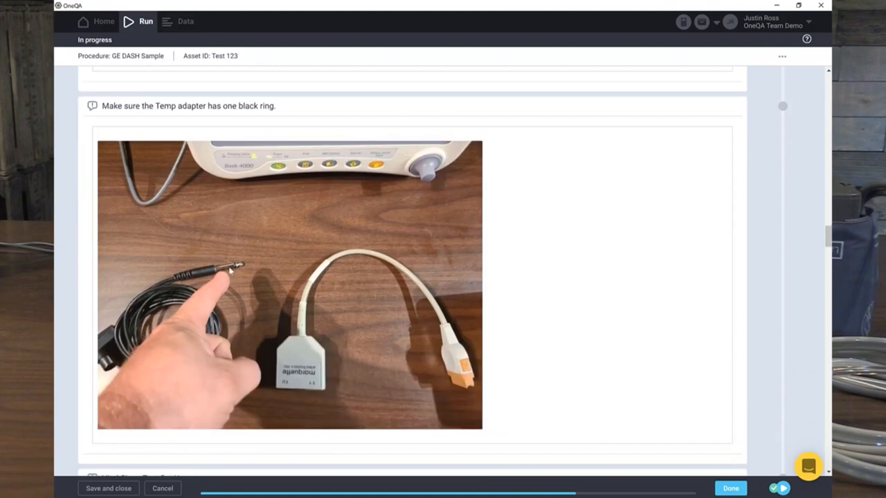
mouse_move(175, 295)
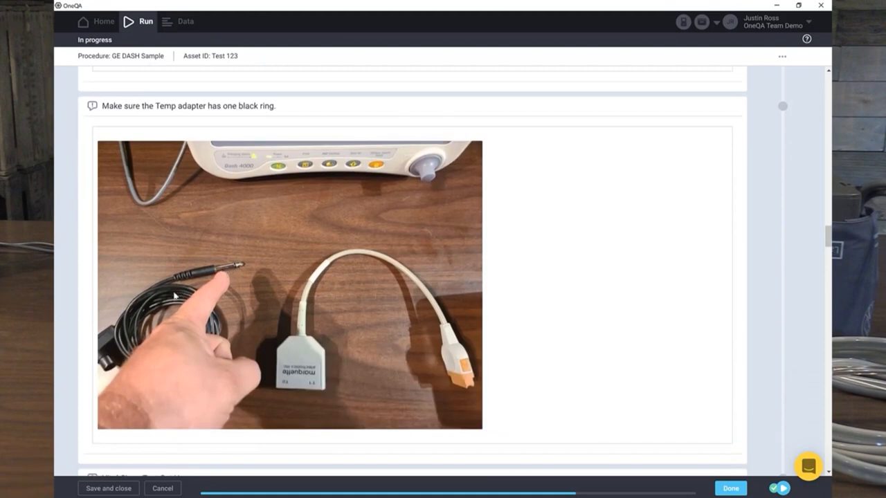
mouse_move(230, 271)
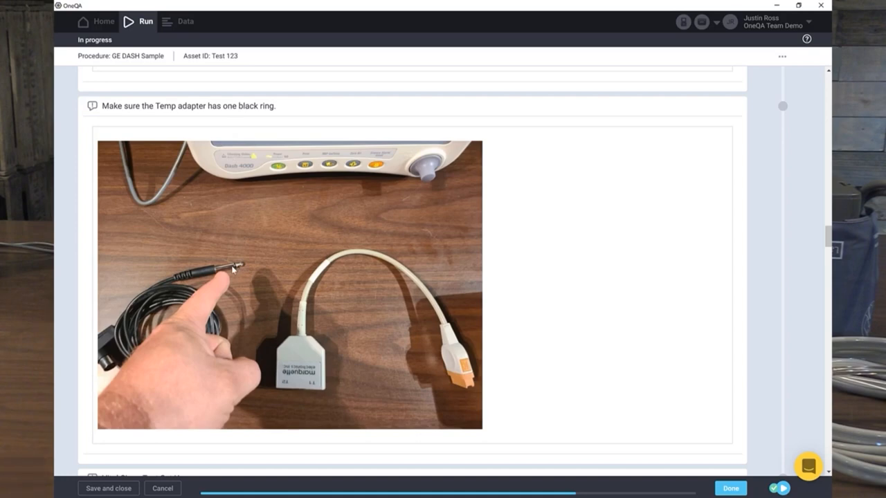
scroll(down, 3)
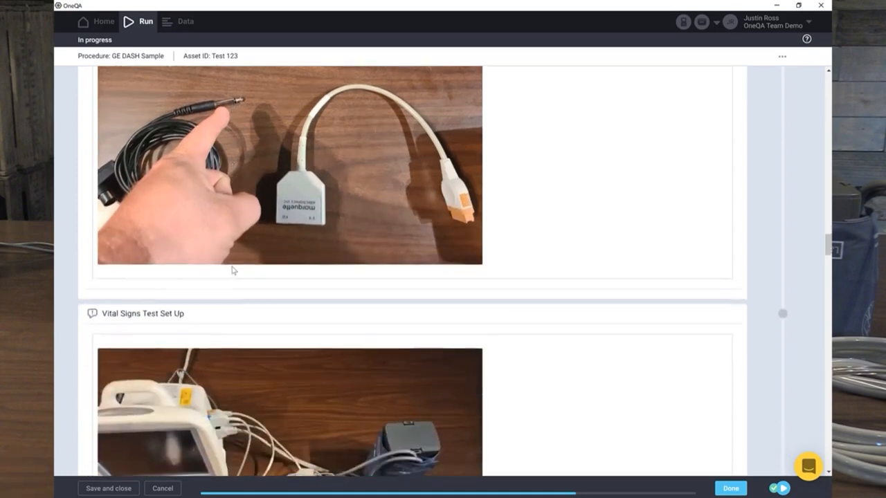
scroll(down, 3)
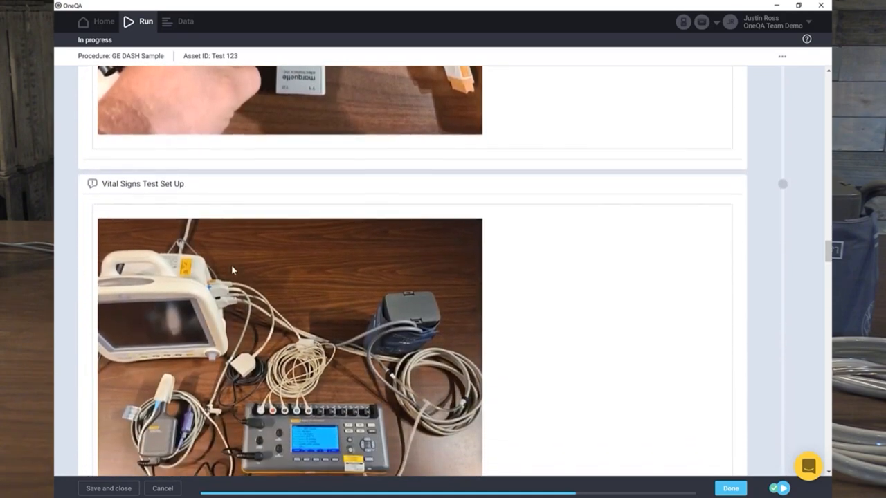
scroll(down, 3)
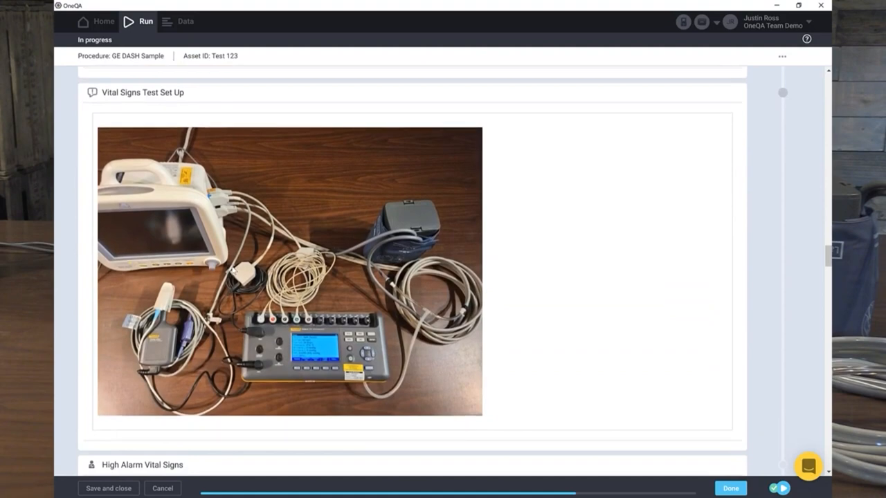
mouse_move(183, 293)
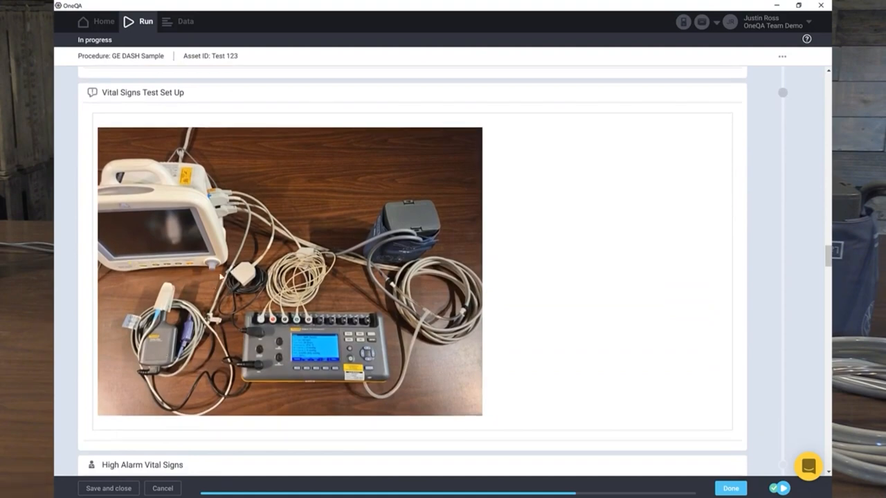
mouse_move(248, 289)
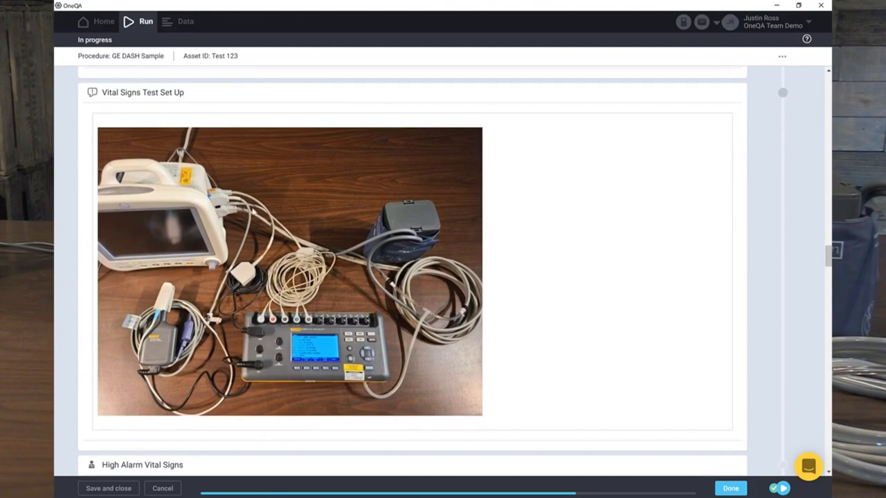
mouse_move(394, 260)
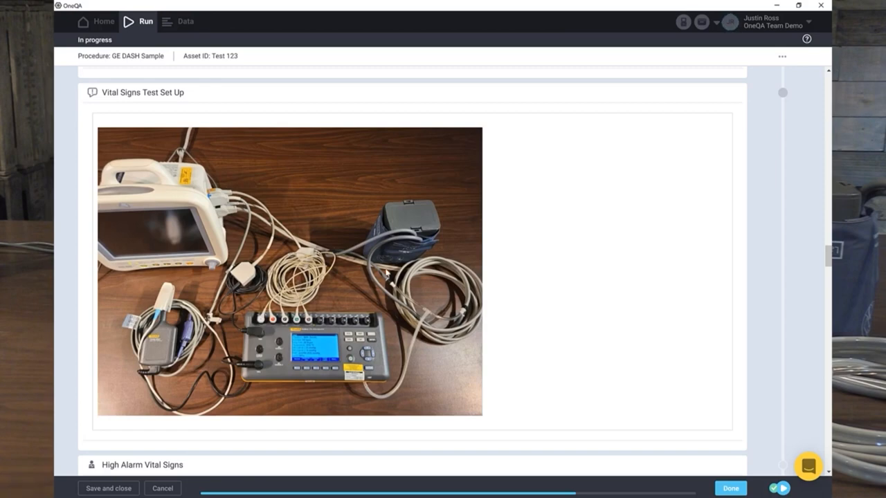
mouse_move(404, 265)
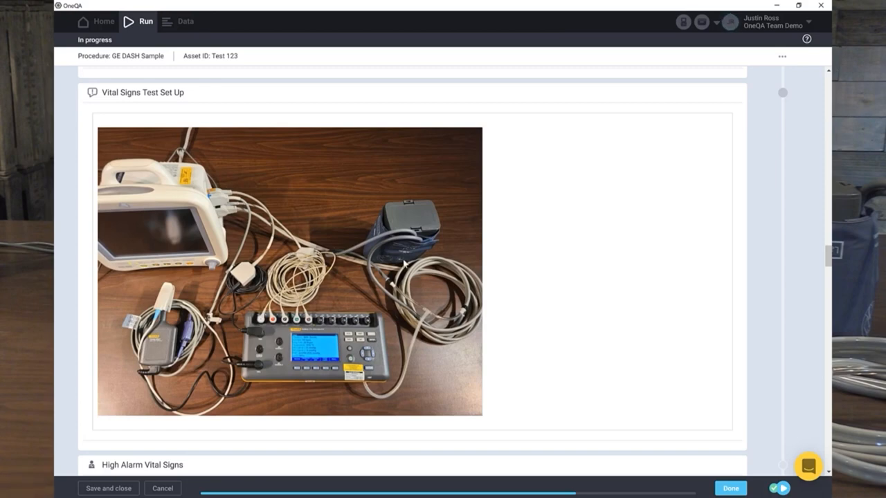
- Start High Alarm Vital Signs: heart rate 160, waveform OK, respiration 40, temperature 37.6 °C
scroll(down, 3)
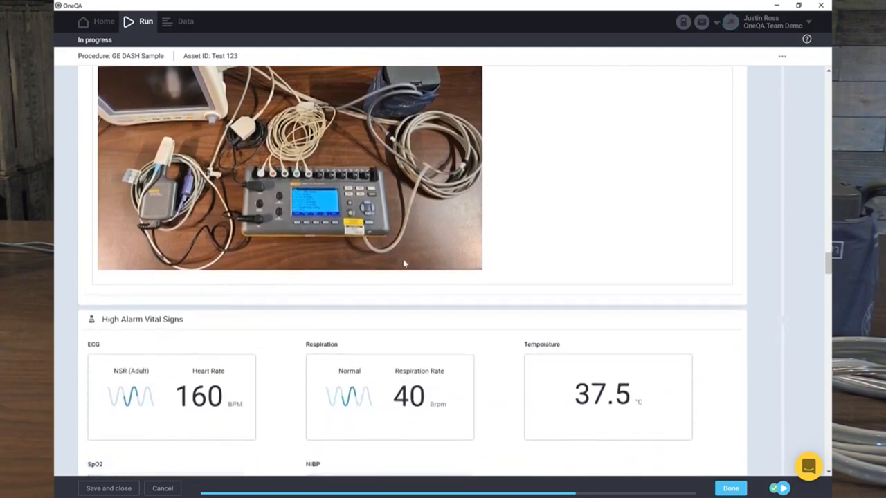
scroll(down, 3)
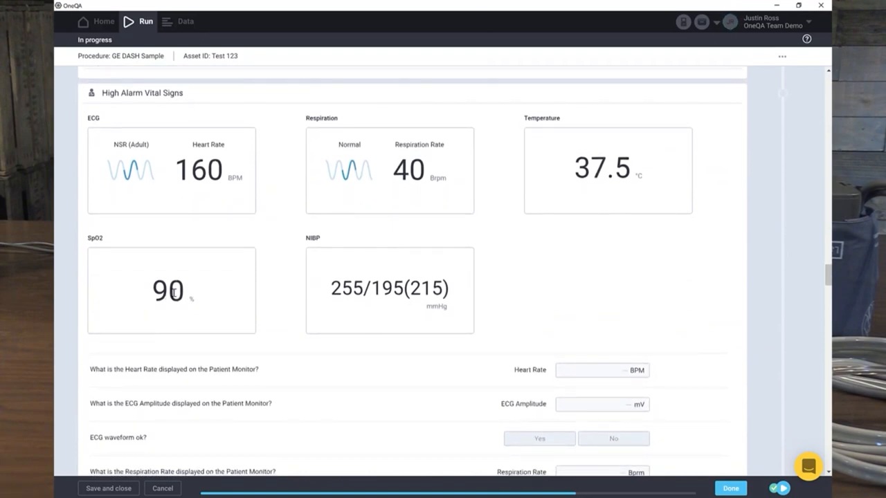
mouse_move(508, 248)
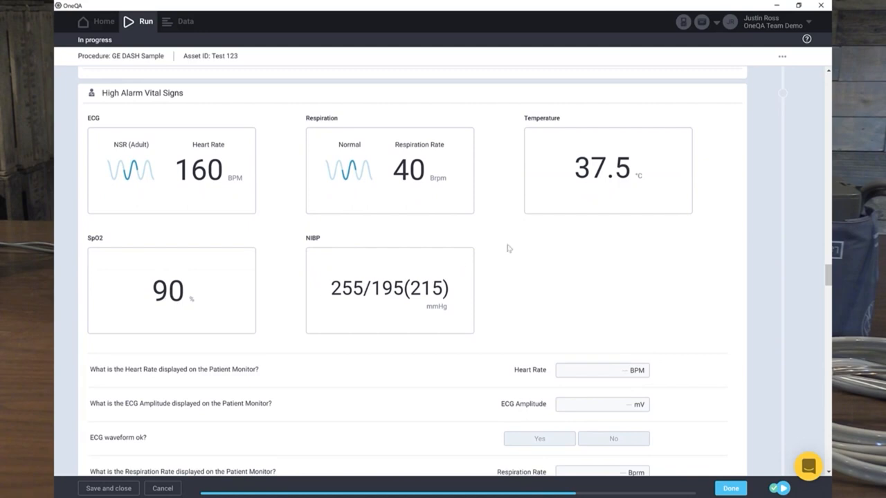
mouse_move(598, 248)
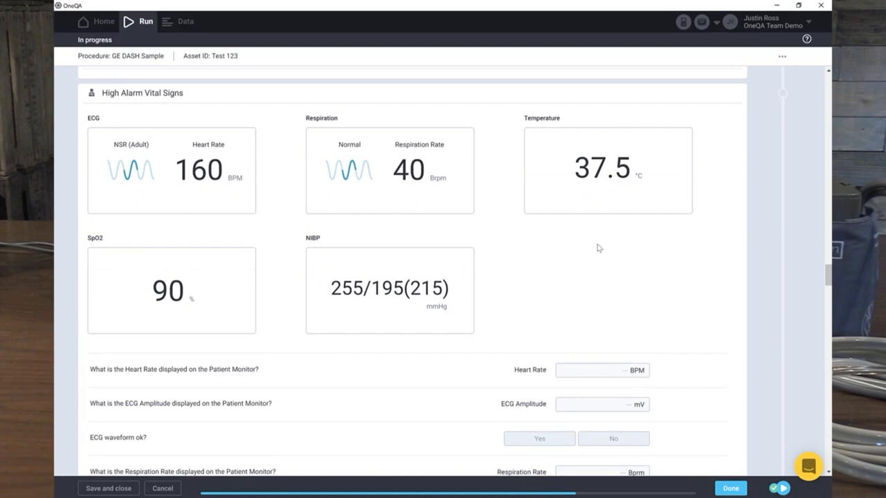
click(601, 370)
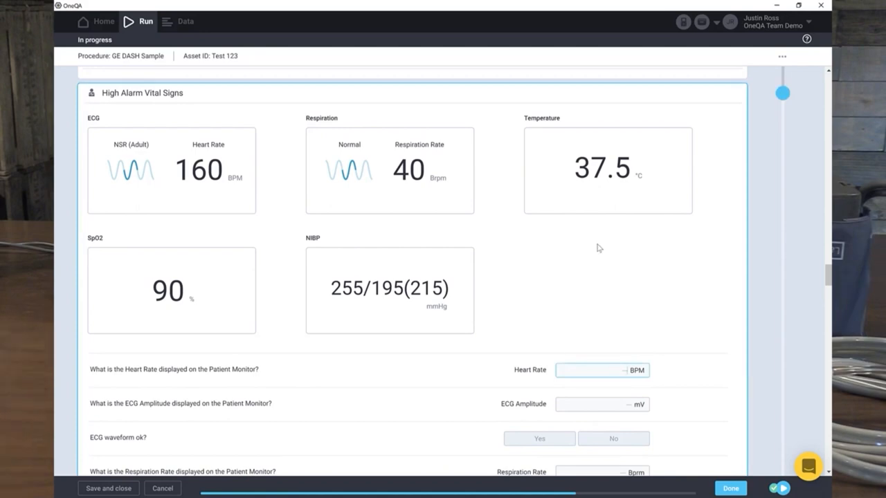
mouse_move(706, 406)
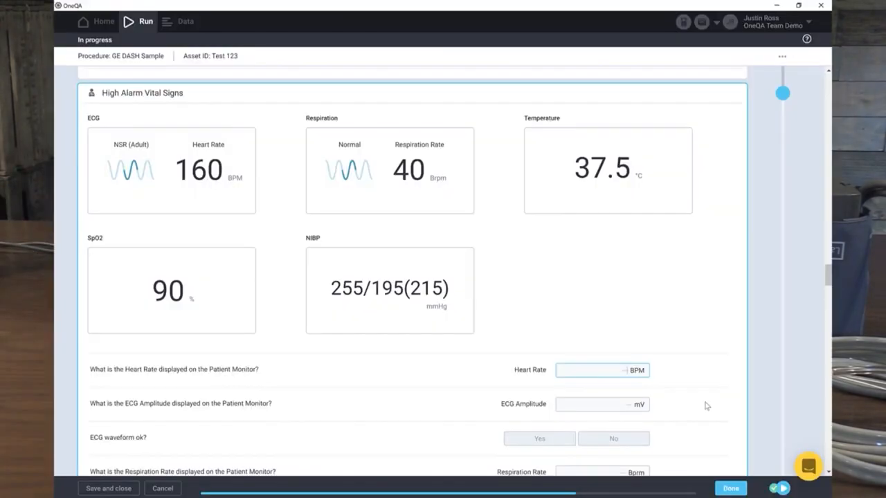
scroll(down, 3)
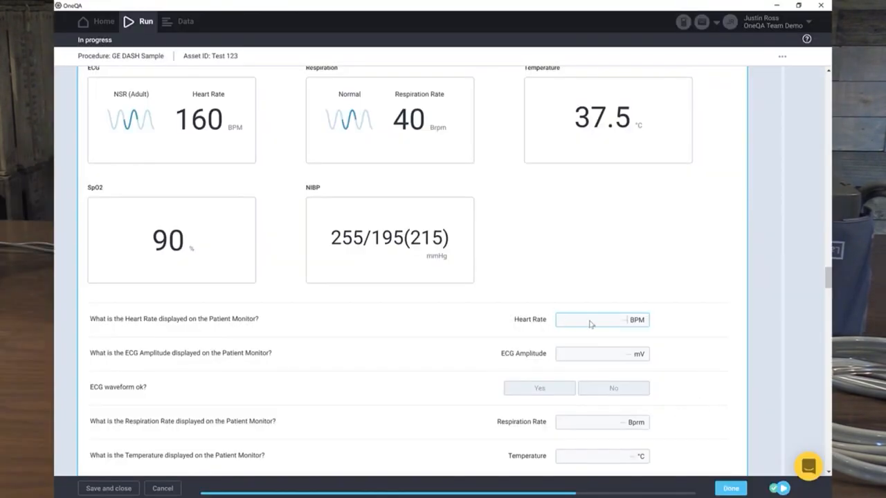
click(598, 320)
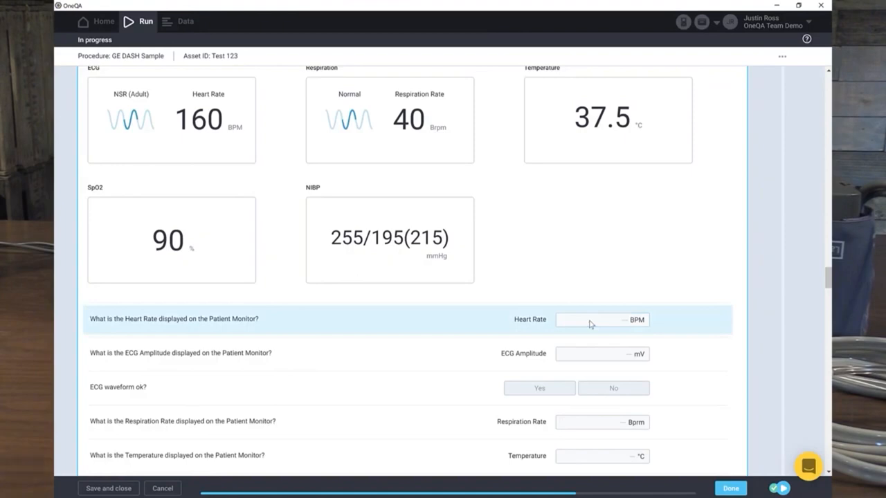
click(595, 319)
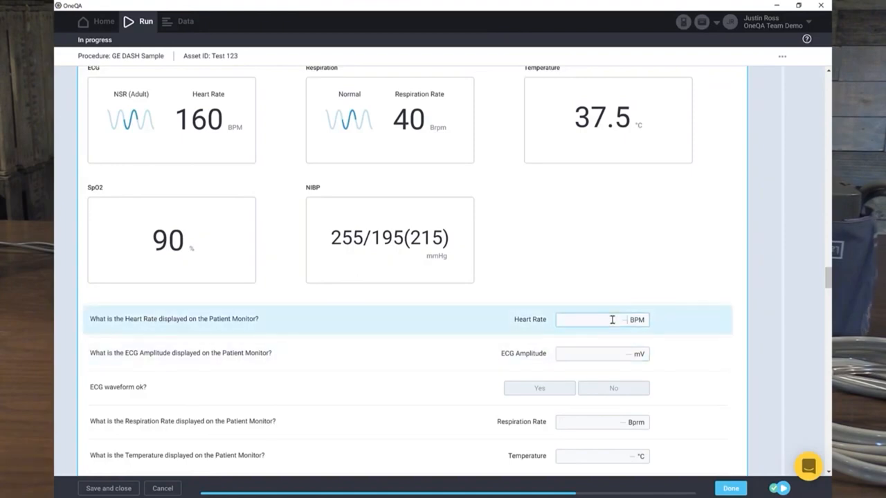
text(160)
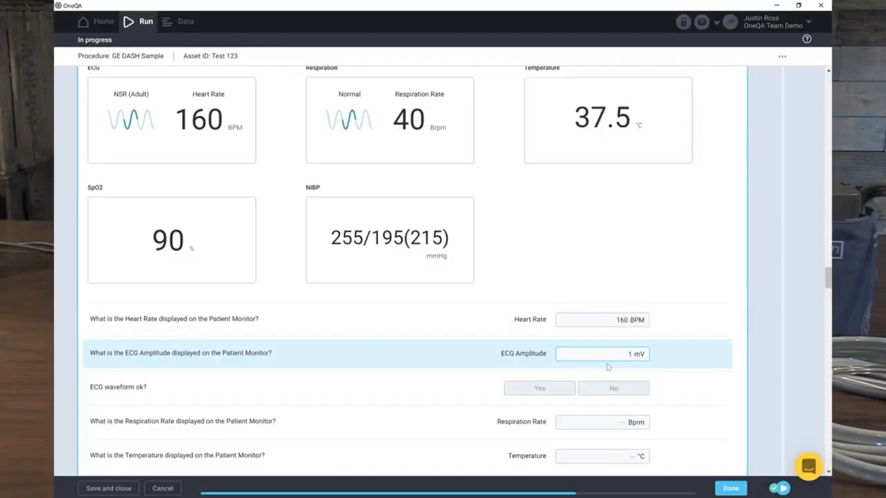
mouse_move(539, 396)
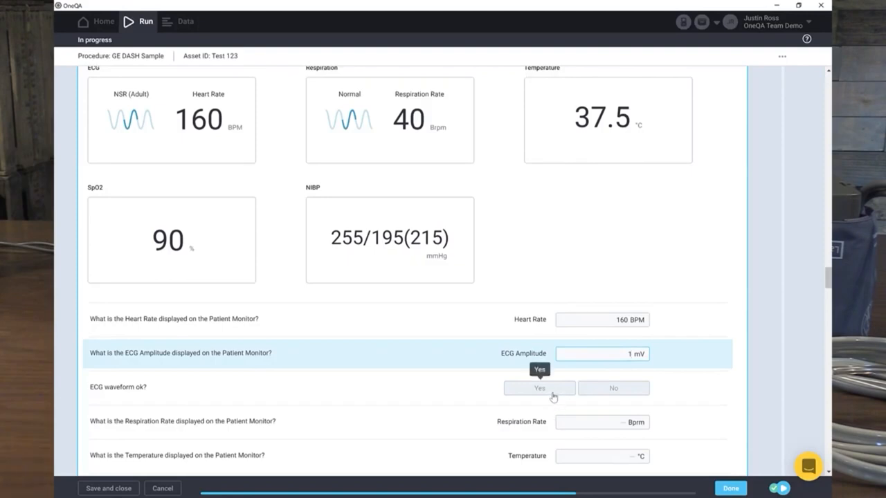
click(539, 387)
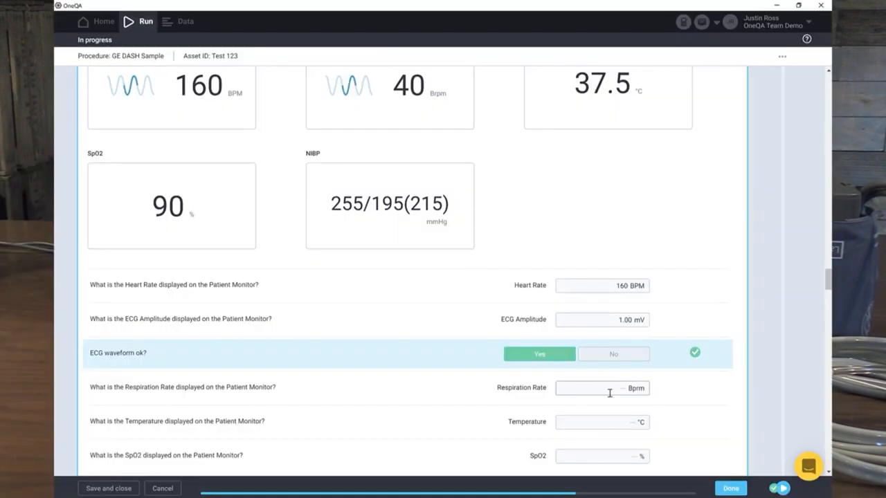
text(4)
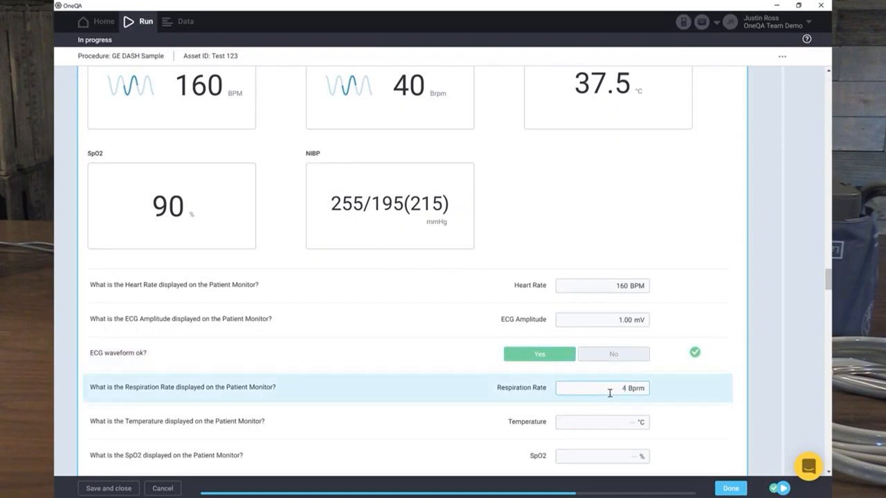
text(0)
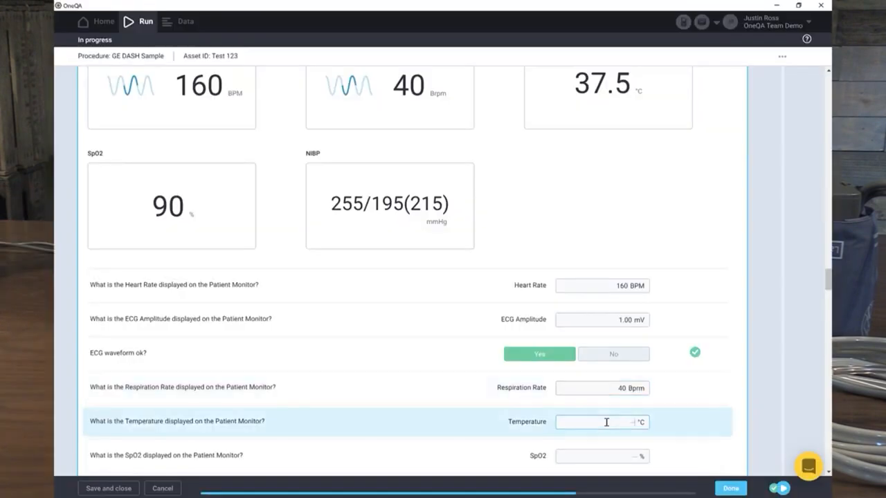
text(37.6)
click(602, 456)
text(89)
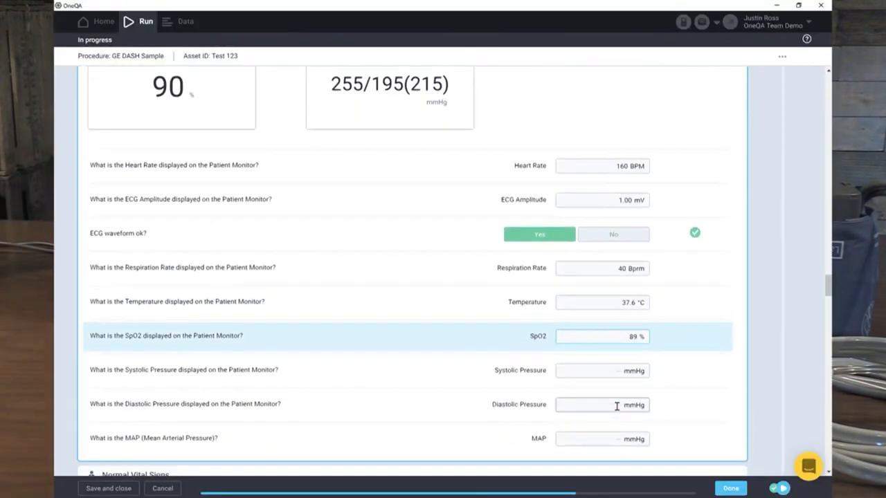
- Enter SpO2 89 %, systolic 275, diastolic 190 and MAP 227 mmHg
scroll(down, 3)
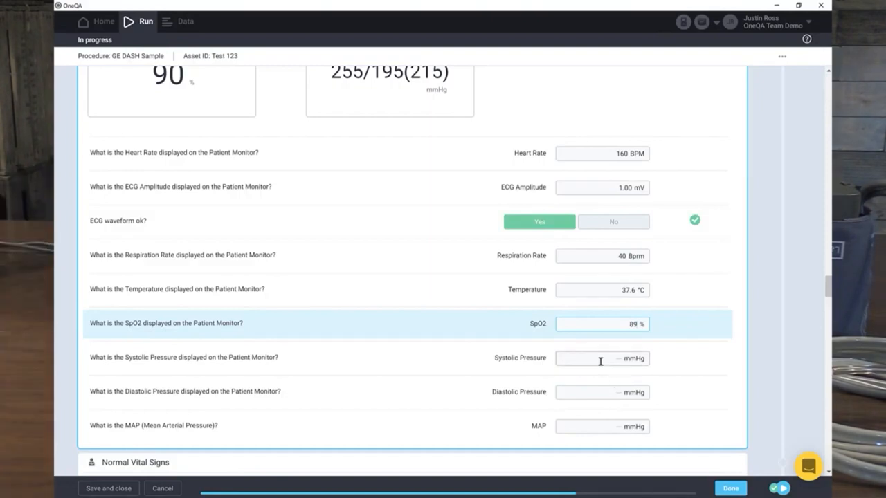
text(2 mmHg)
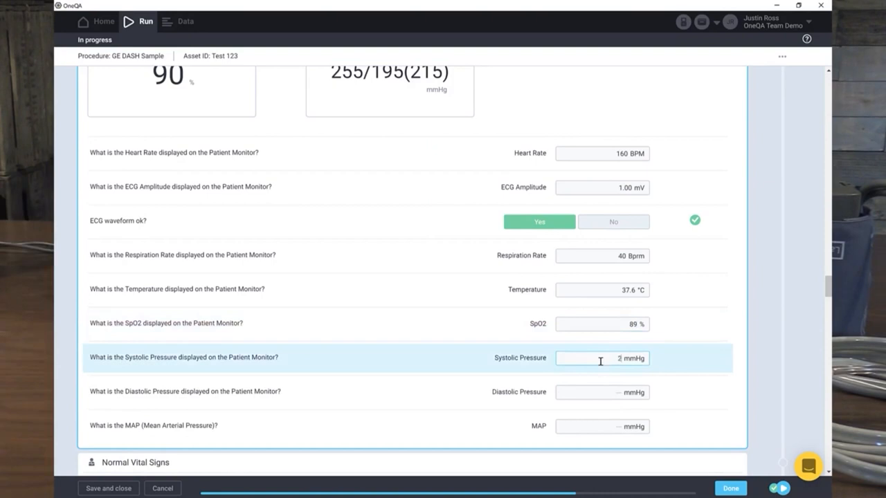
text(75)
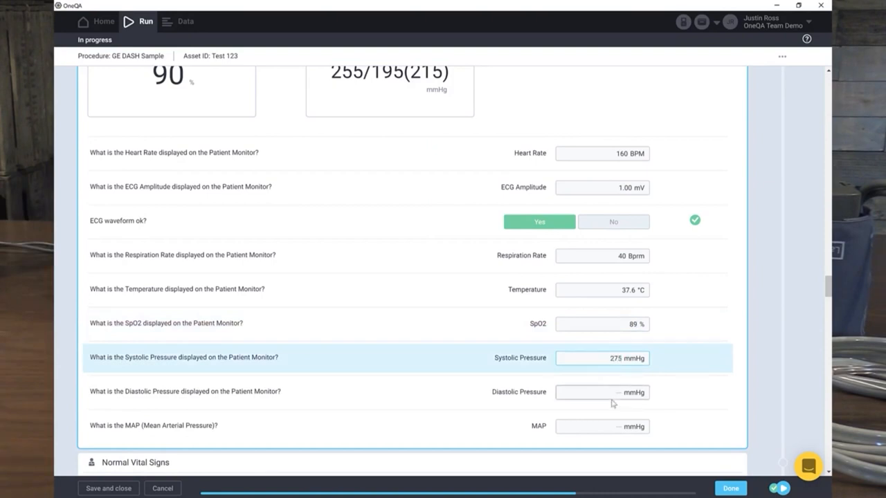
click(602, 392)
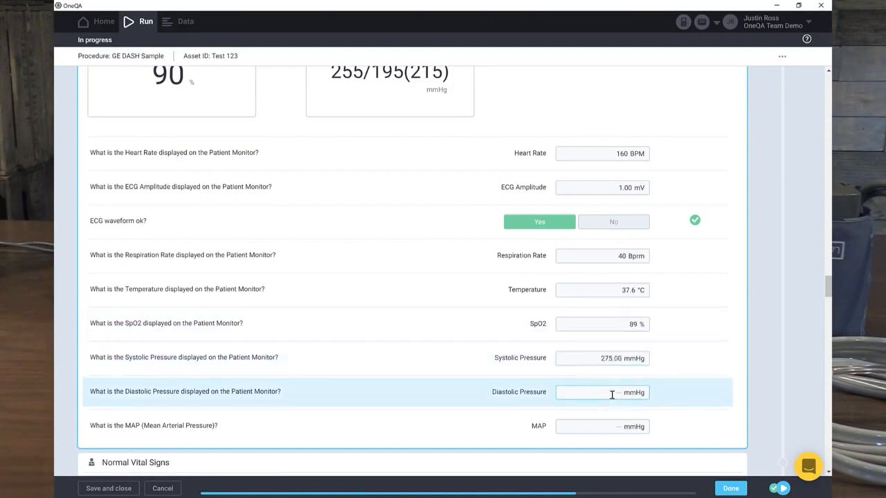
text(90)
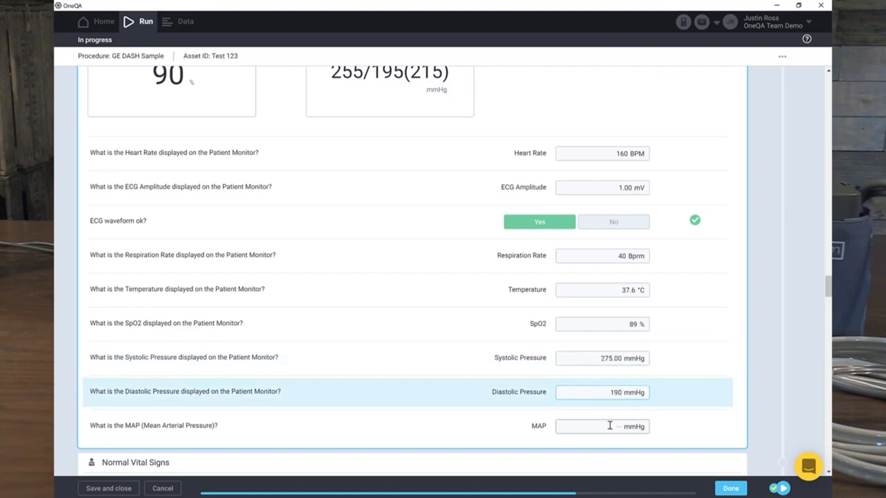
click(602, 425)
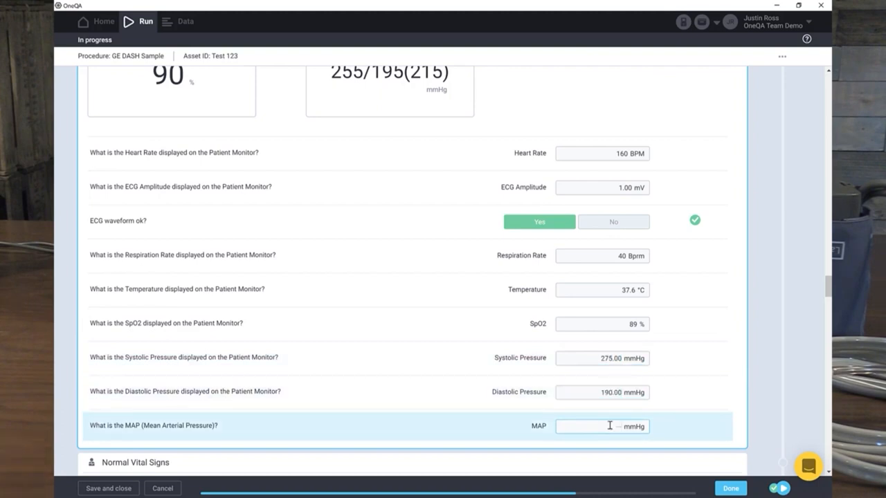
text(227)
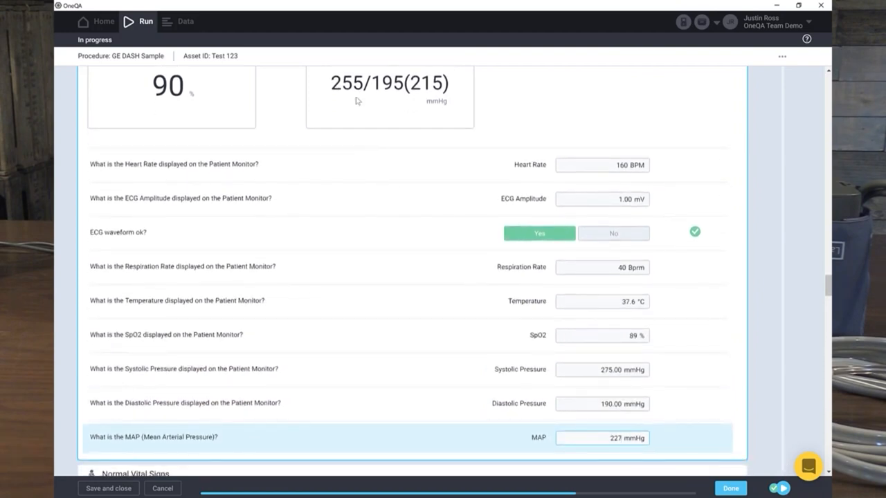
mouse_move(429, 291)
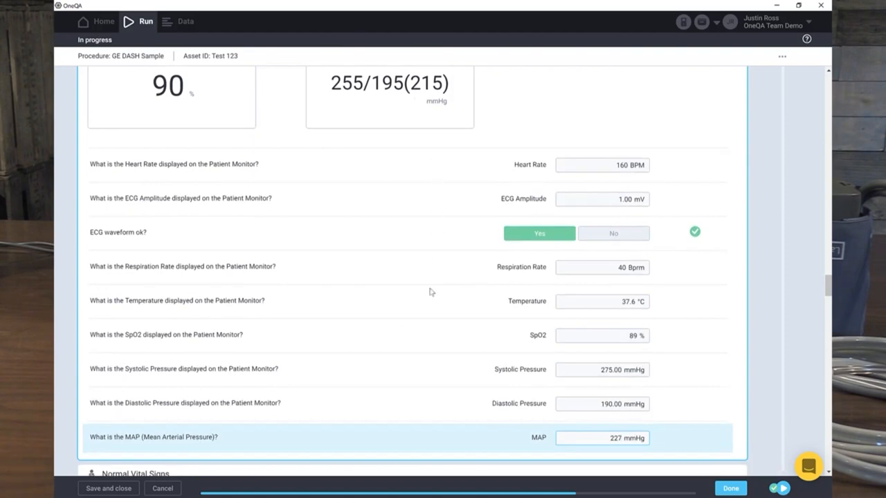
scroll(down, 3)
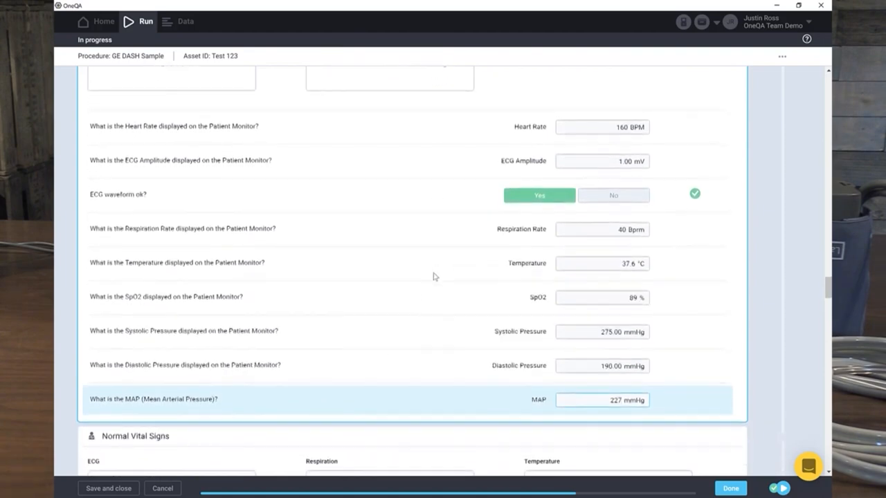
scroll(down, 3)
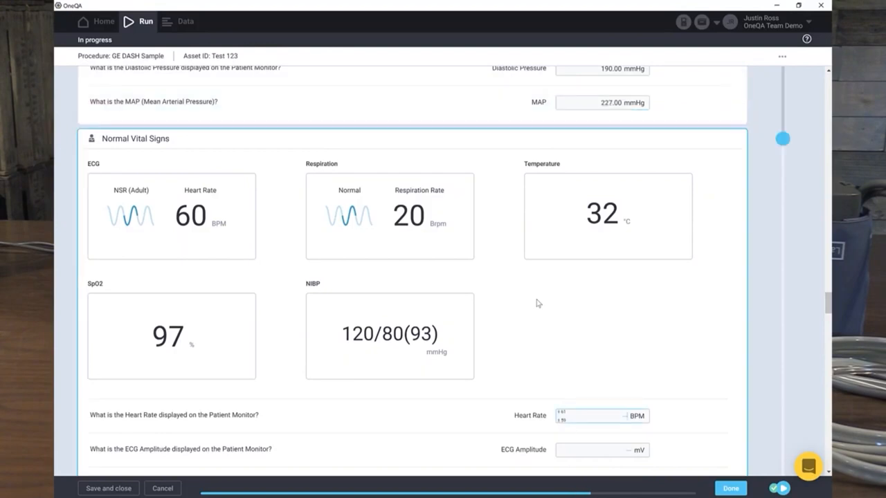
mouse_move(614, 414)
text(60)
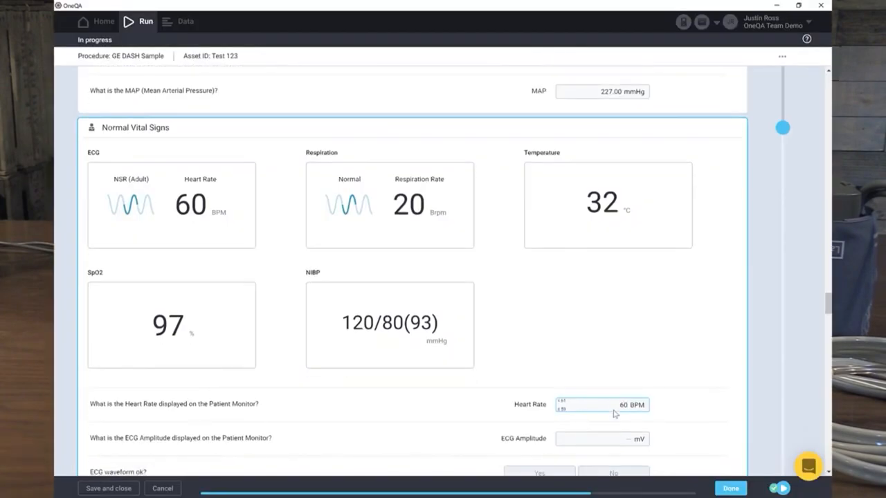
- Answer Normal Vital Signs: 60 BPM, waveform OK, 20 Bprm, 32.0 °C, 96 %, 129/82, MAP 101
scroll(down, 3)
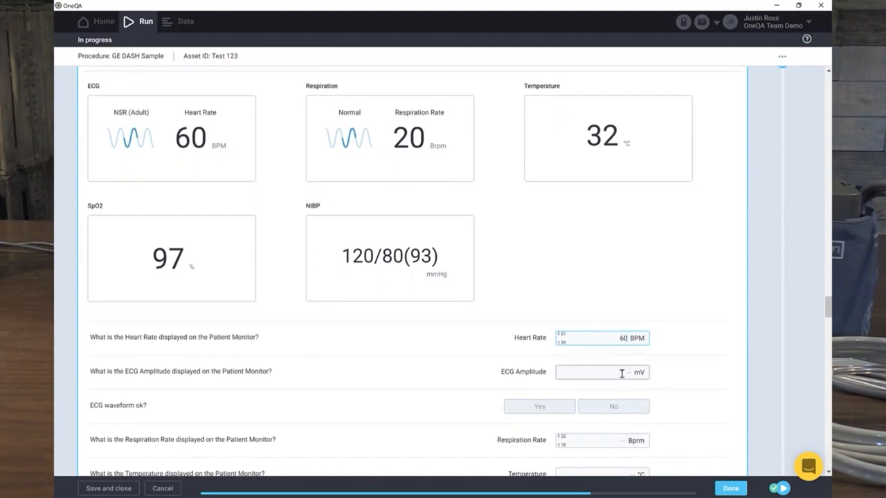
click(539, 344)
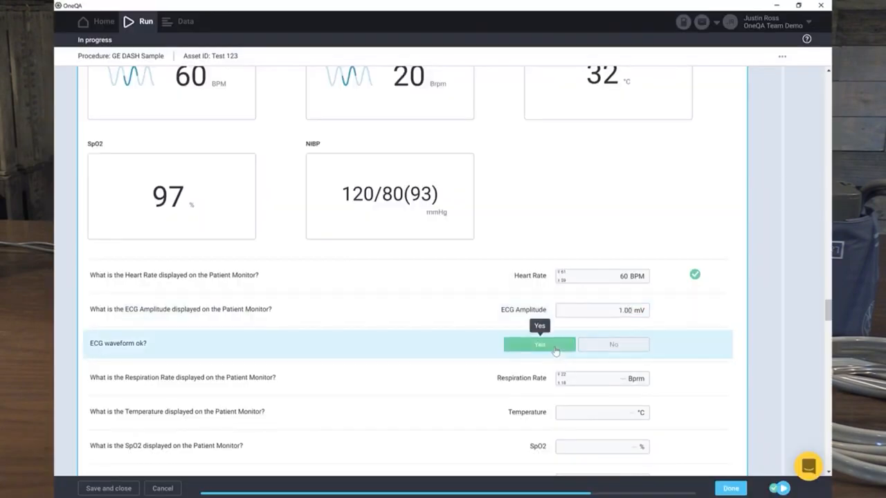
scroll(down, 3)
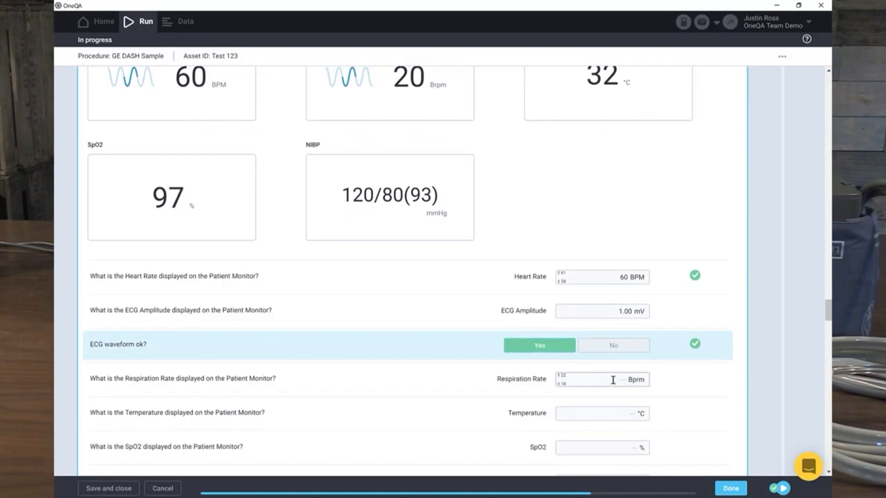
text(20)
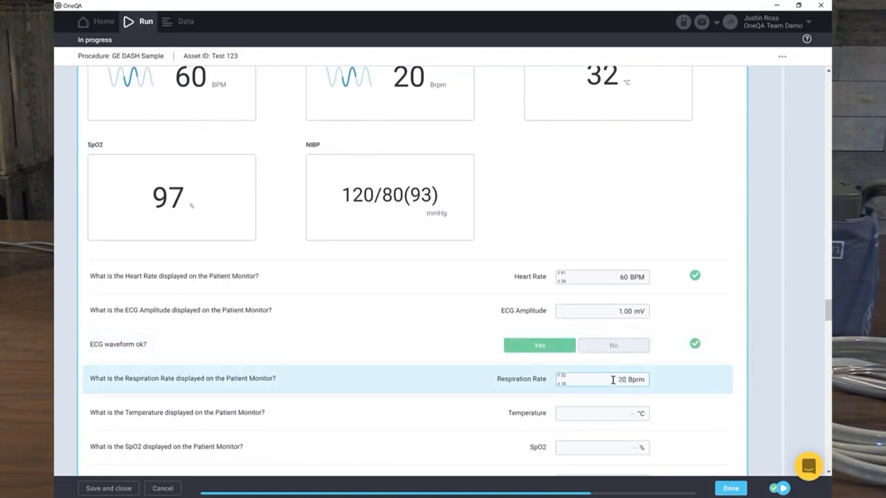
click(599, 413)
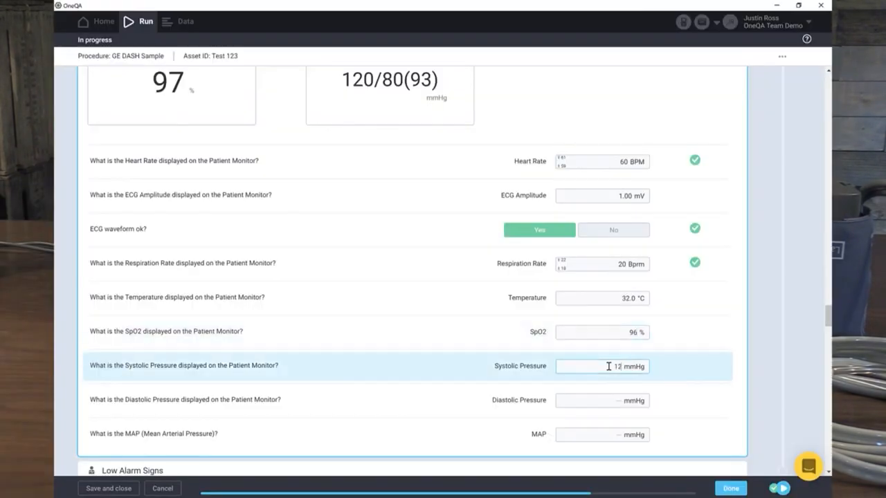
text(9.00)
click(602, 400)
text(82)
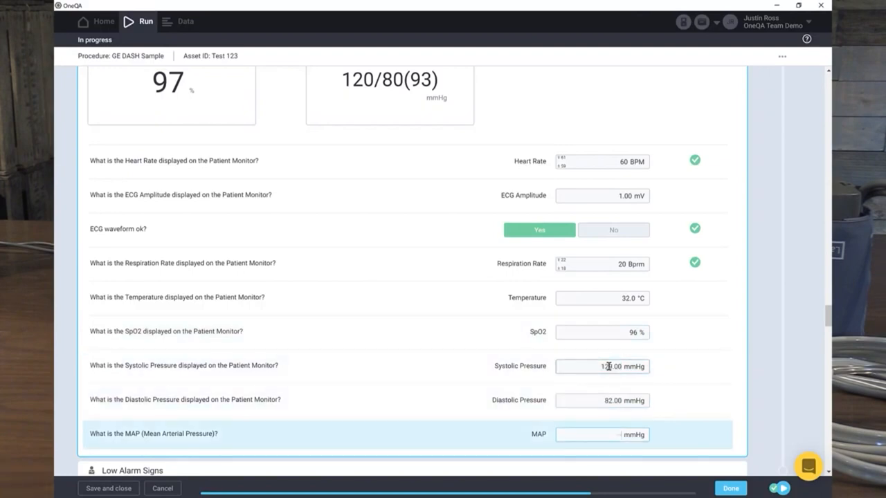
text(101)
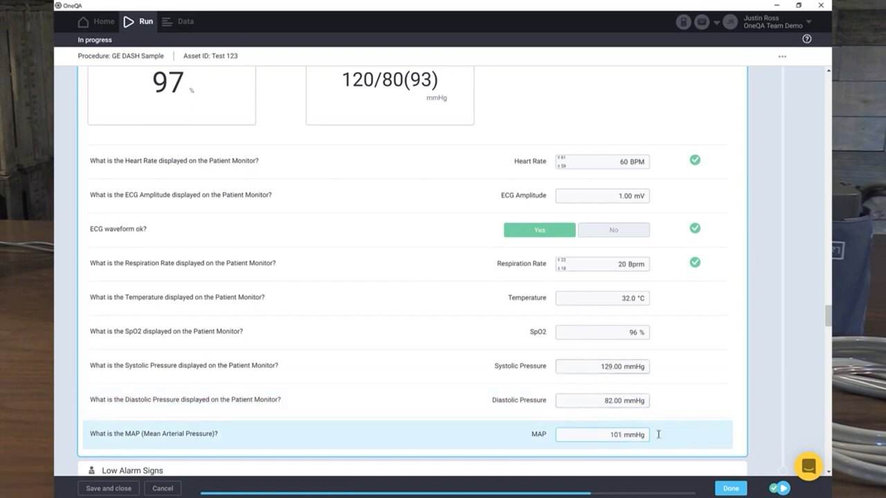
scroll(down, 3)
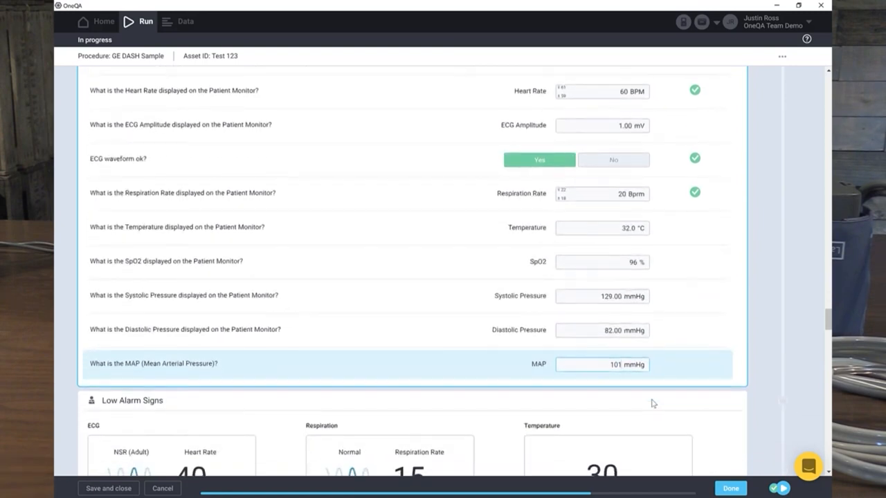
scroll(down, 3)
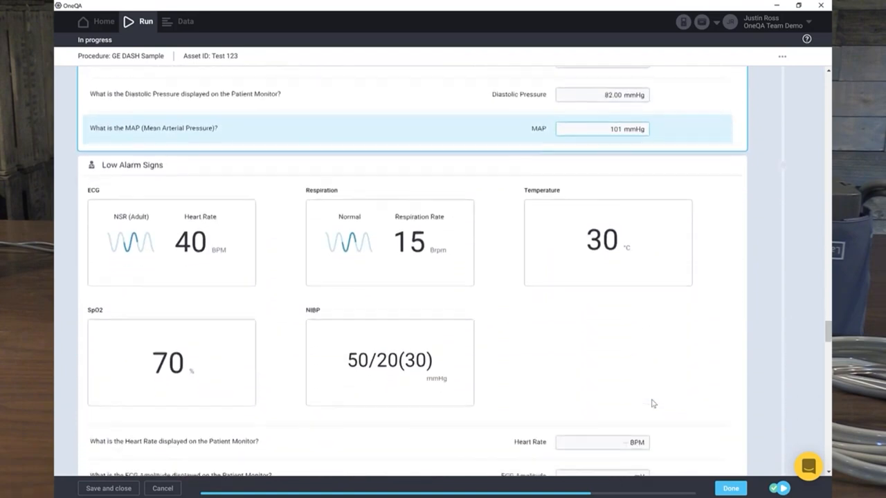
- Enter low-alarm heart rate 40 and mark the ECG waveform as okay
scroll(down, 3)
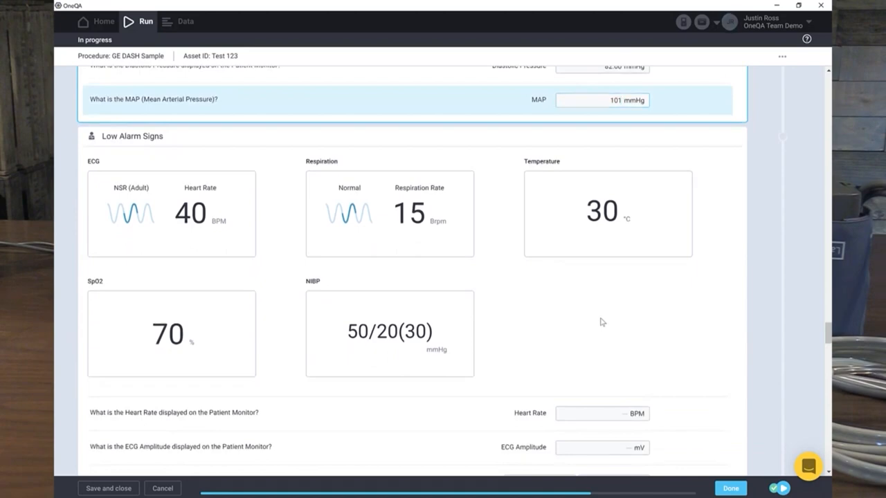
click(600, 413)
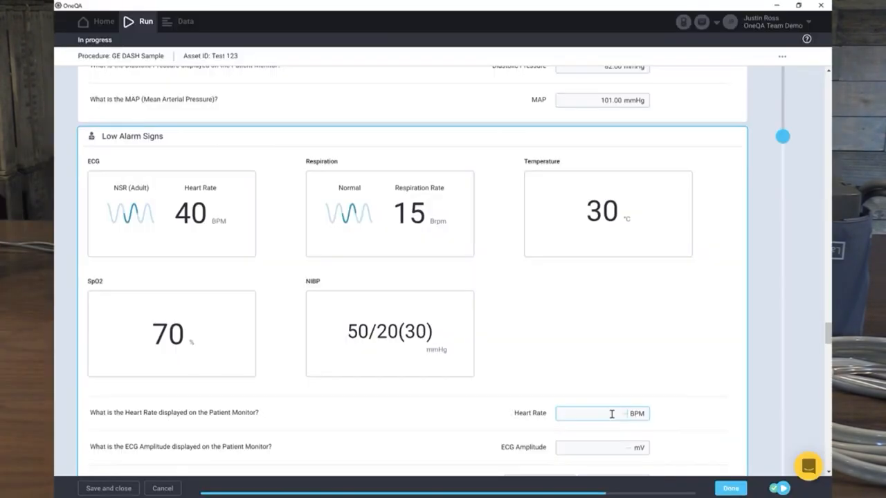
text(40)
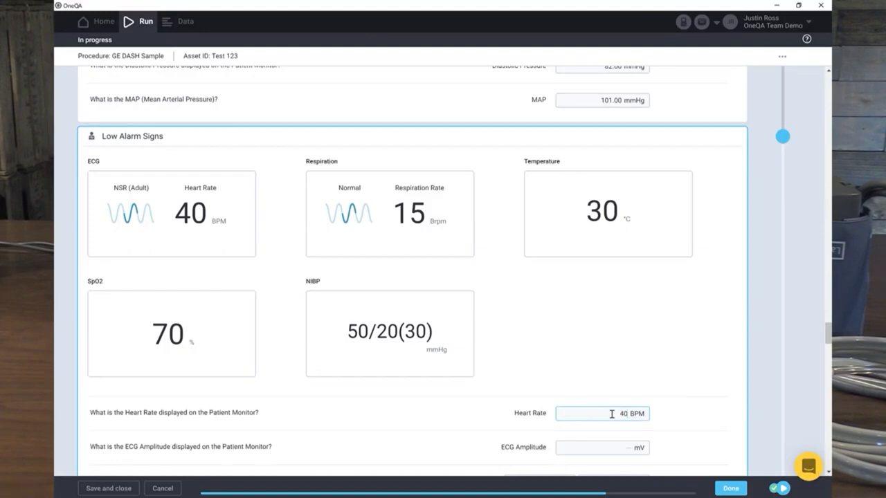
scroll(down, 3)
text(1)
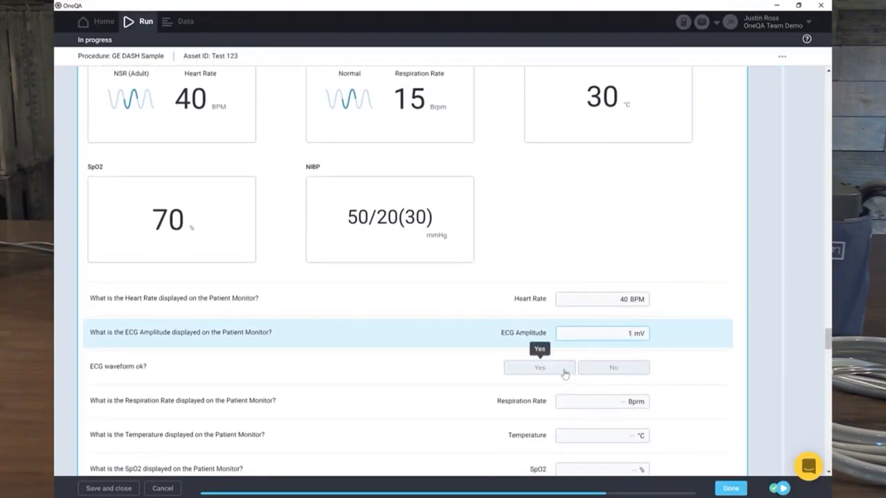
click(539, 367)
text(15)
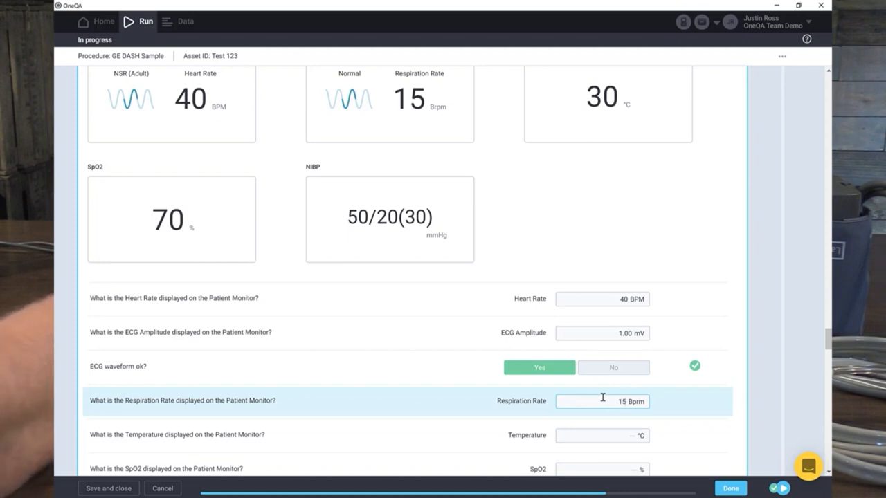
- Enter SpO2 73 %, temperature 30.0 °C, systolic 56, diastolic 27 and MAP 36
scroll(down, 3)
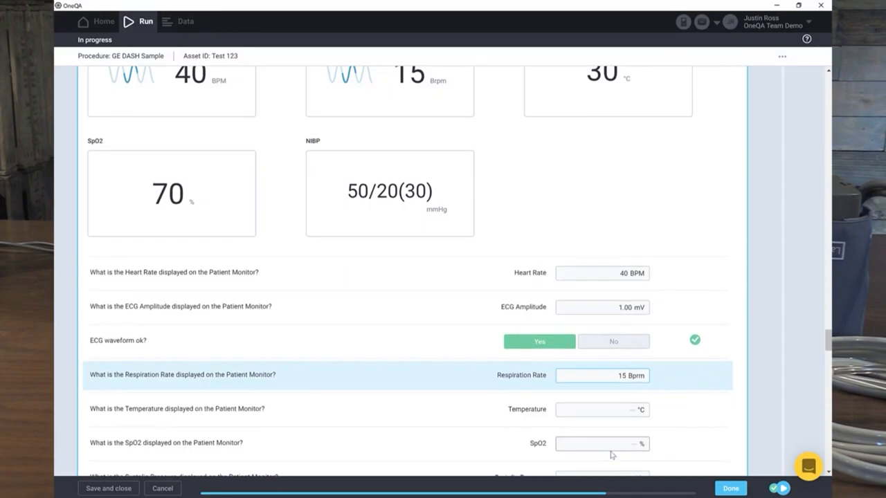
click(602, 443)
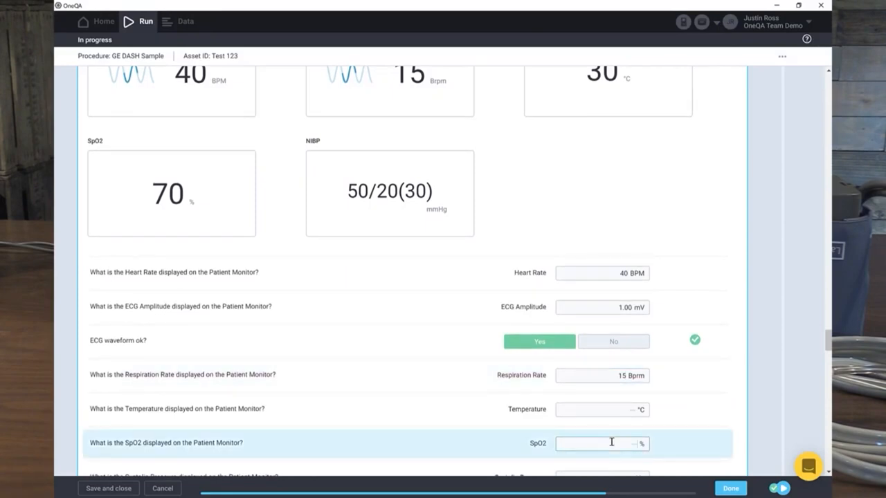
text(73)
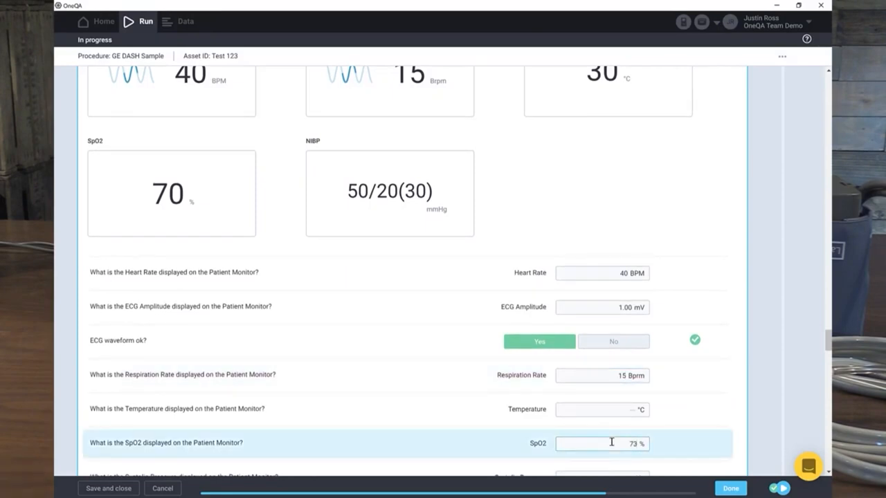
click(602, 409)
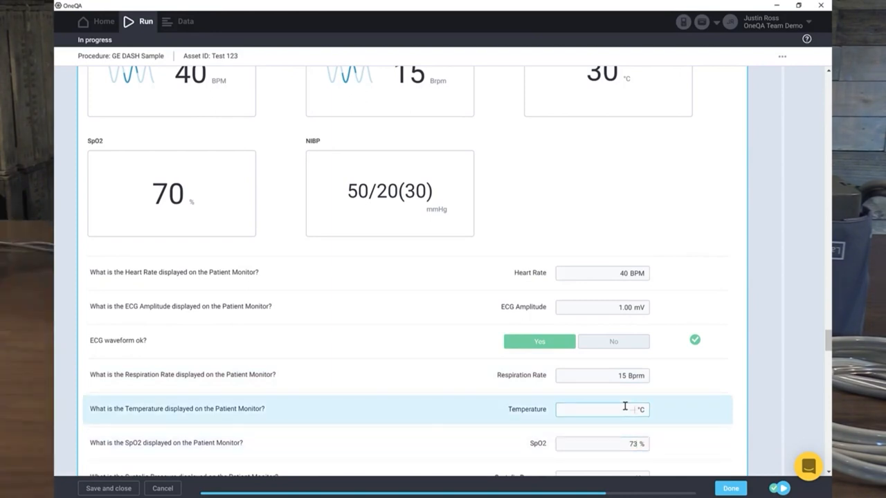
text(30.0 °C)
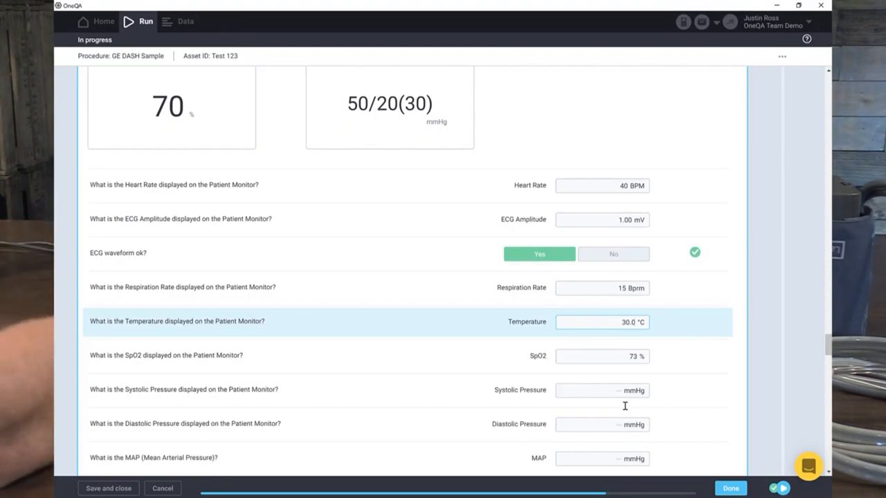
click(602, 390)
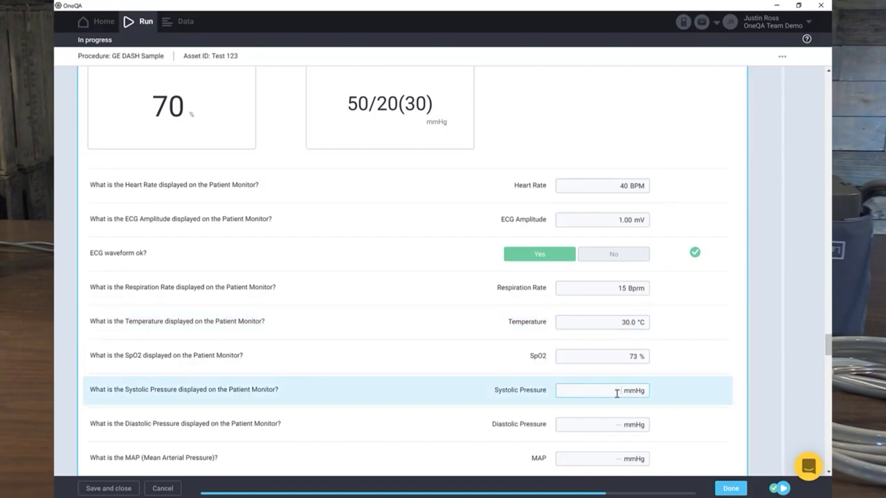
text(56.00)
click(601, 424)
text(27)
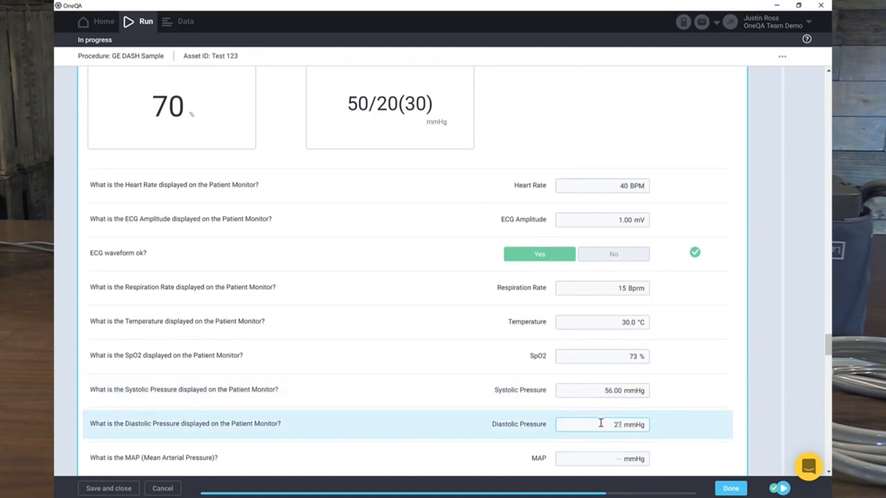
click(602, 458)
text(36)
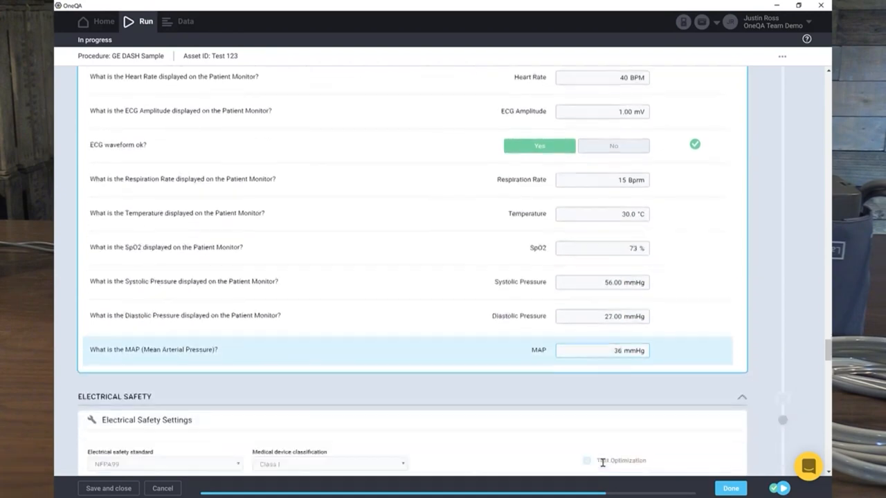
scroll(down, 3)
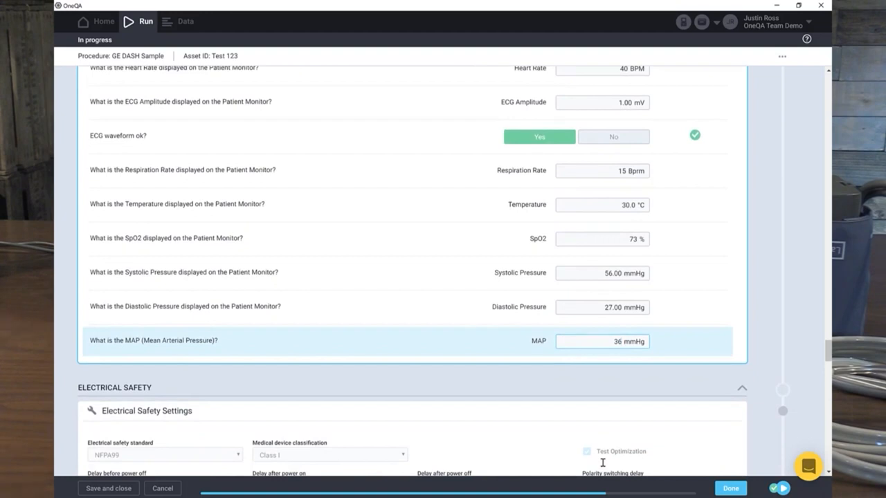
scroll(down, 3)
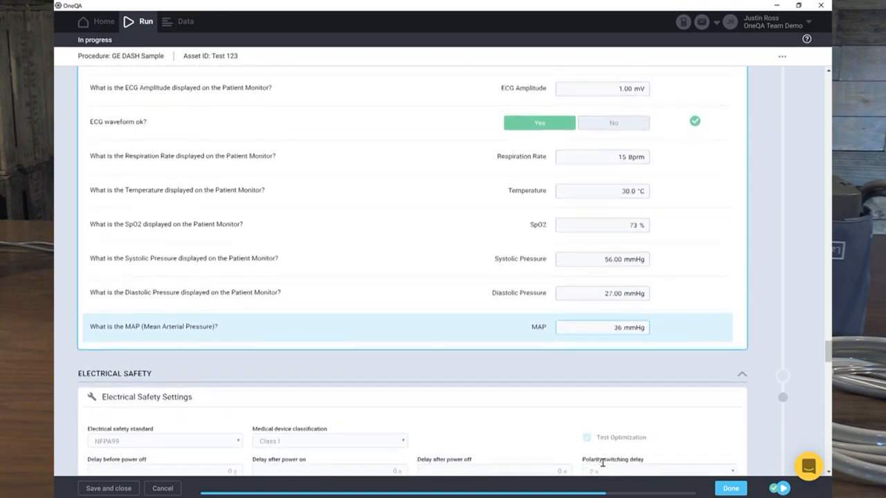
scroll(down, 3)
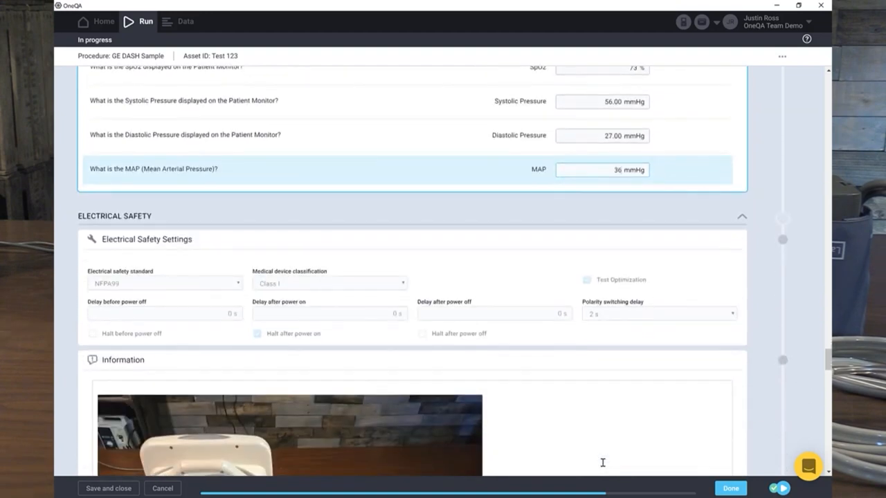
scroll(down, 3)
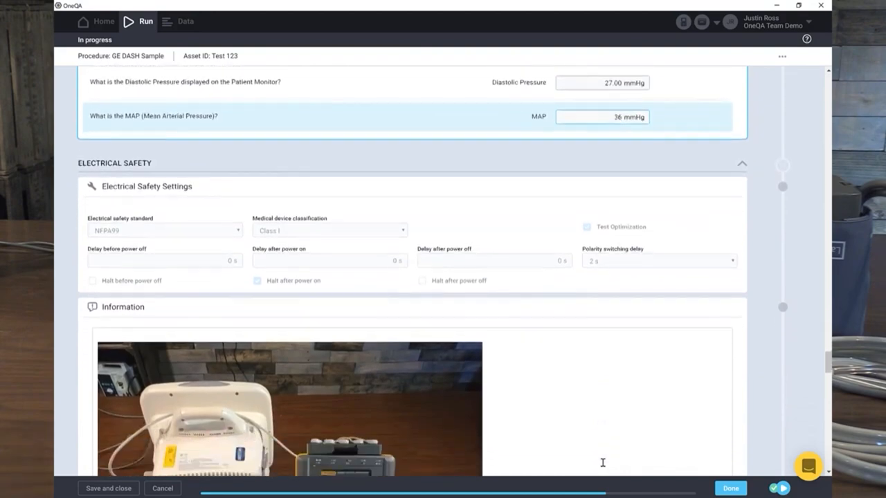
scroll(down, 3)
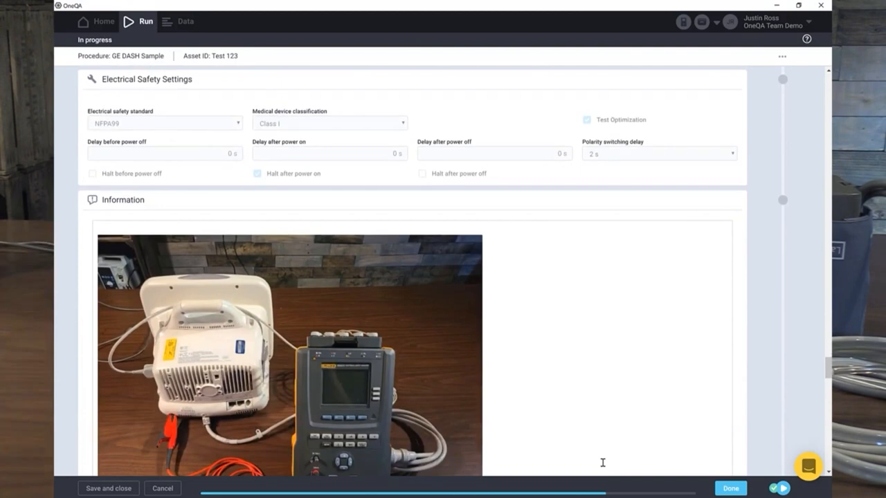
scroll(up, 3)
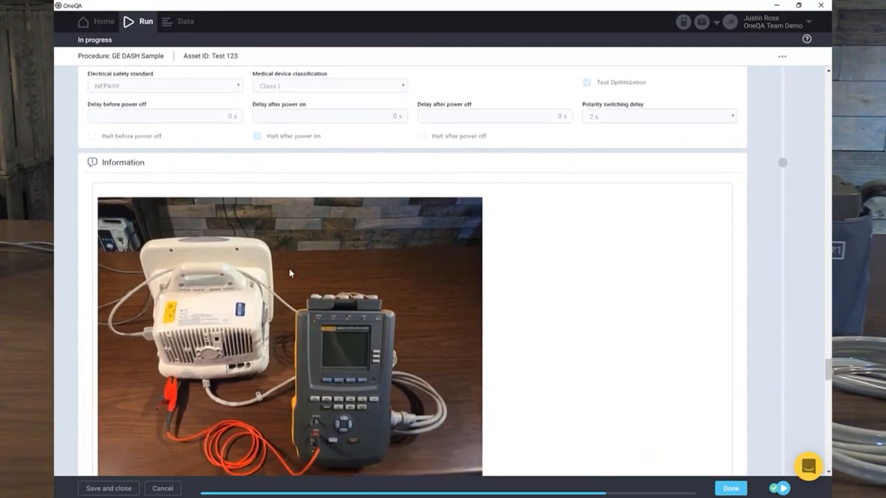
scroll(down, 3)
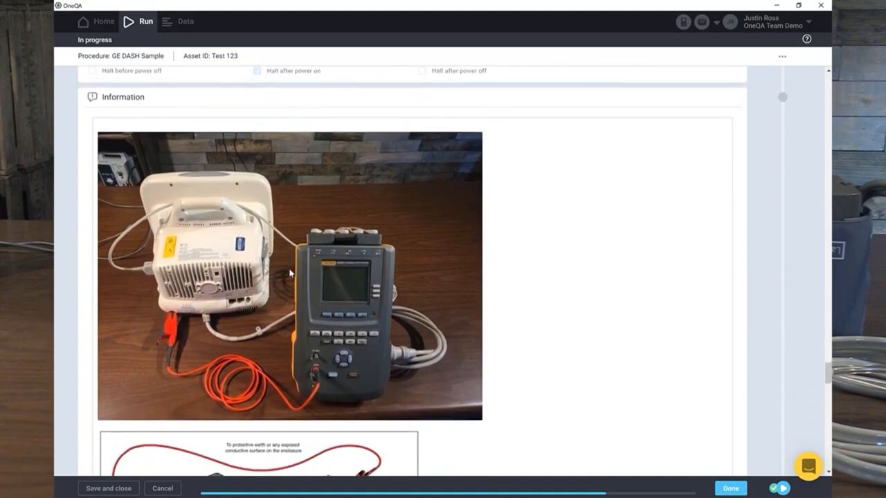
scroll(up, 3)
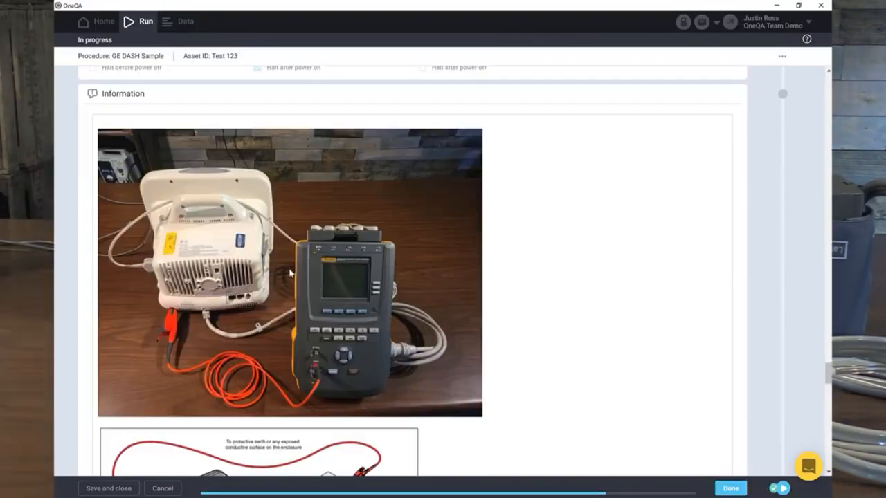
scroll(down, 3)
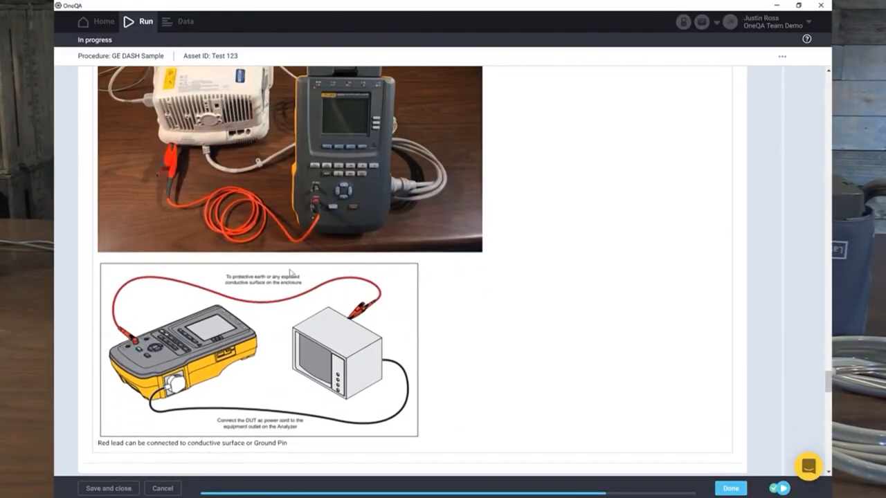
scroll(up, 3)
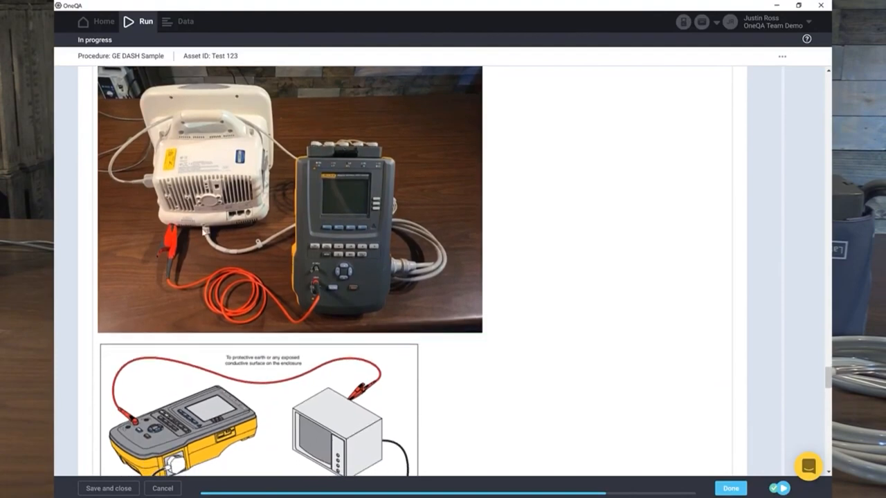
- Run Protective Earth Resistance with lead zeroing, recording a passing 0.06 Ω at Ground Pin/Enclosure
scroll(down, 3)
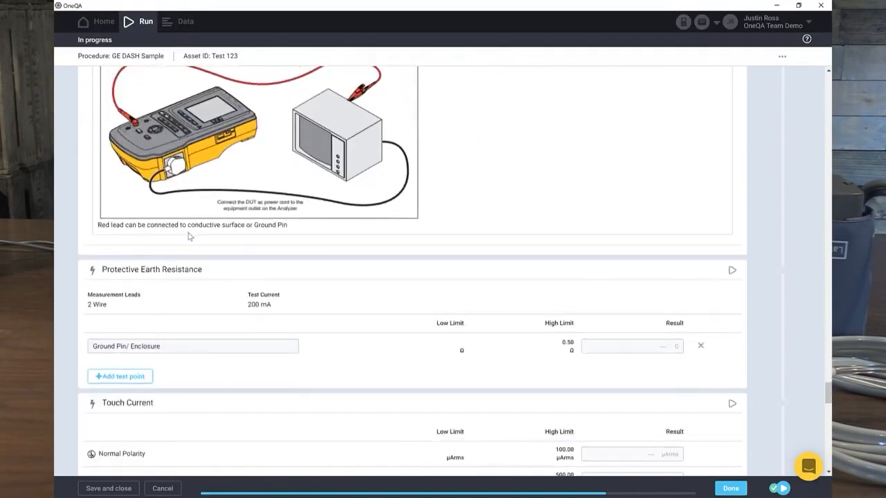
mouse_move(377, 297)
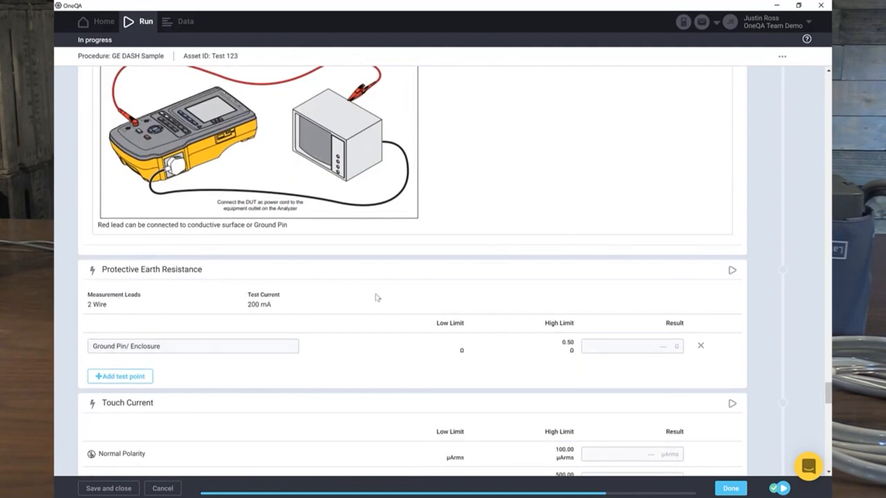
mouse_move(717, 287)
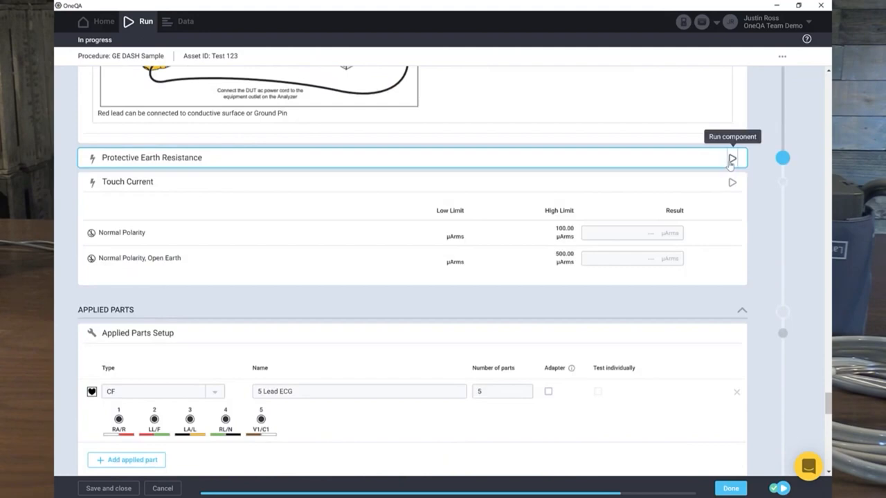
click(731, 157)
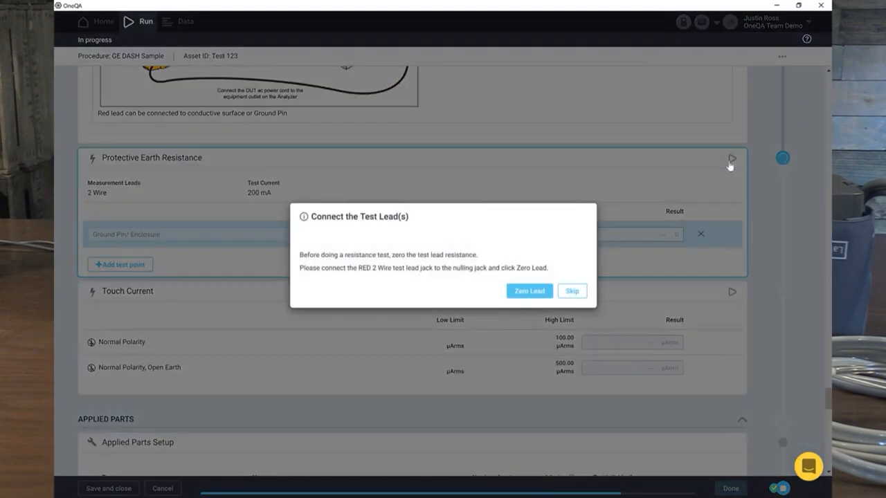
mouse_move(529, 291)
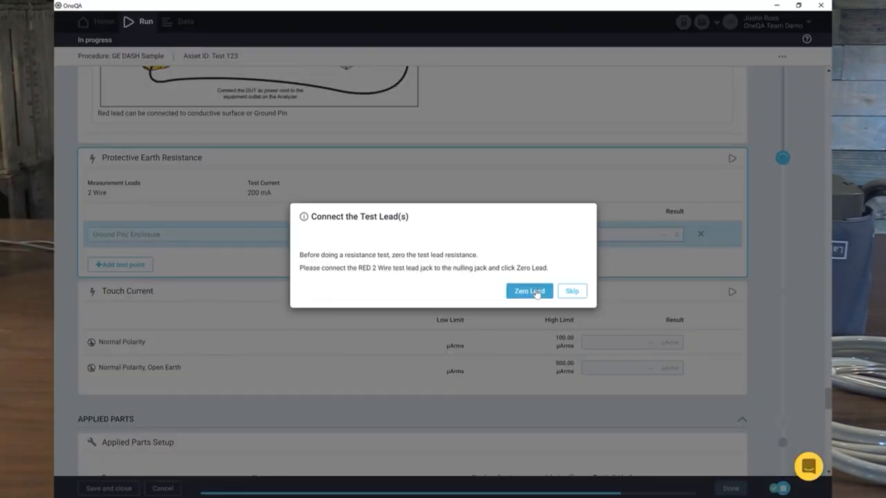
click(529, 291)
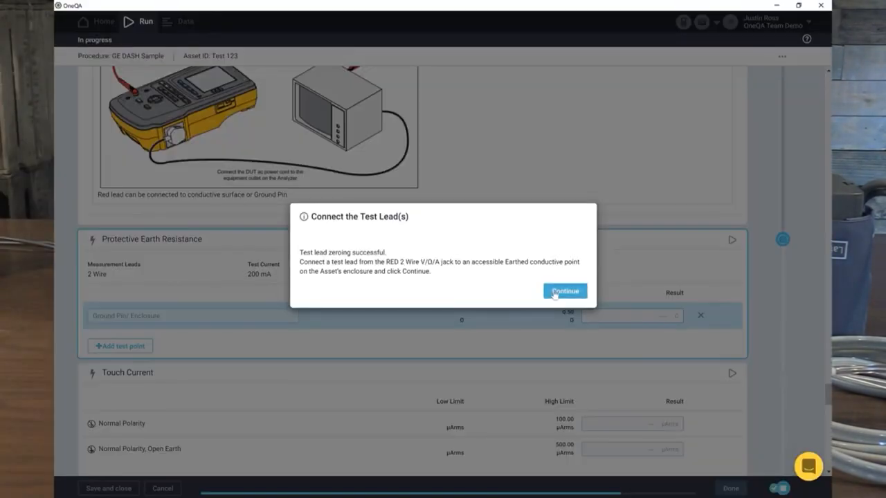
click(563, 290)
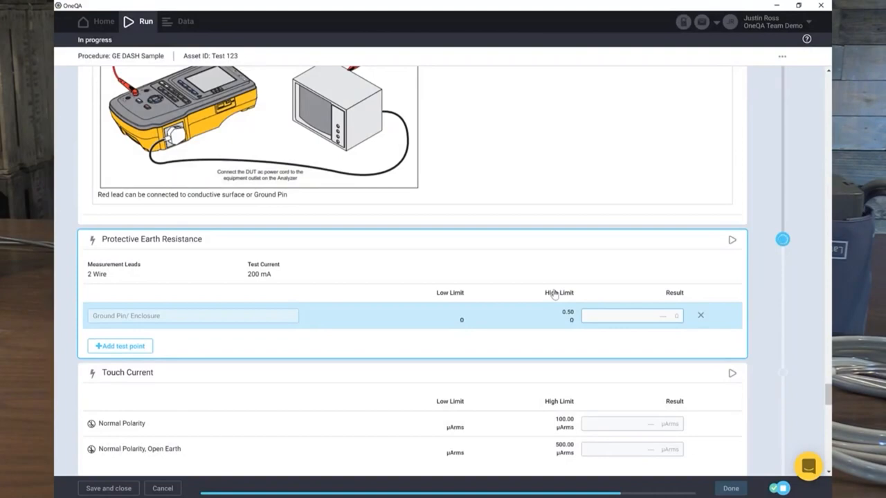
scroll(down, 3)
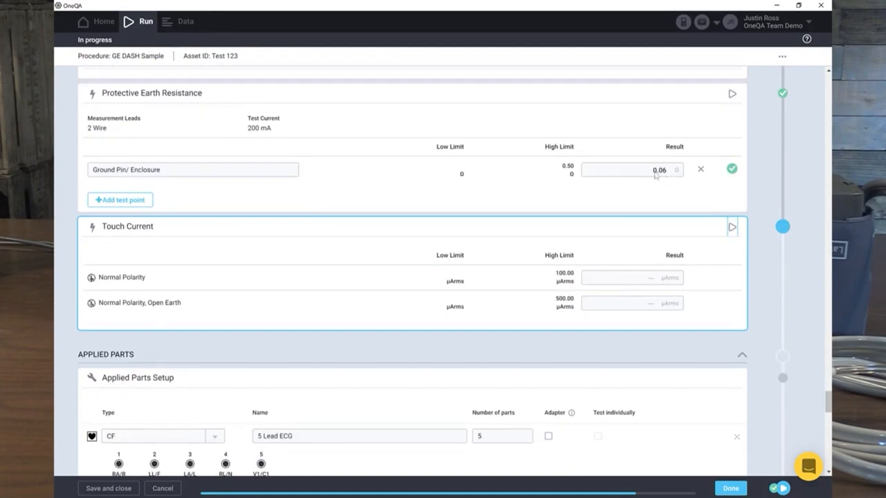
mouse_move(732, 228)
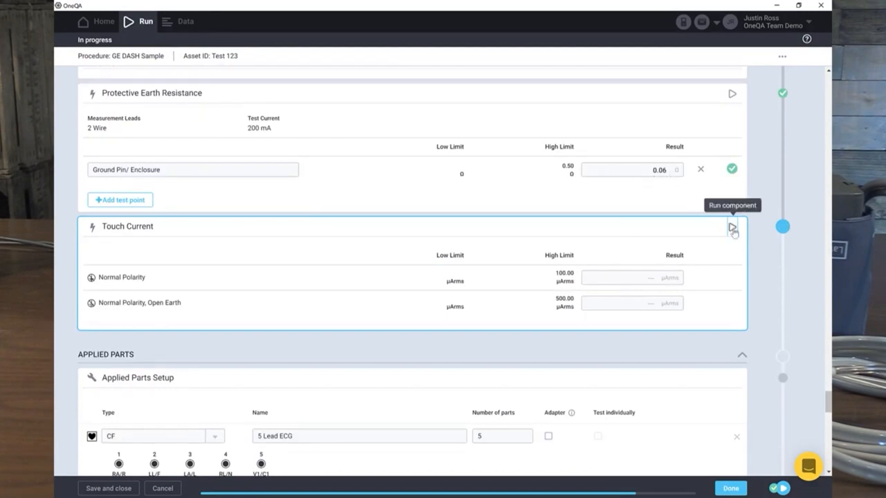
- Run Touch Current, passing at 1.00 µArms normal and 141.60 µArms open earth
click(731, 227)
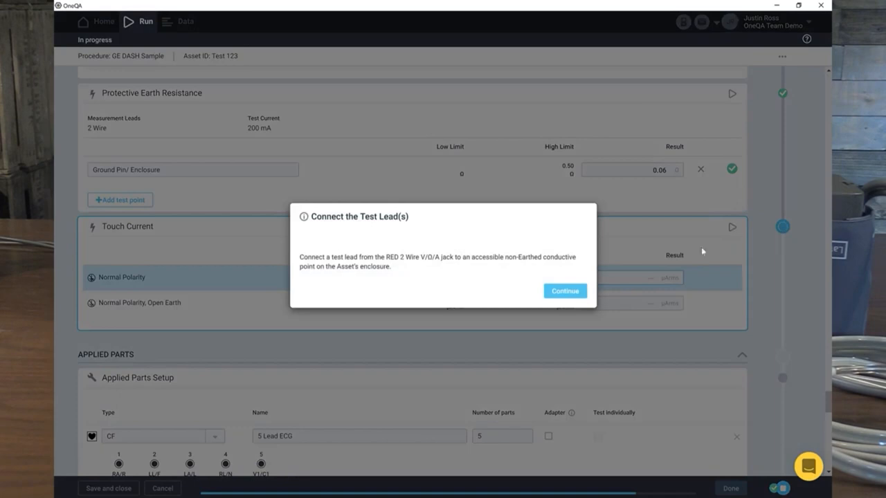
mouse_move(565, 290)
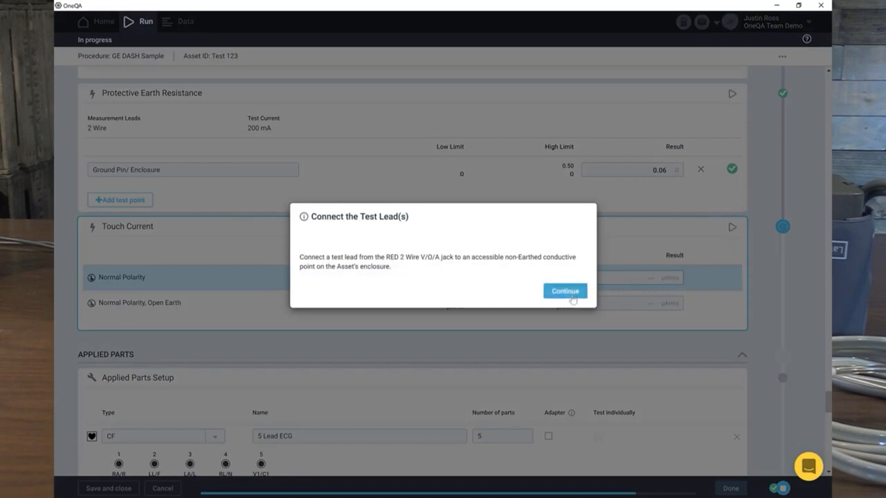
click(565, 291)
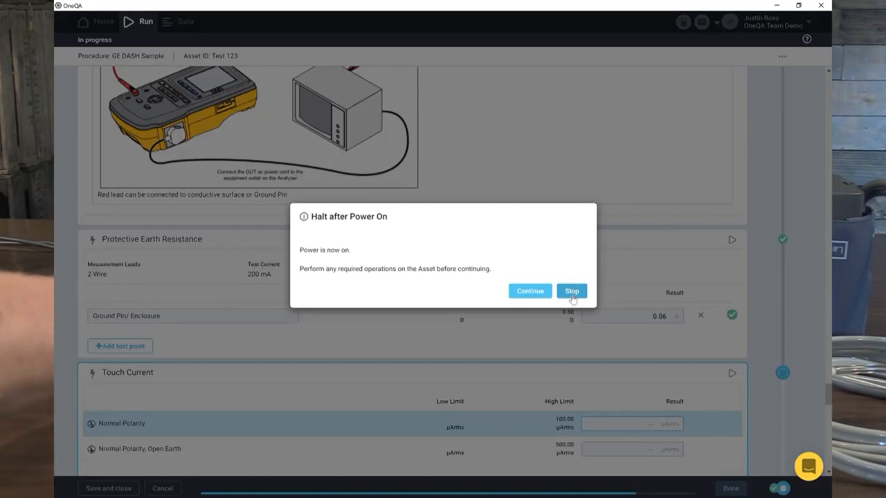
mouse_move(529, 290)
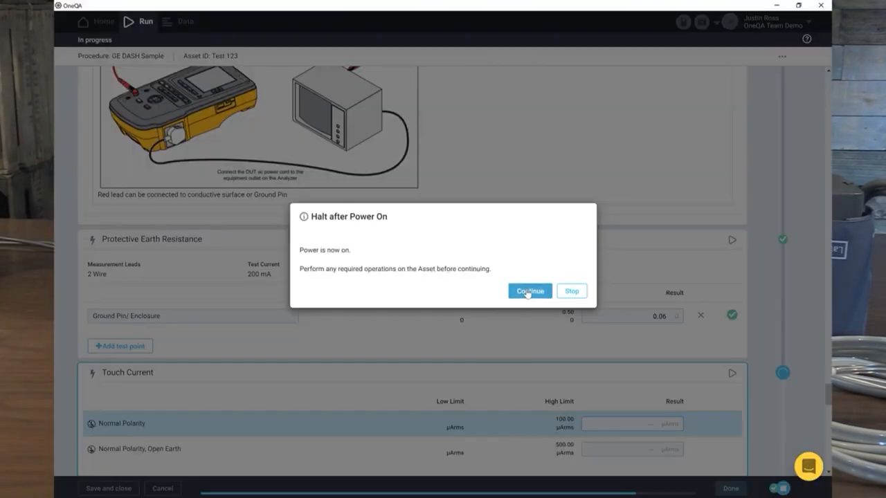
click(530, 290)
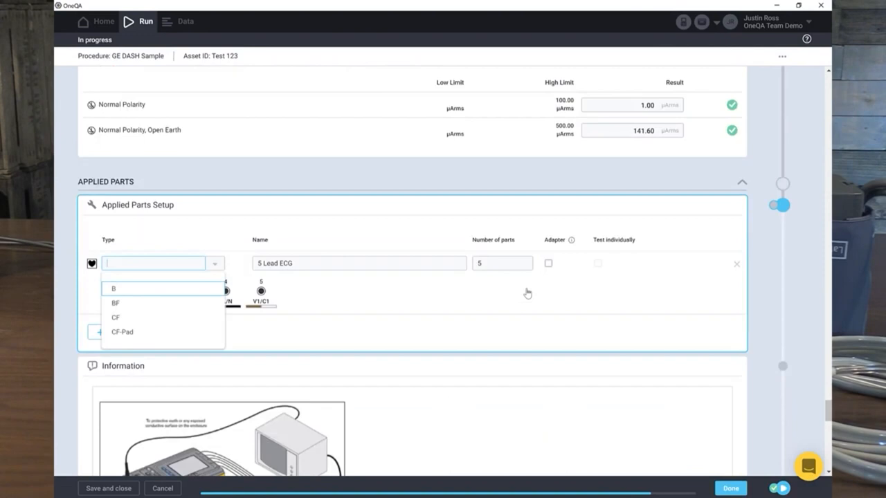
mouse_move(703, 128)
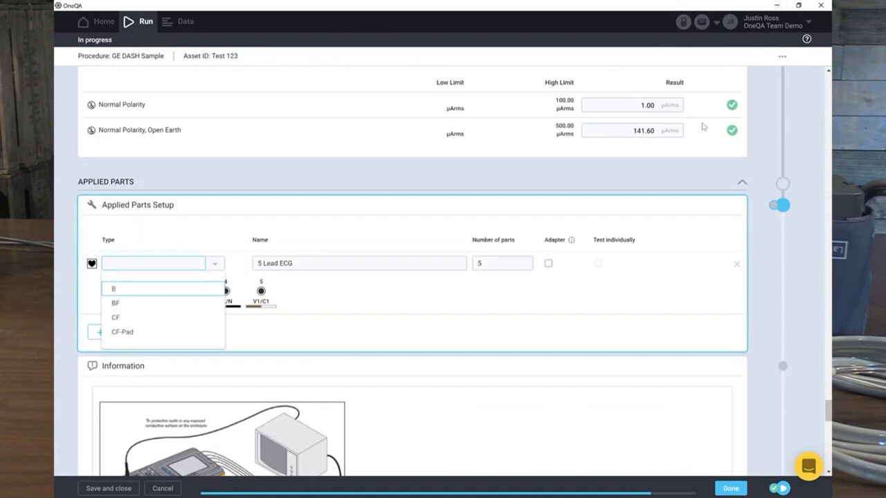
mouse_move(589, 277)
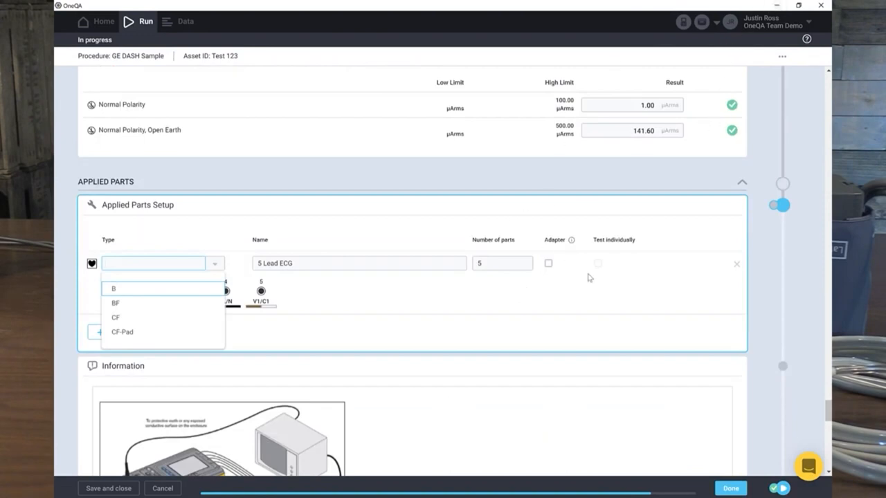
click(115, 318)
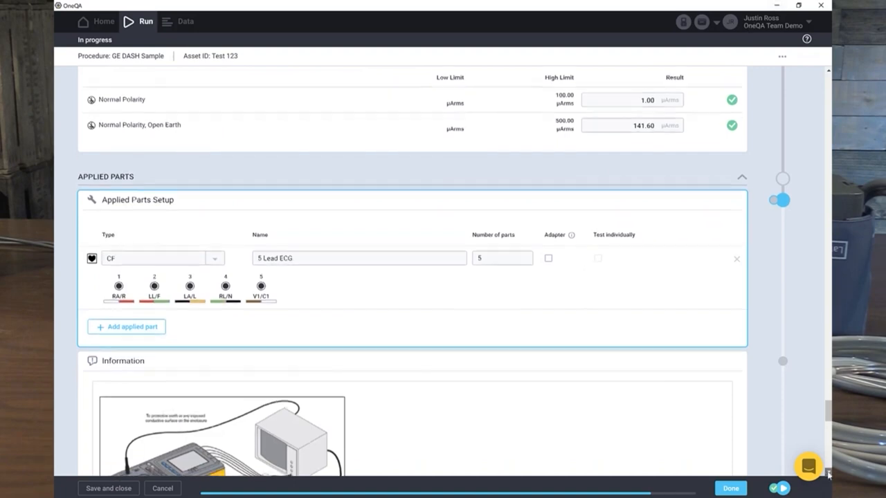
- Run Patient Leakage Current on the five 5 Lead ECG parts, all passing both polarities
scroll(down, 3)
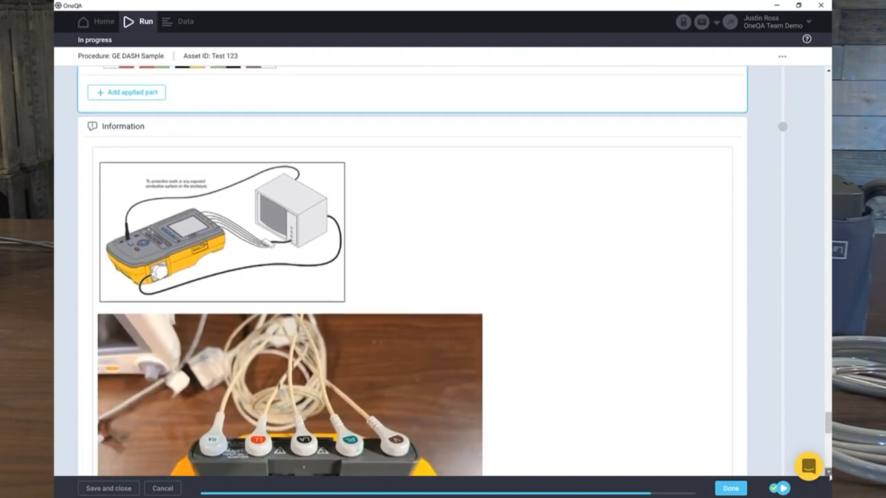
scroll(down, 3)
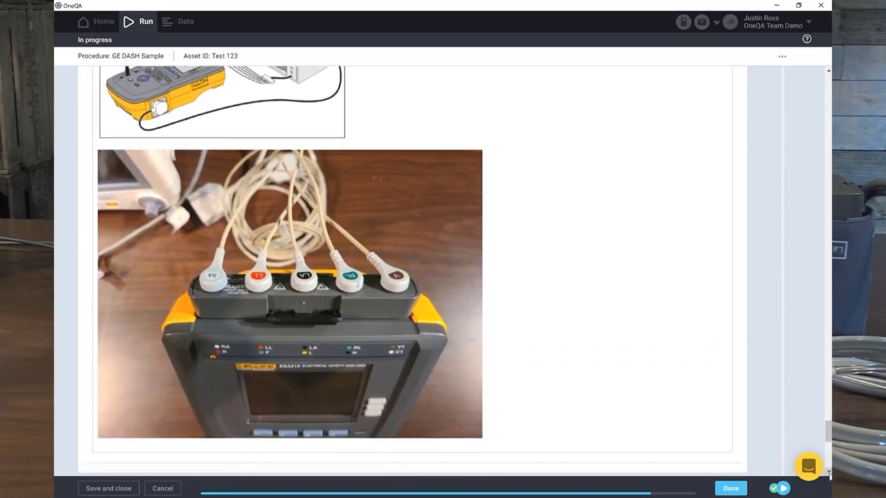
scroll(down, 3)
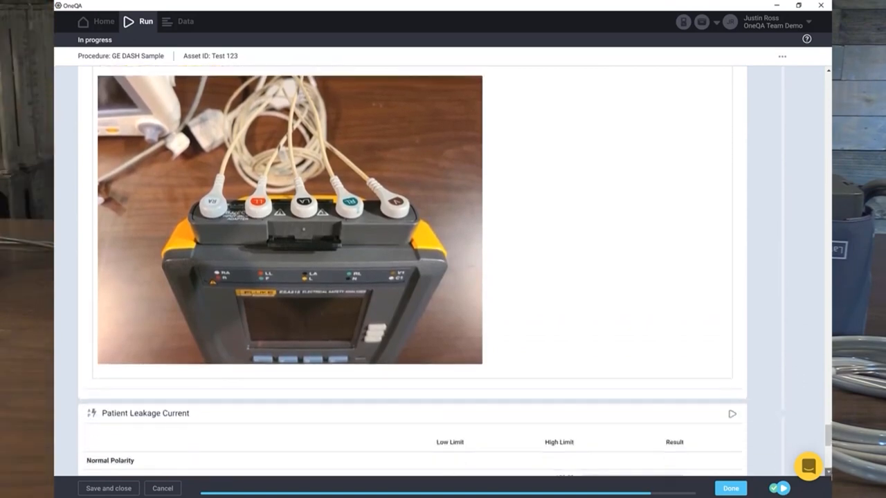
scroll(down, 3)
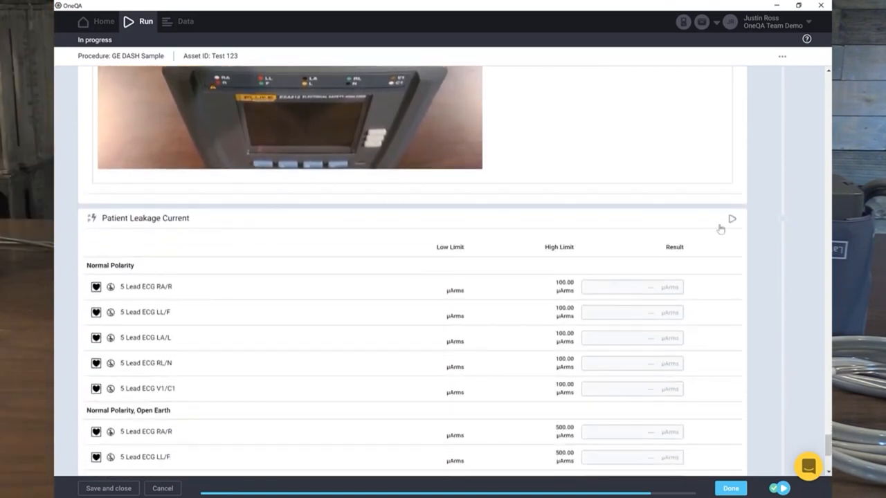
mouse_move(731, 220)
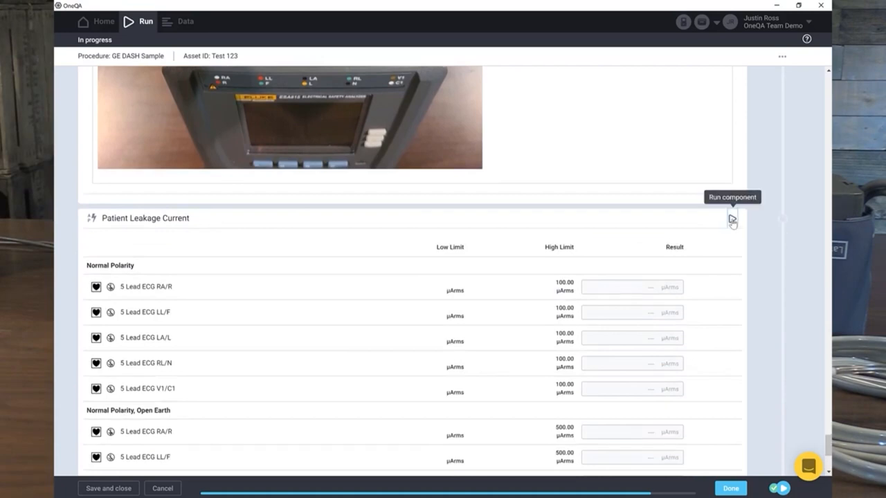
click(731, 218)
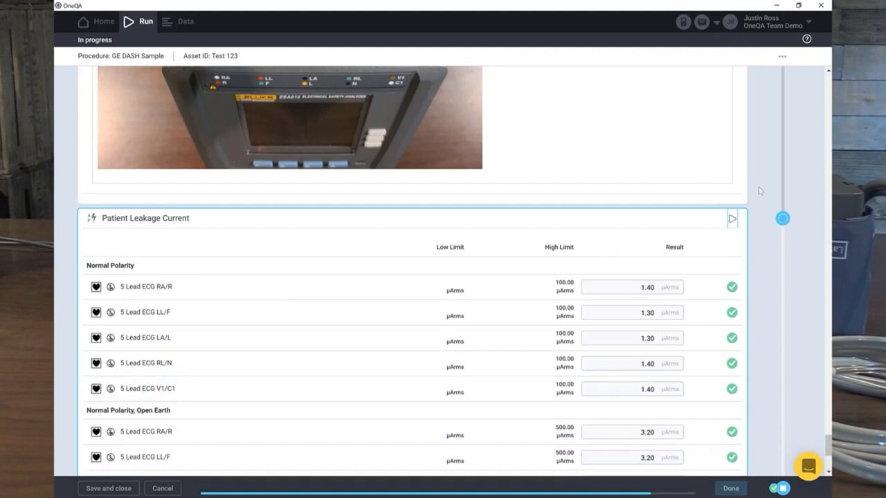
mouse_move(829, 481)
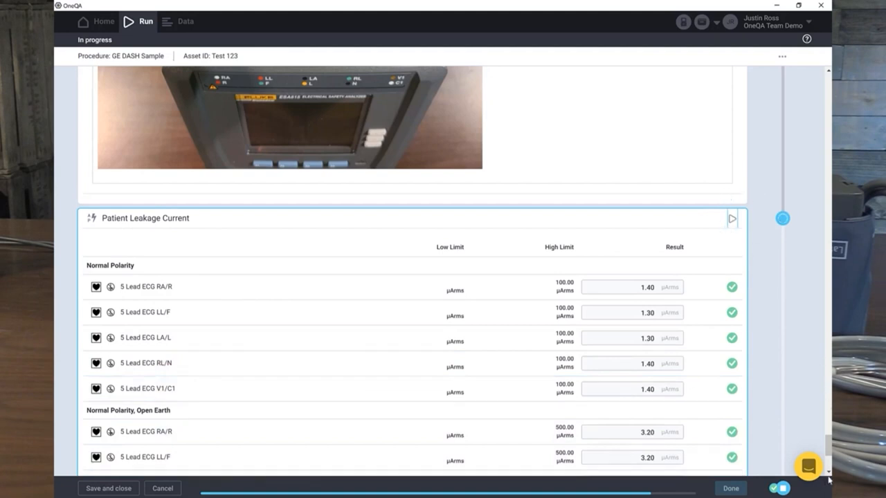
scroll(down, 3)
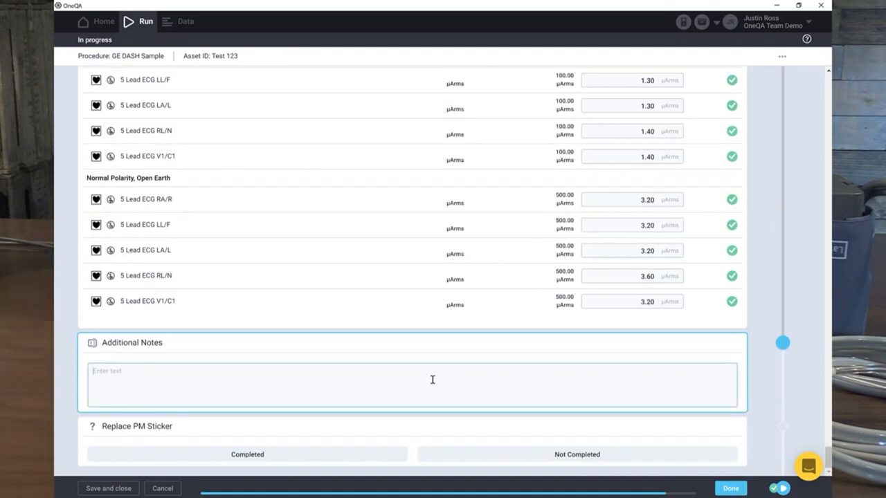
- Enter 'No special notes at this time' and mark Replace PM Sticker Completed
text(No sp)
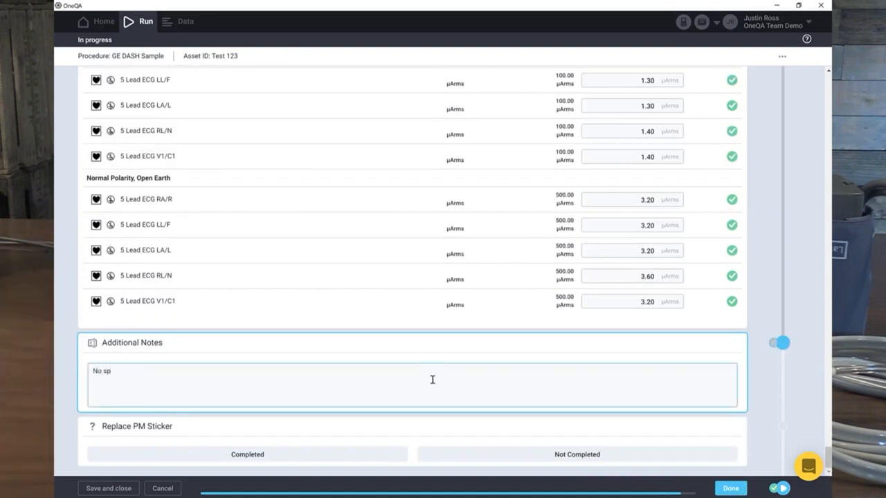
text(ecial not)
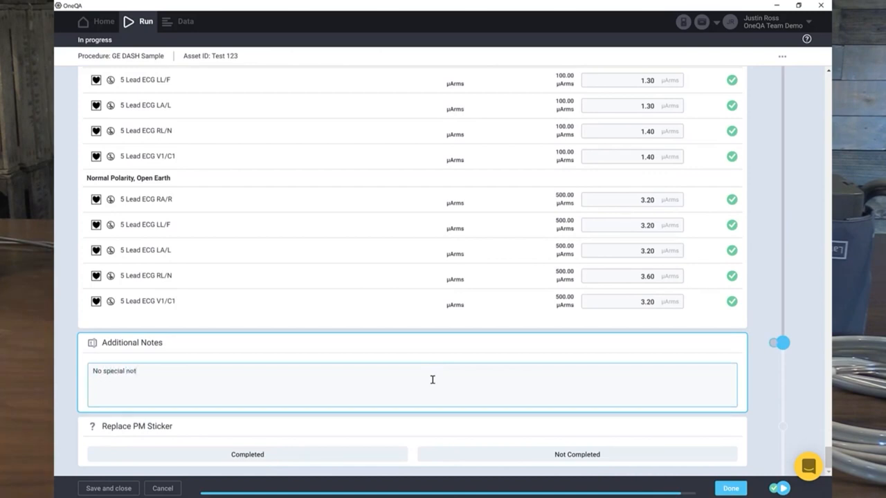
text(es at this time)
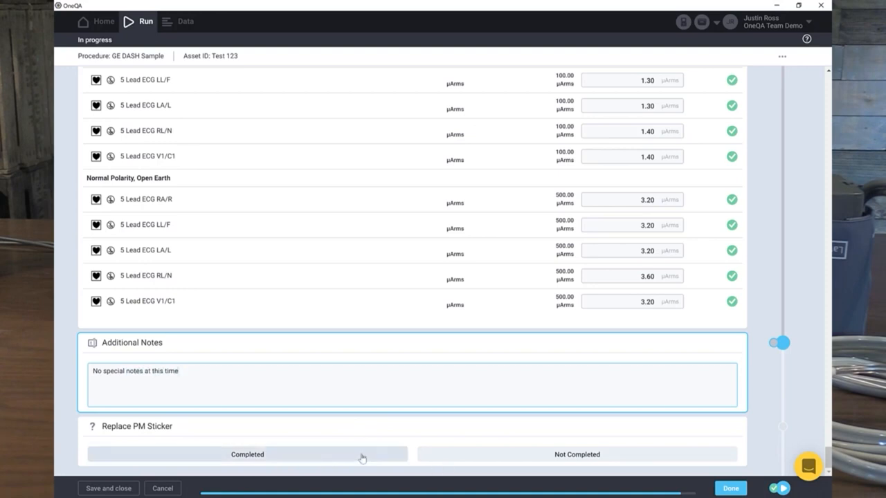
click(247, 453)
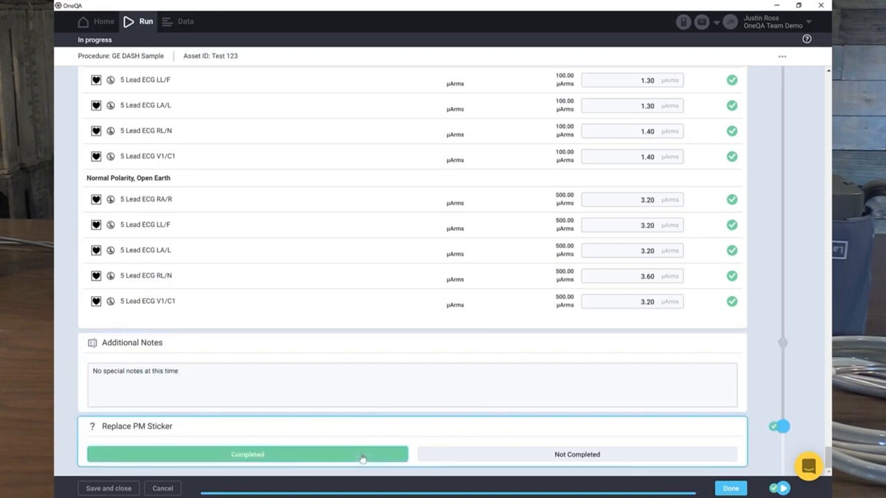
mouse_move(779, 435)
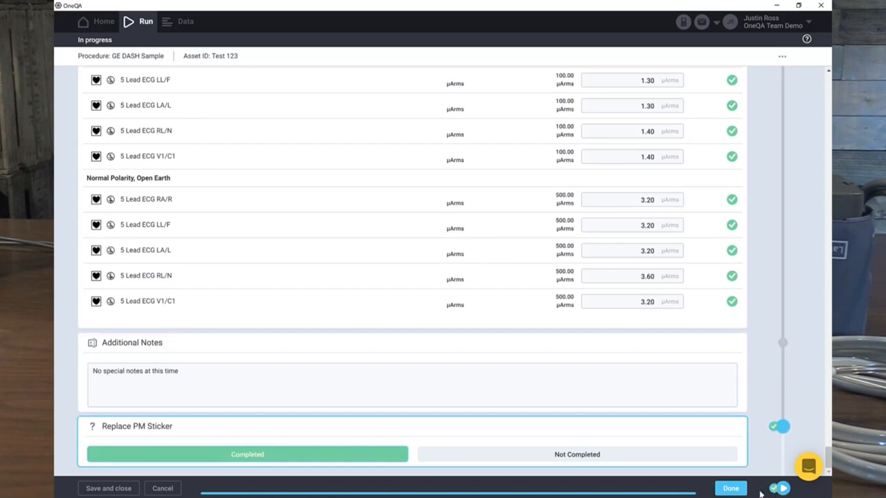
mouse_move(730, 488)
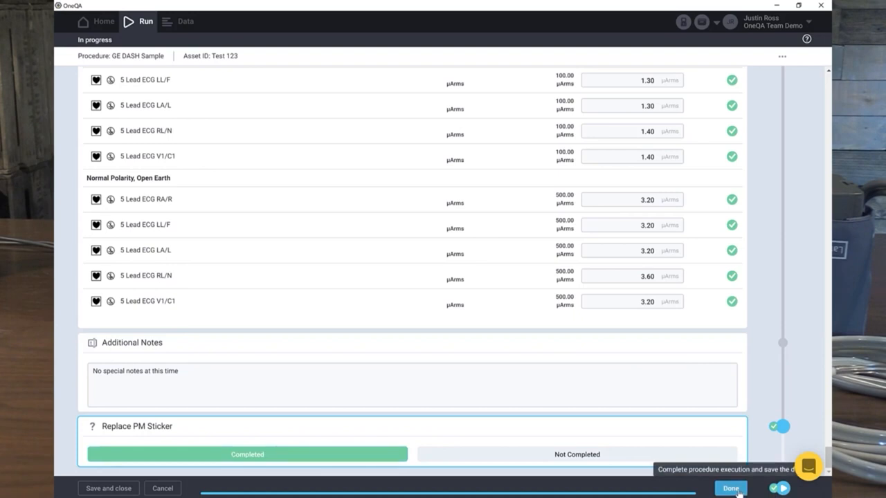
- Finish the GE DASH Sample run for Test 123 and save the results
click(730, 488)
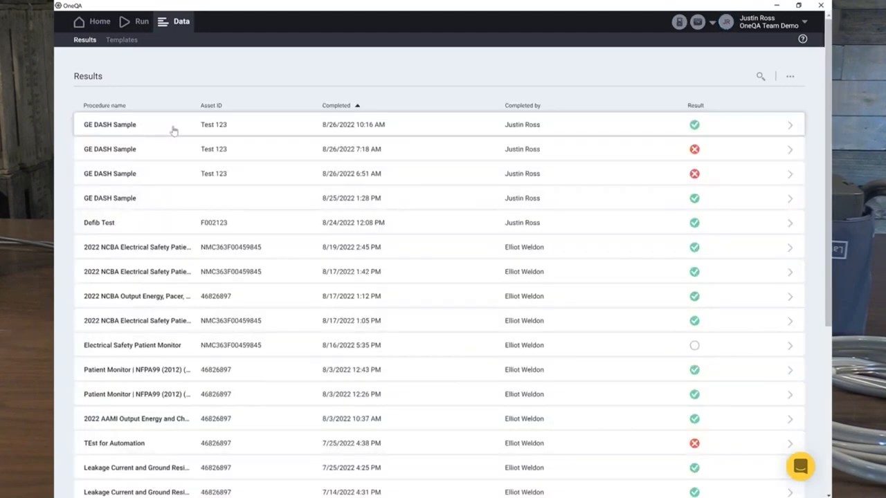
mouse_move(694, 133)
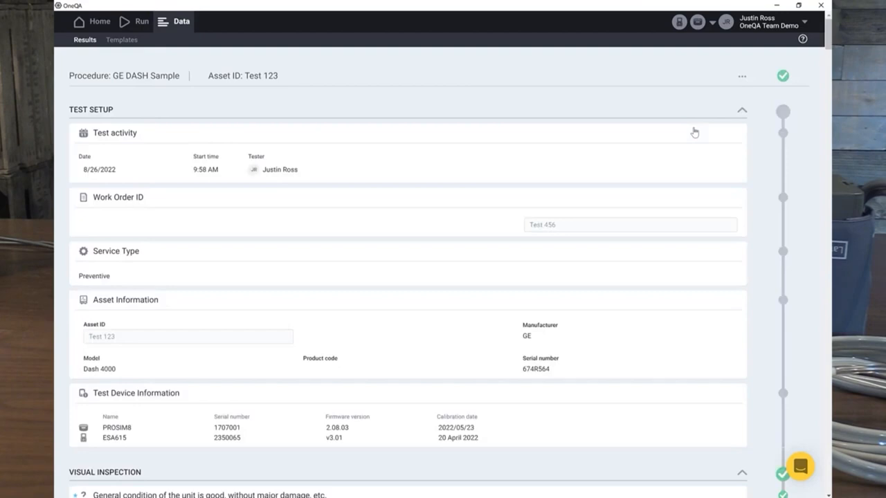
mouse_move(670, 144)
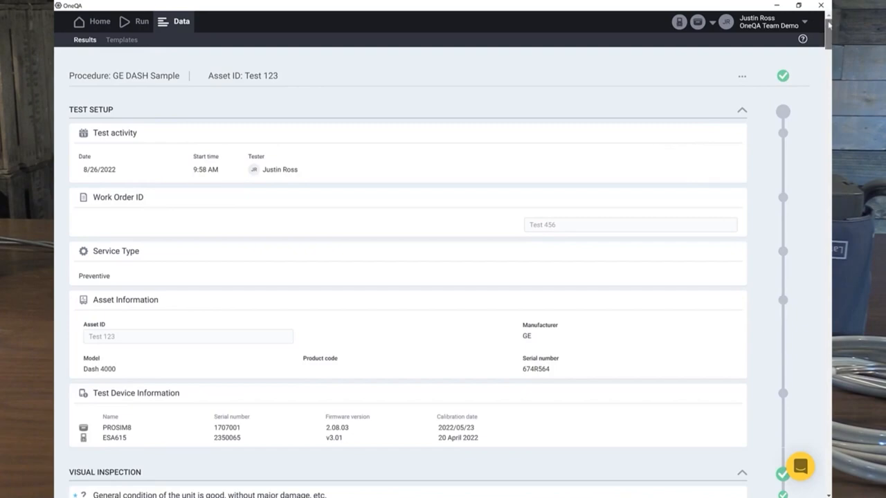
scroll(down, 3)
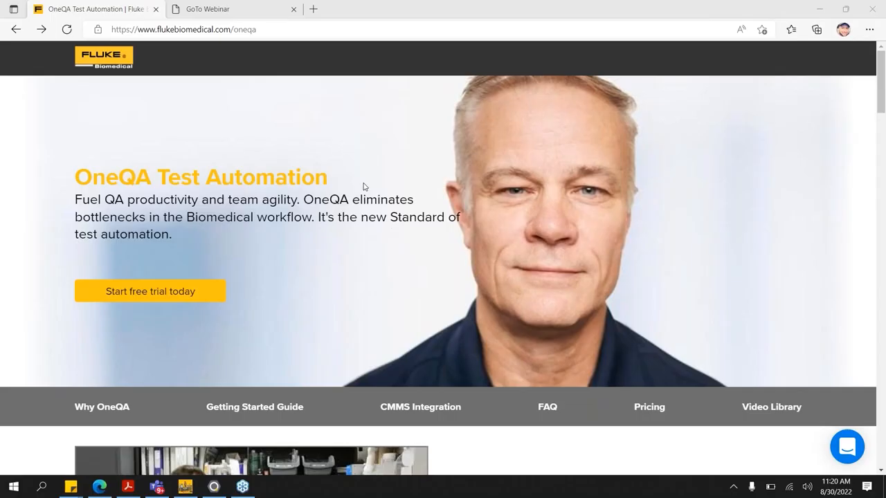
mouse_move(443, 84)
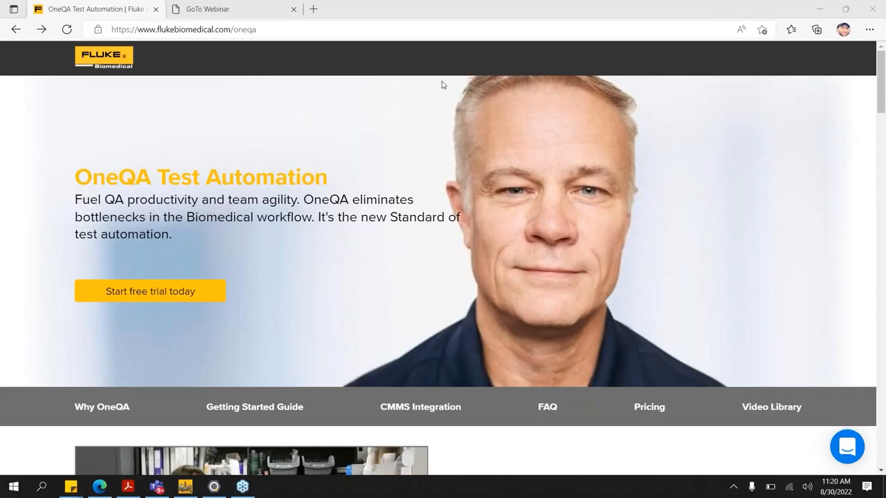
mouse_move(196, 205)
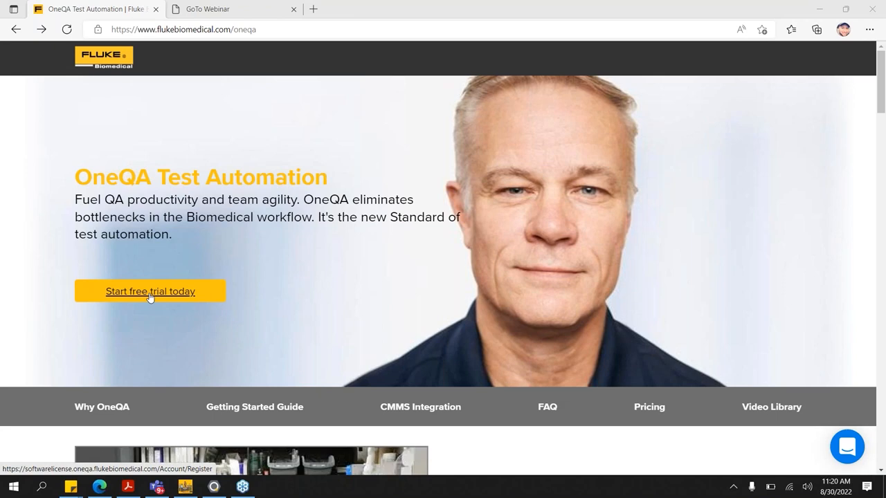
- Open the OneQA free-trial registration form and scroll through its required fields
click(151, 291)
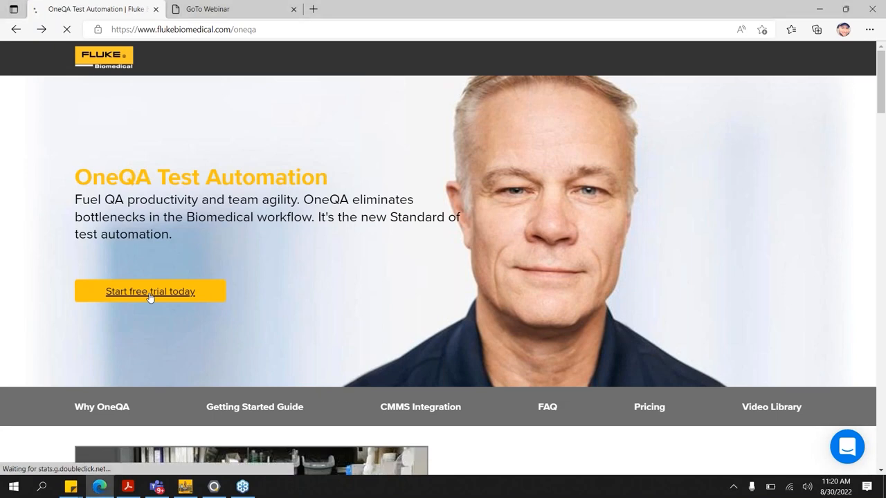
click(150, 290)
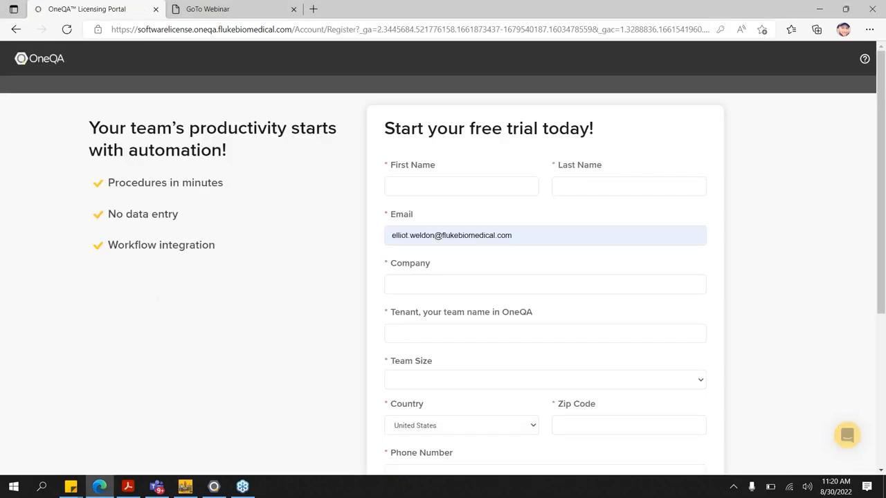
scroll(down, 3)
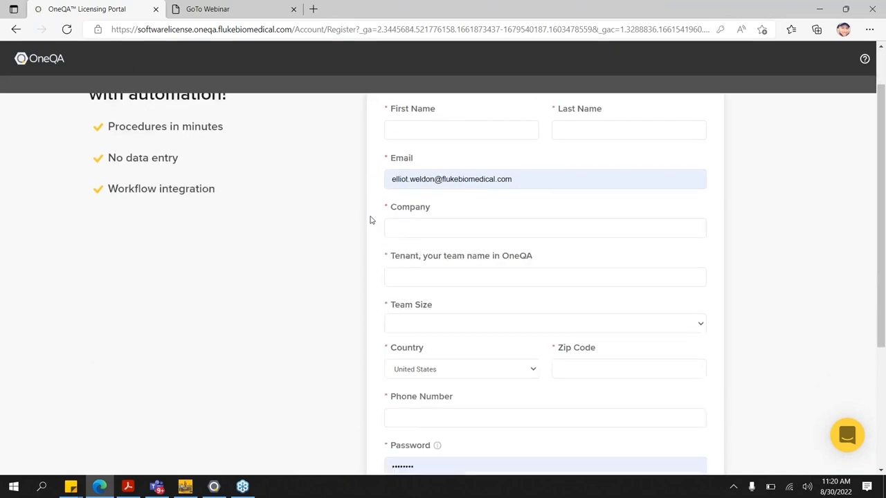
scroll(up, 3)
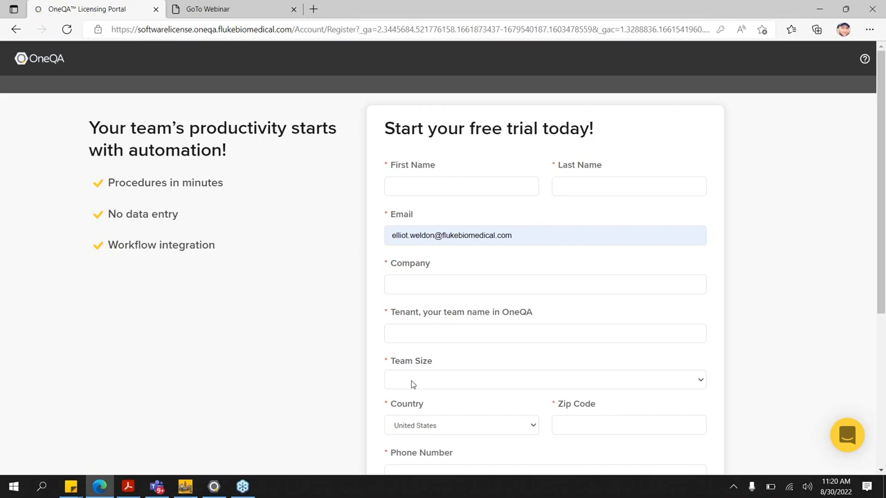
scroll(down, 3)
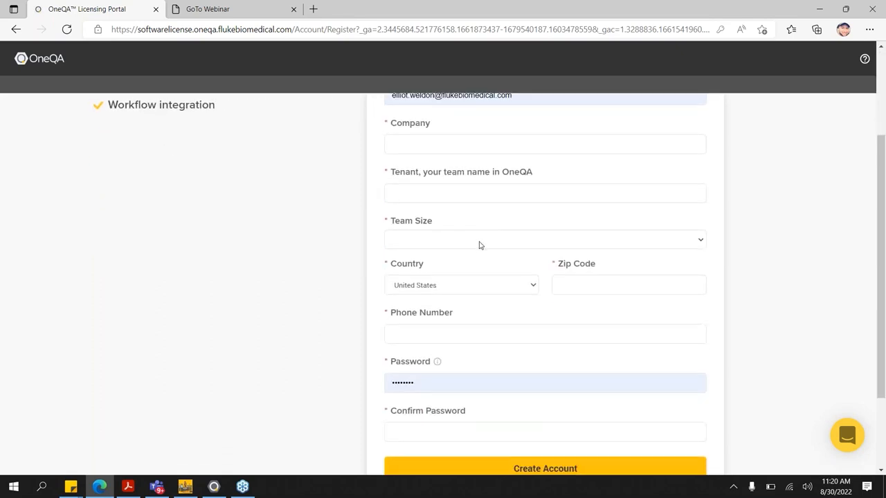
mouse_move(431, 325)
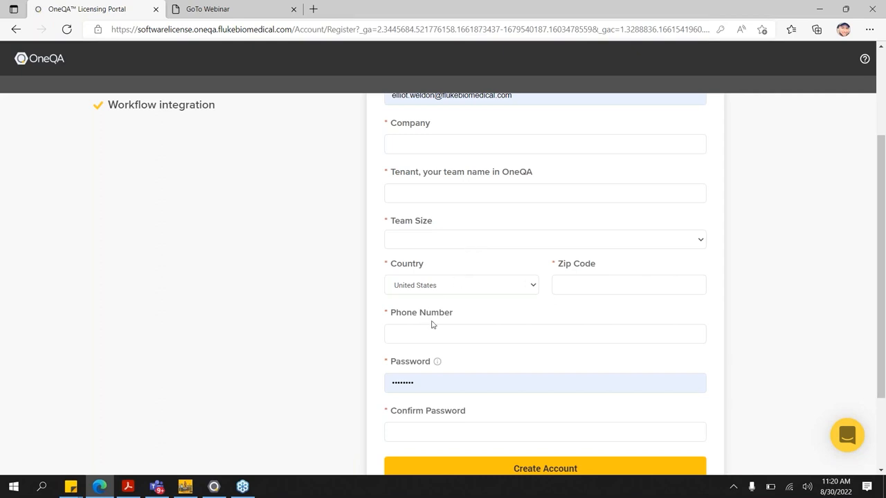
mouse_move(517, 295)
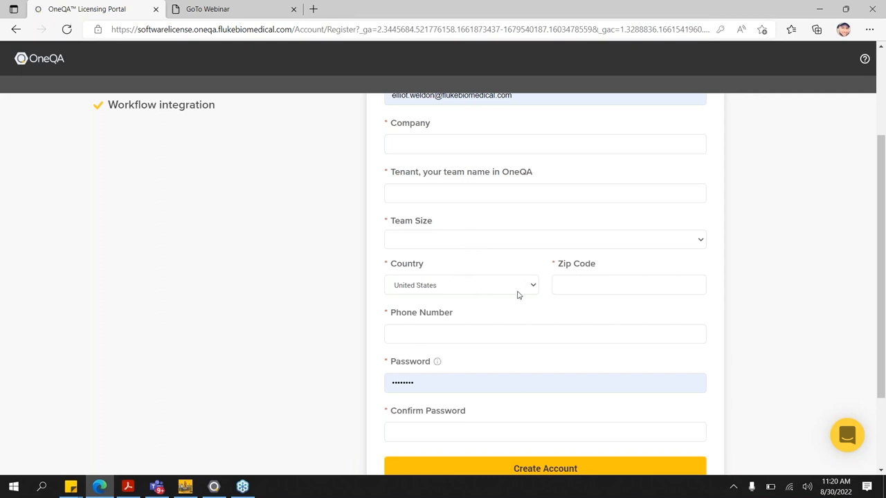
mouse_move(436, 364)
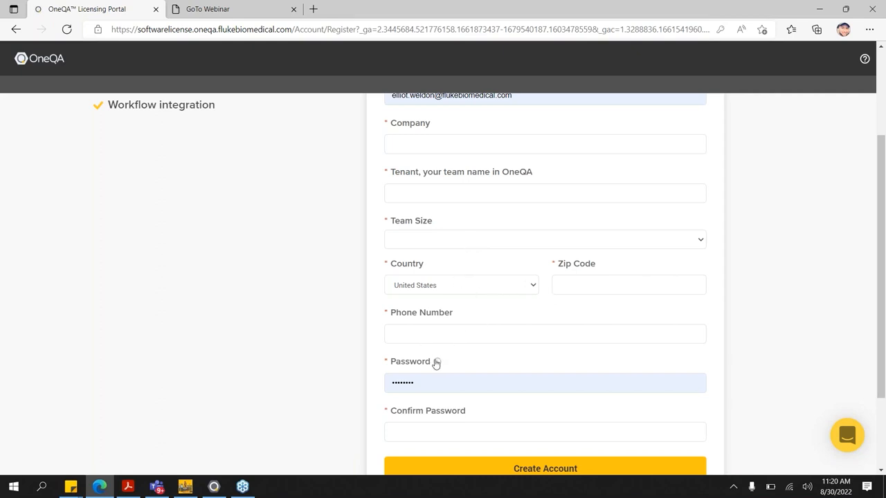
mouse_move(436, 363)
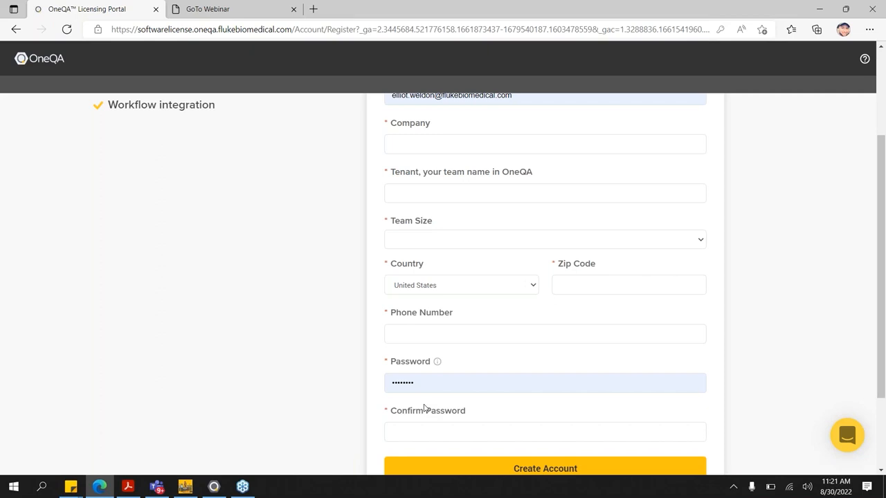
mouse_move(712, 80)
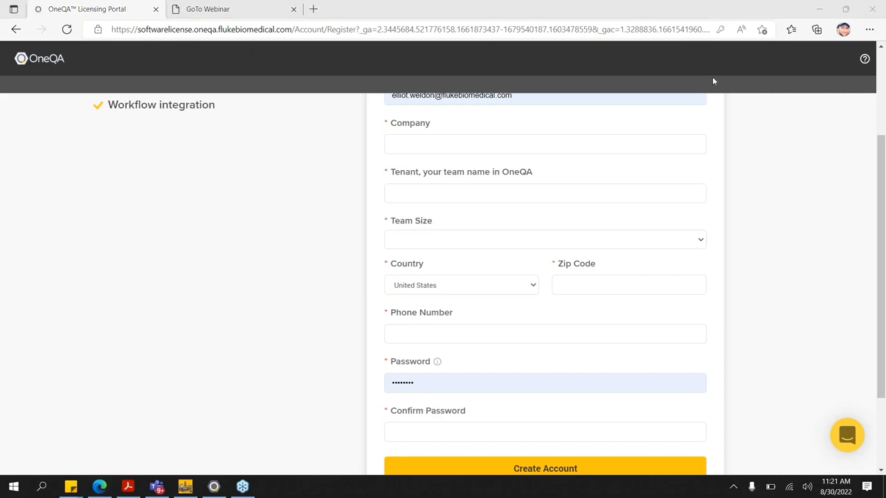